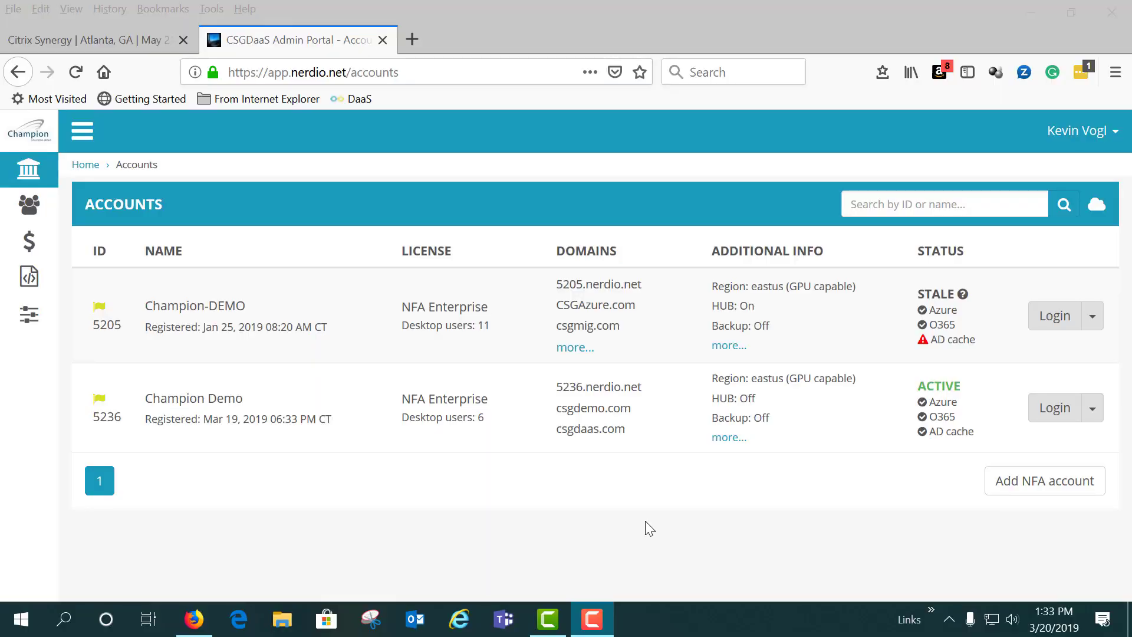
mouse_move(263, 326)
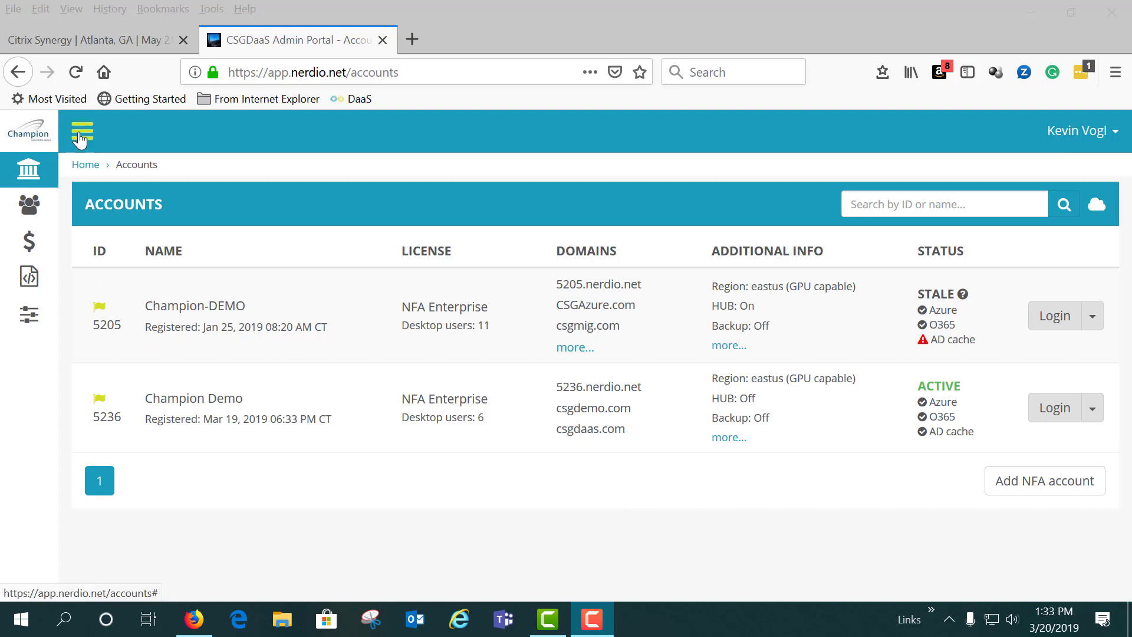
Step: Expand the sidebar and switch from the accounts overview to the CSG Users page
left_click(81, 133)
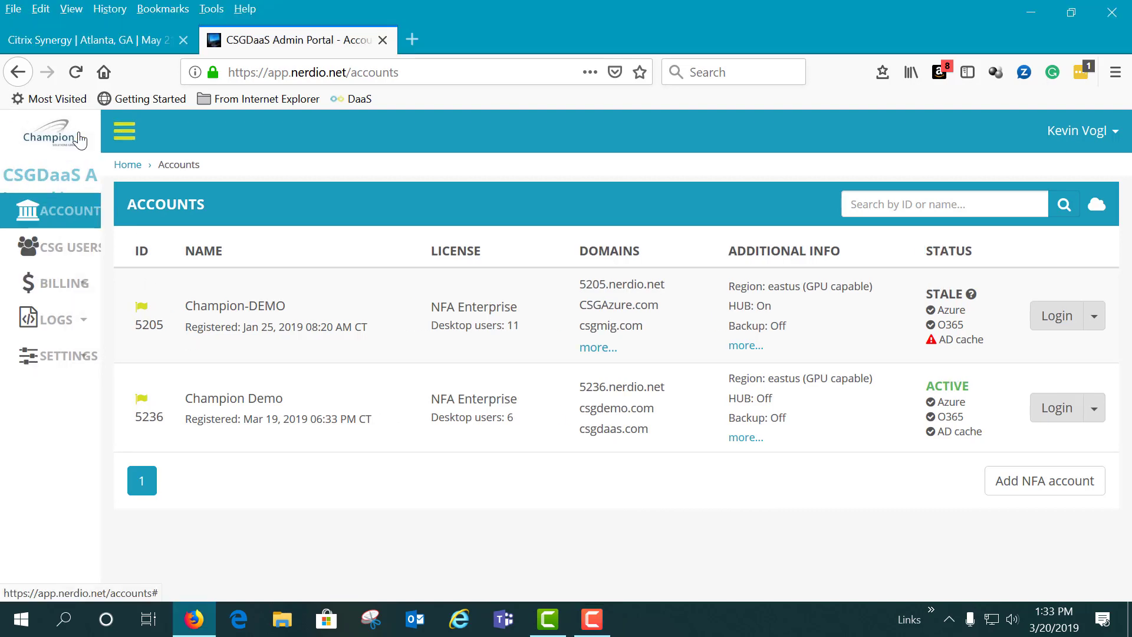
left_click(124, 131)
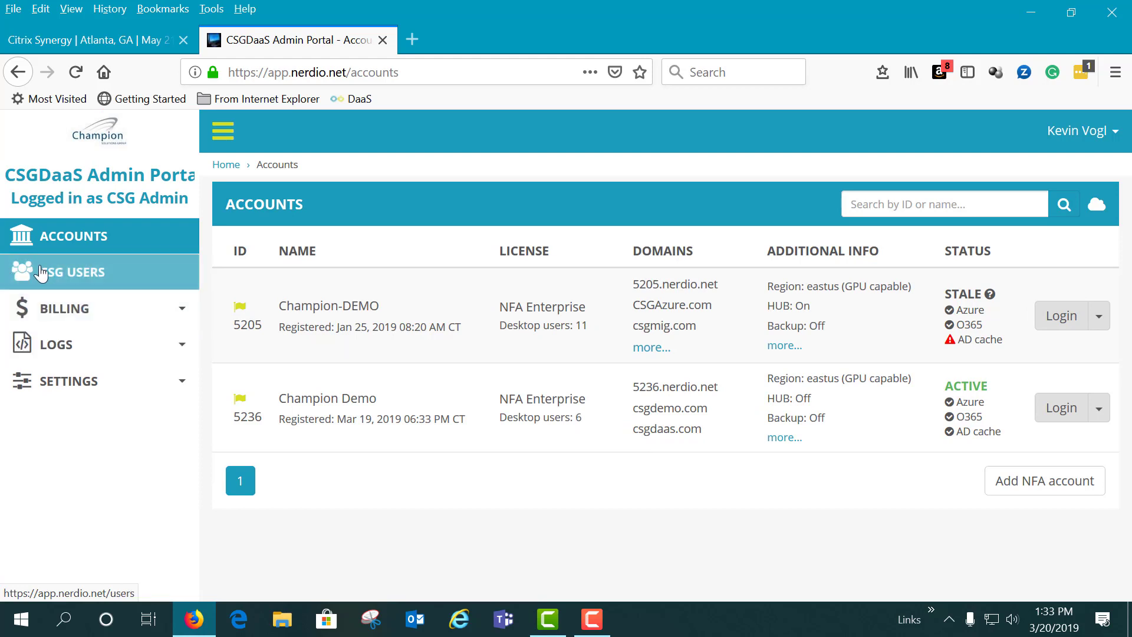
left_click(71, 271)
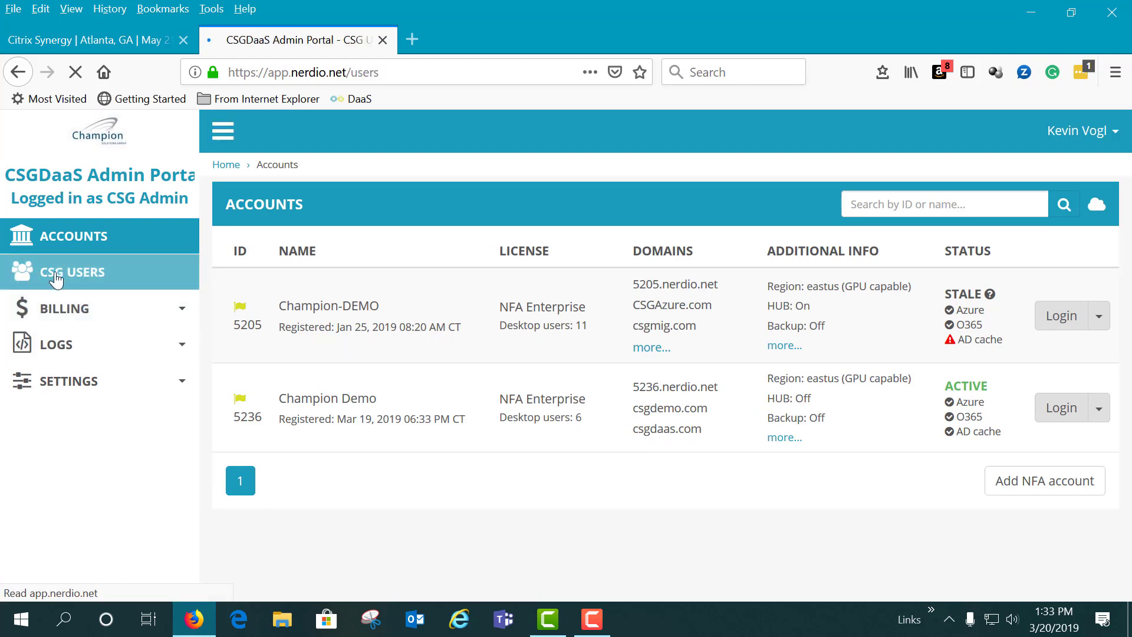
left_click(71, 271)
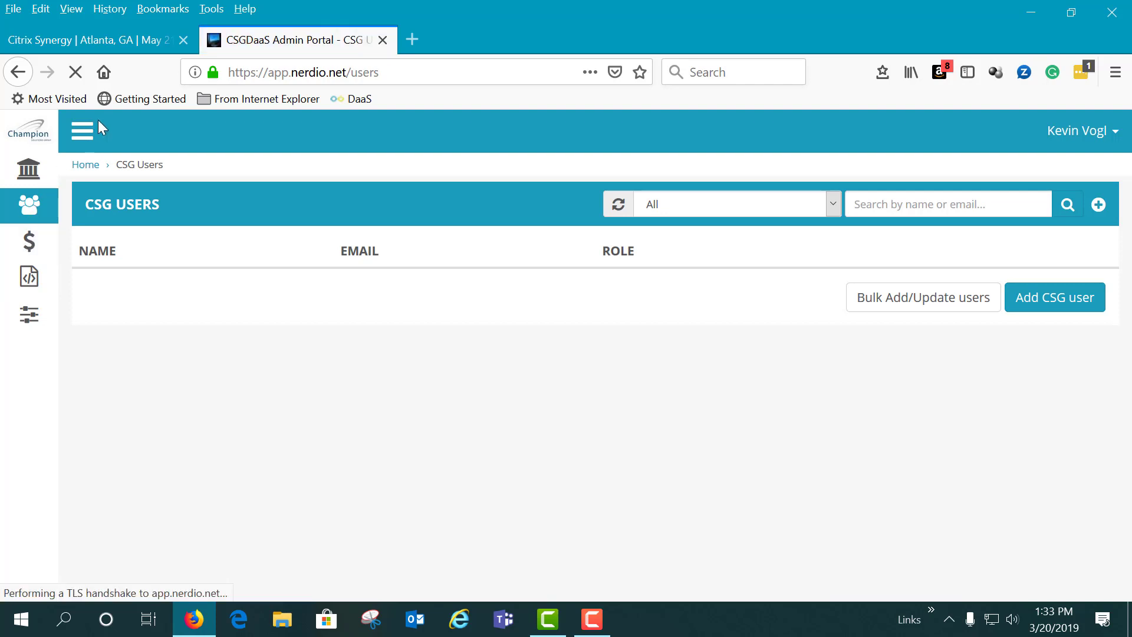
Step: Scroll through the six Partner Admins in CSG Users, then go back to Accounts
left_click(83, 131)
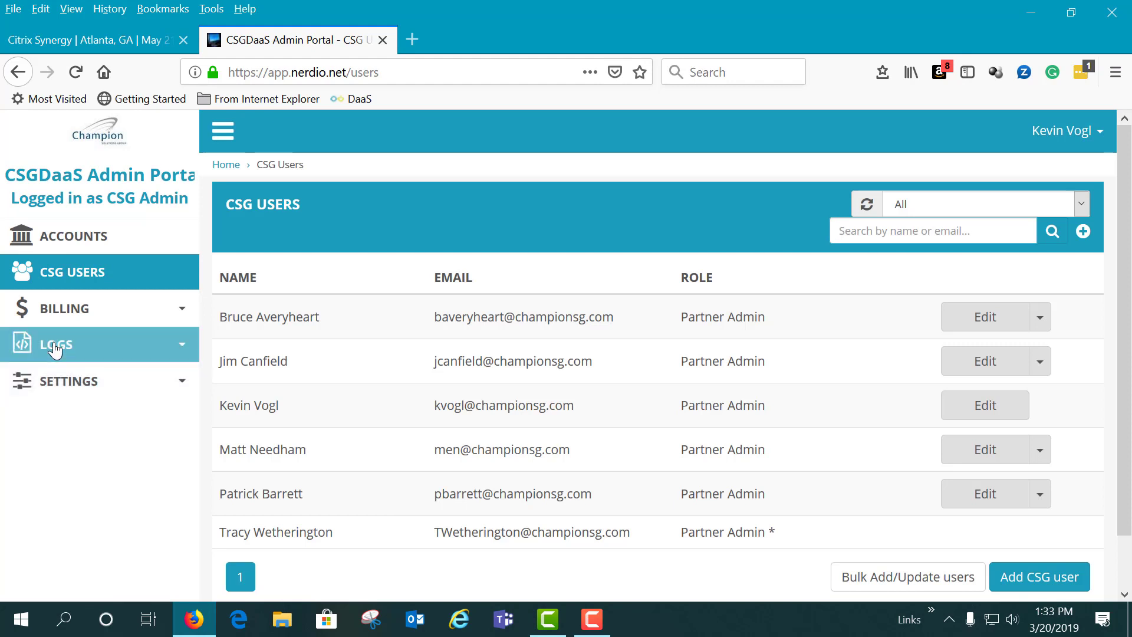
mouse_move(206, 369)
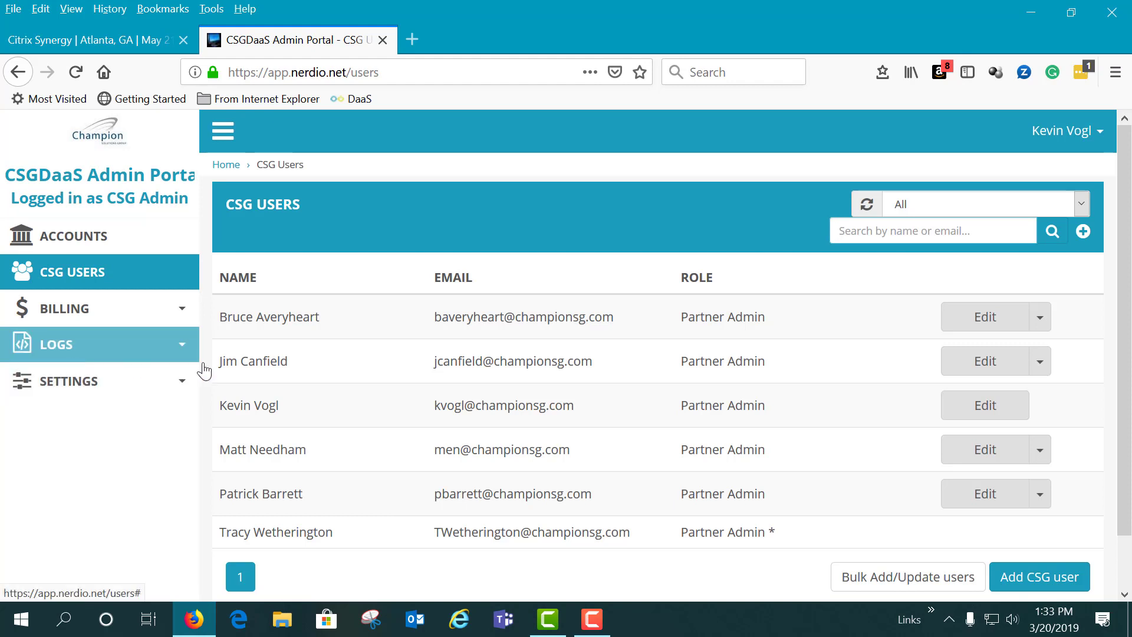
scroll("down", 3)
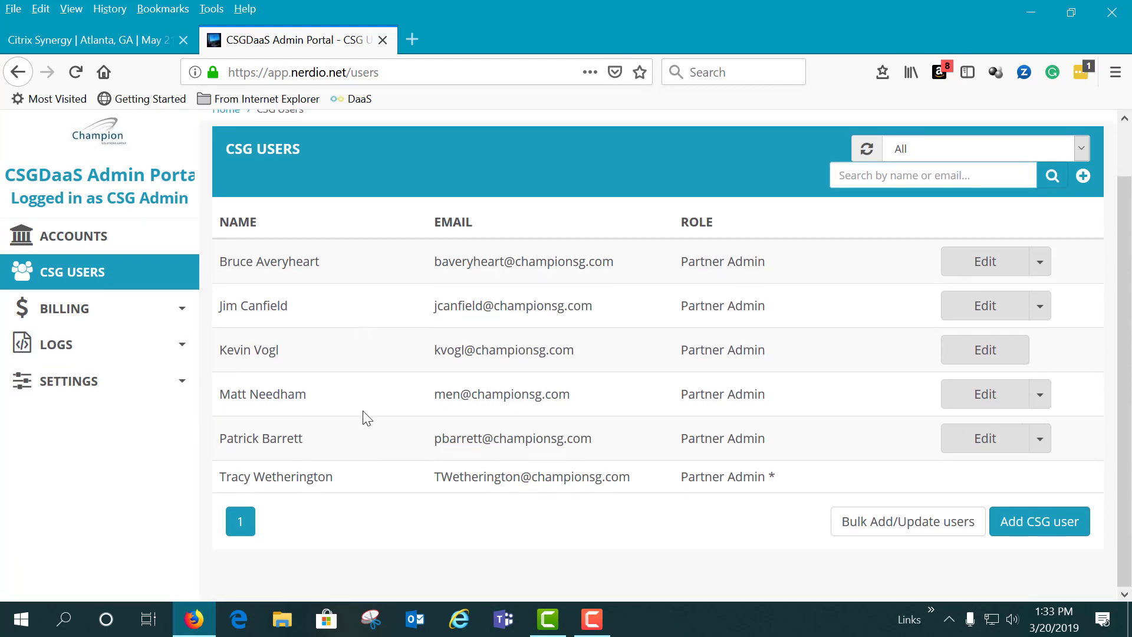
mouse_move(663, 265)
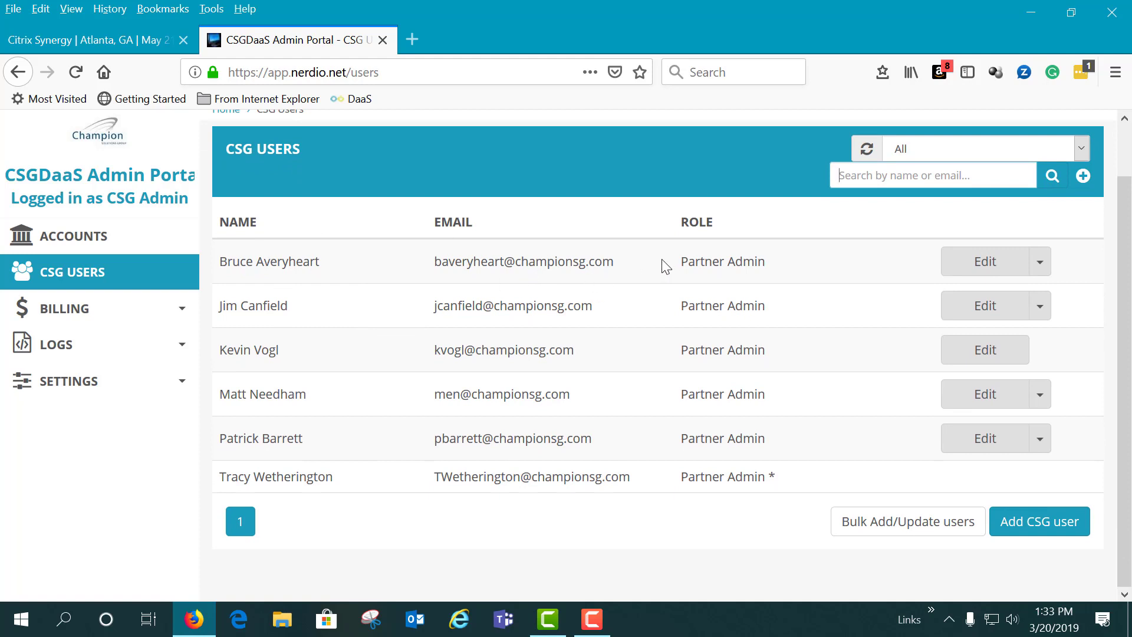
mouse_move(712, 255)
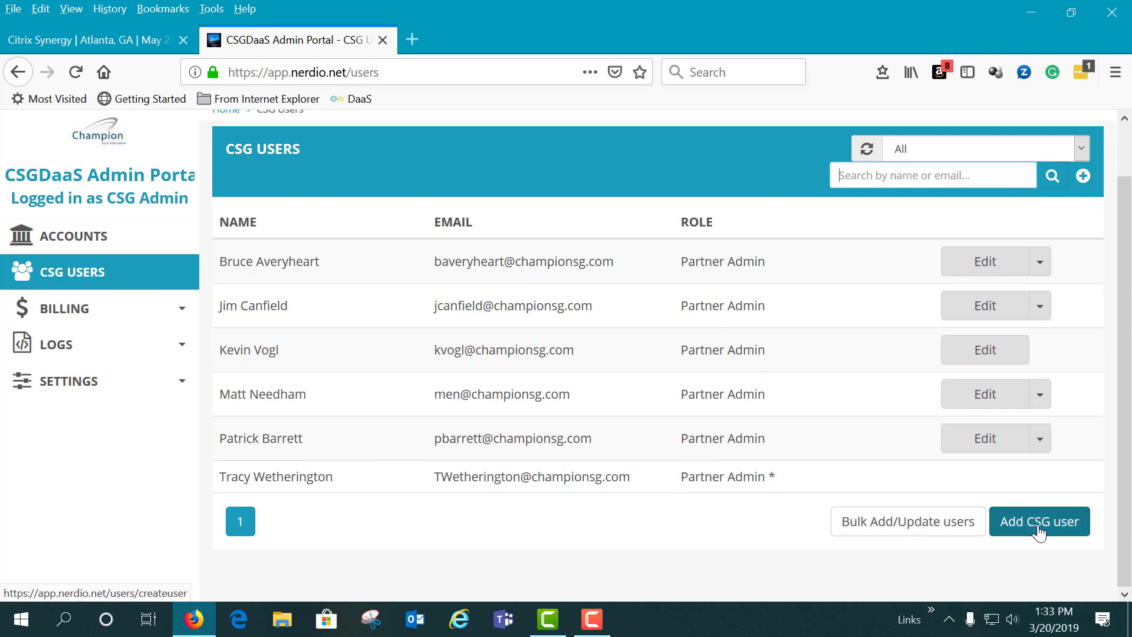
mouse_move(882, 546)
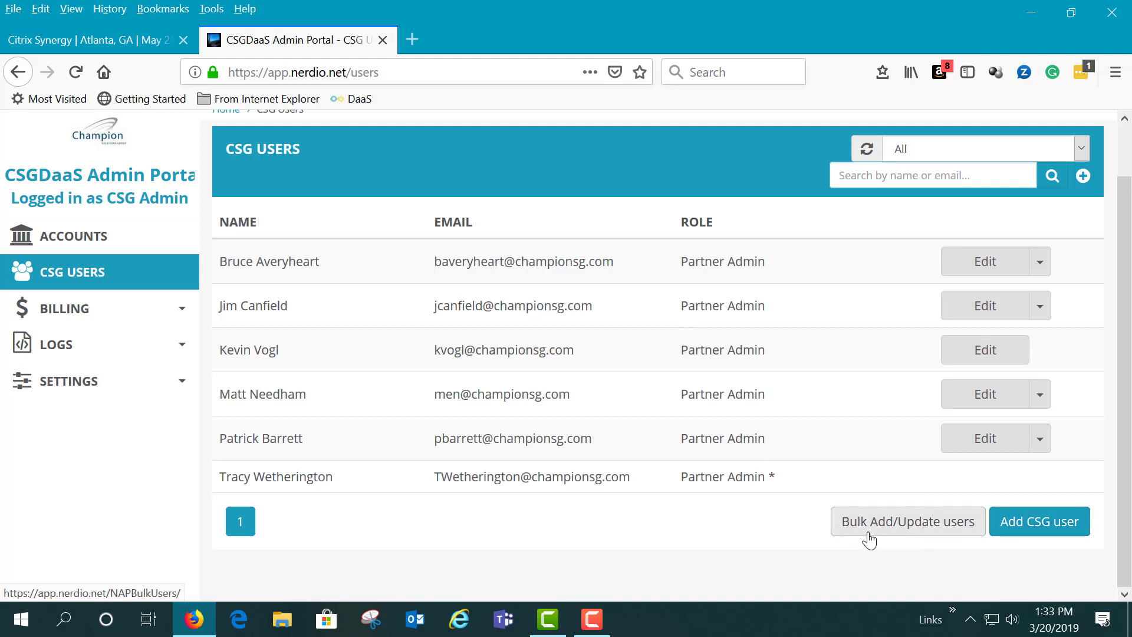
mouse_move(72, 236)
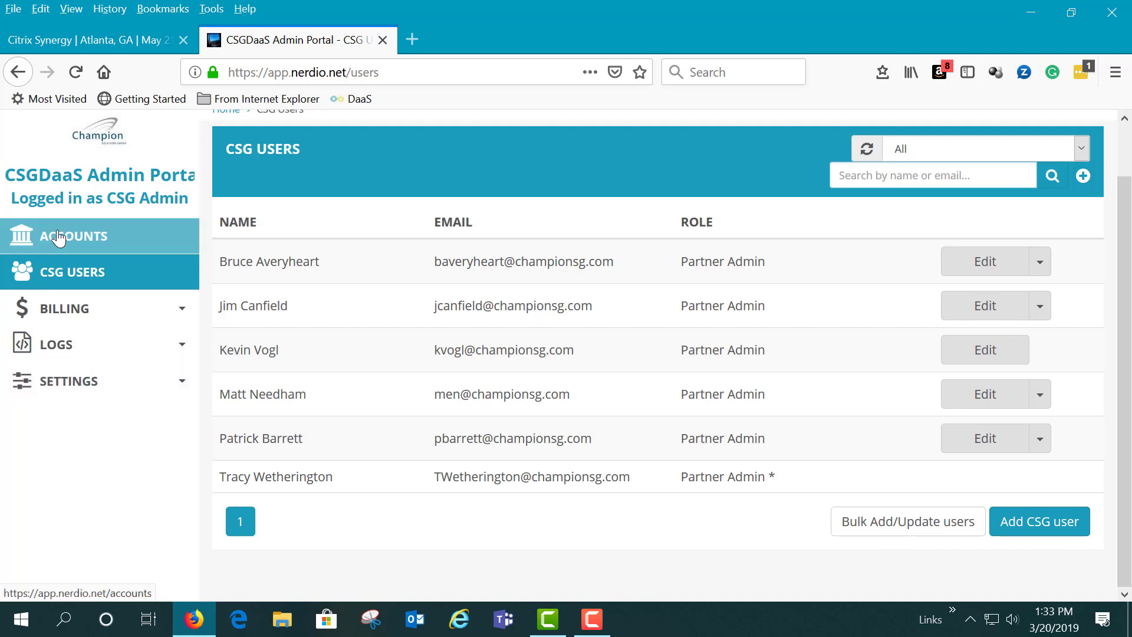
left_click(72, 235)
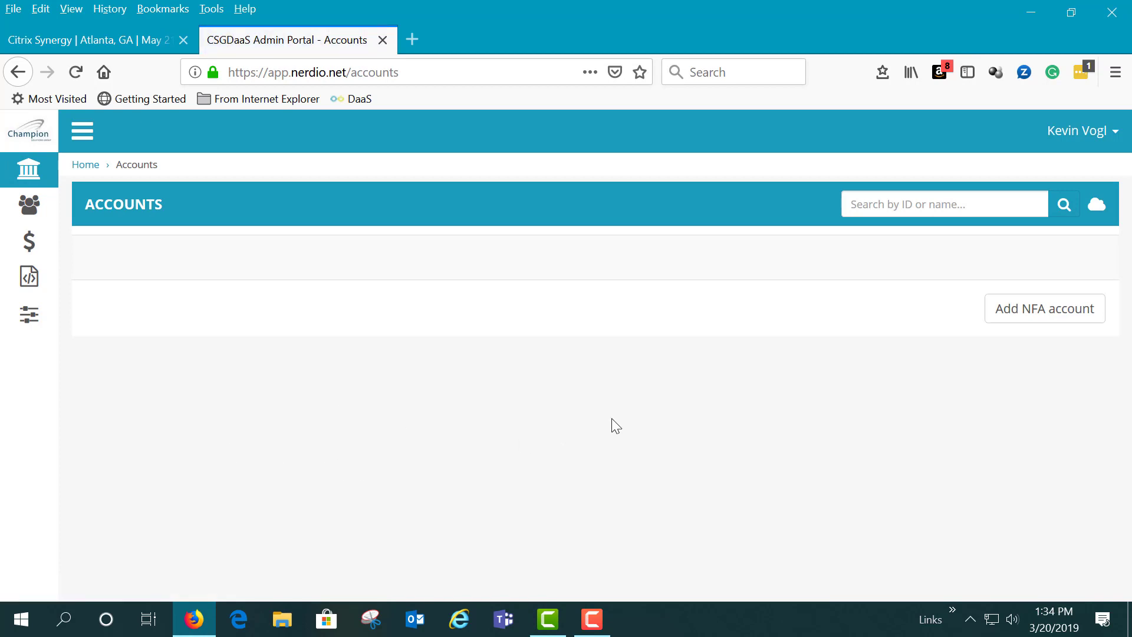
Step: Start the Login for the Champion-DEMO (5205) row in the Accounts table
left_click(1097, 204)
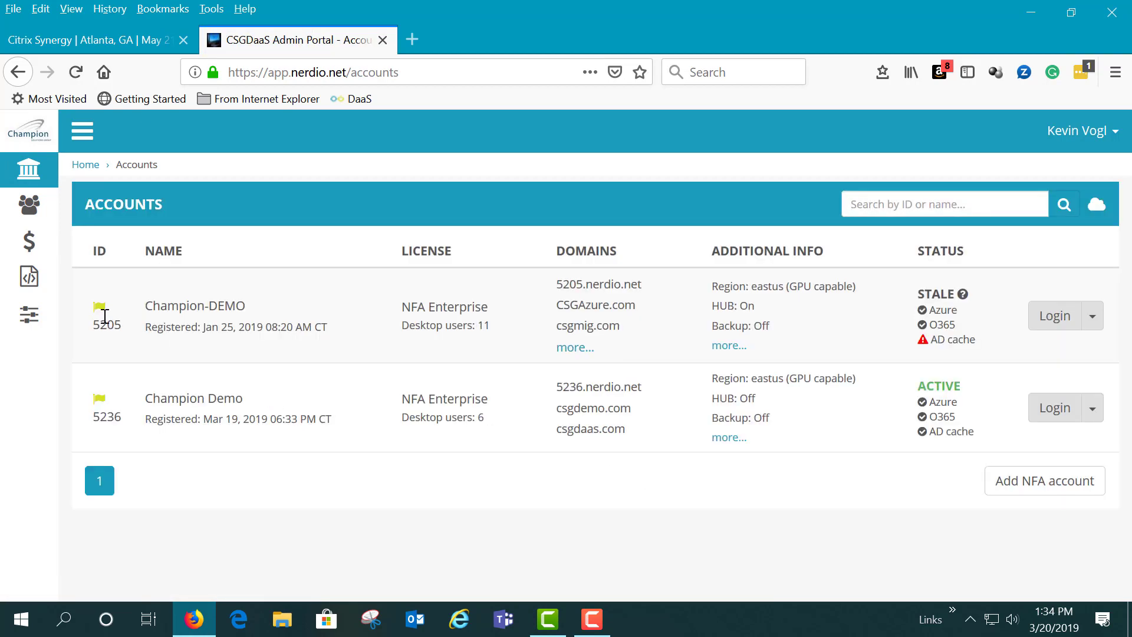
mouse_move(408, 341)
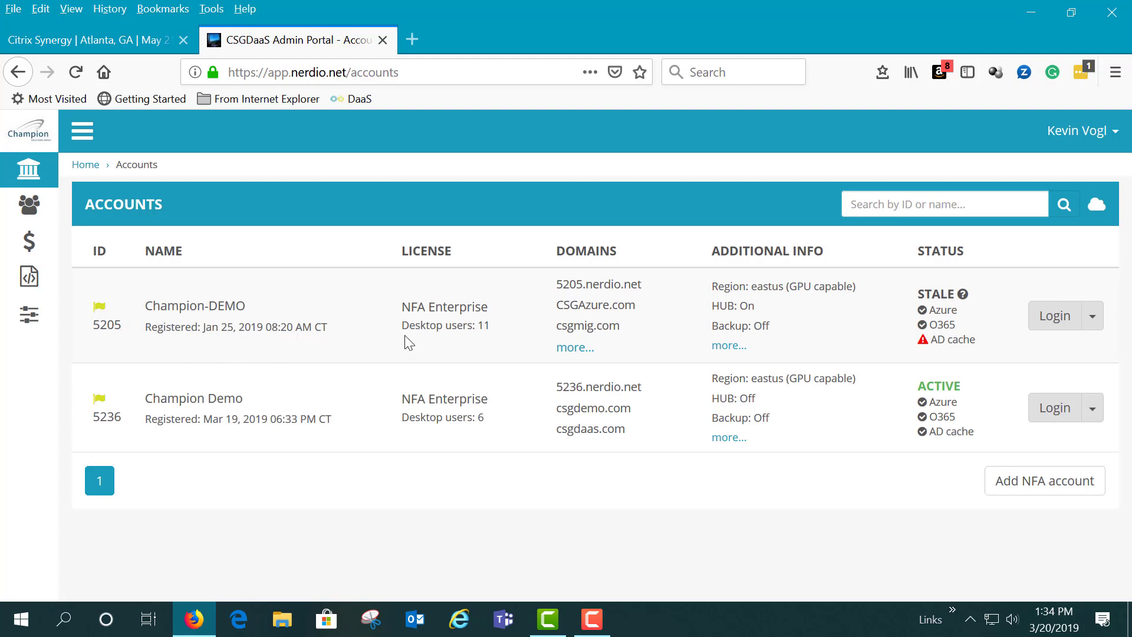
mouse_move(1054, 316)
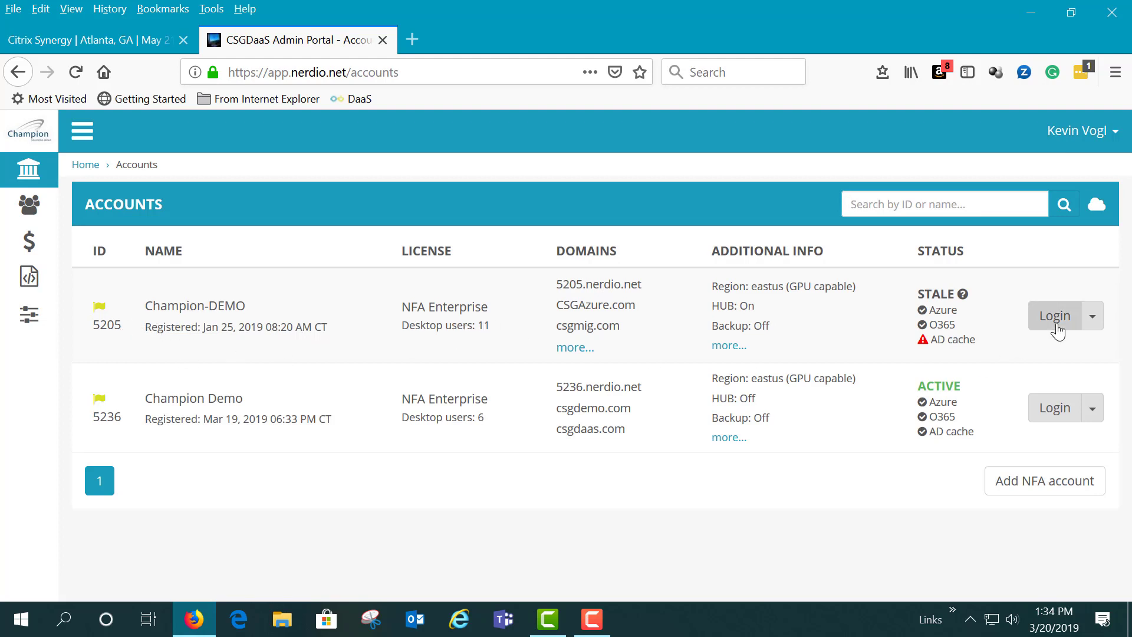
left_click(1054, 316)
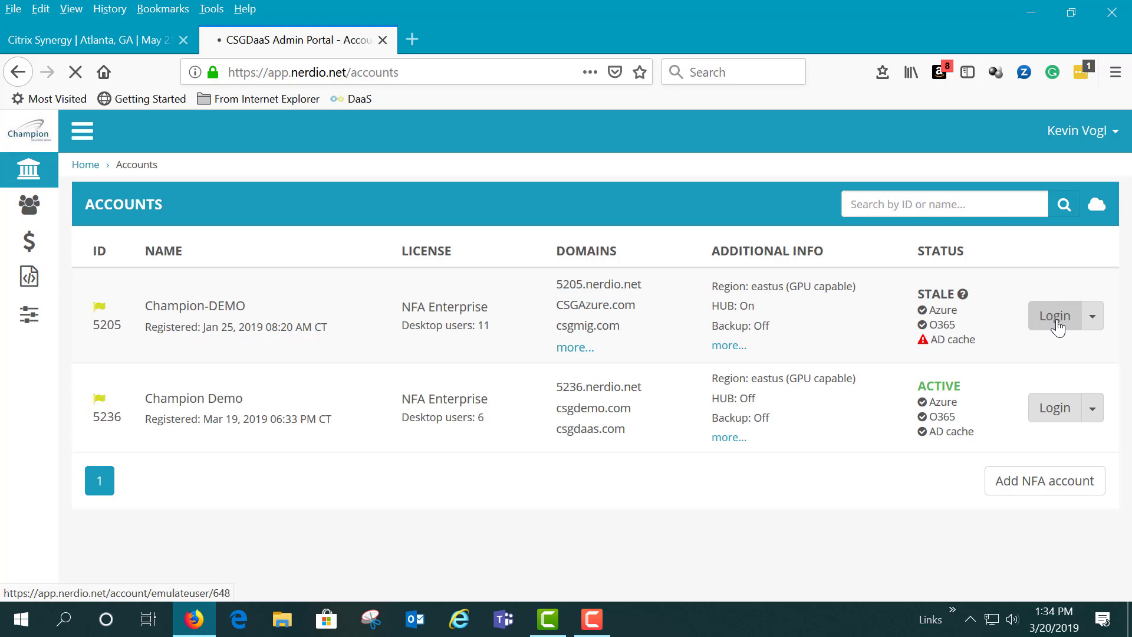
Step: Log in to Champion-DEMO and scroll its home page down to the Shortcuts section
left_click(1054, 316)
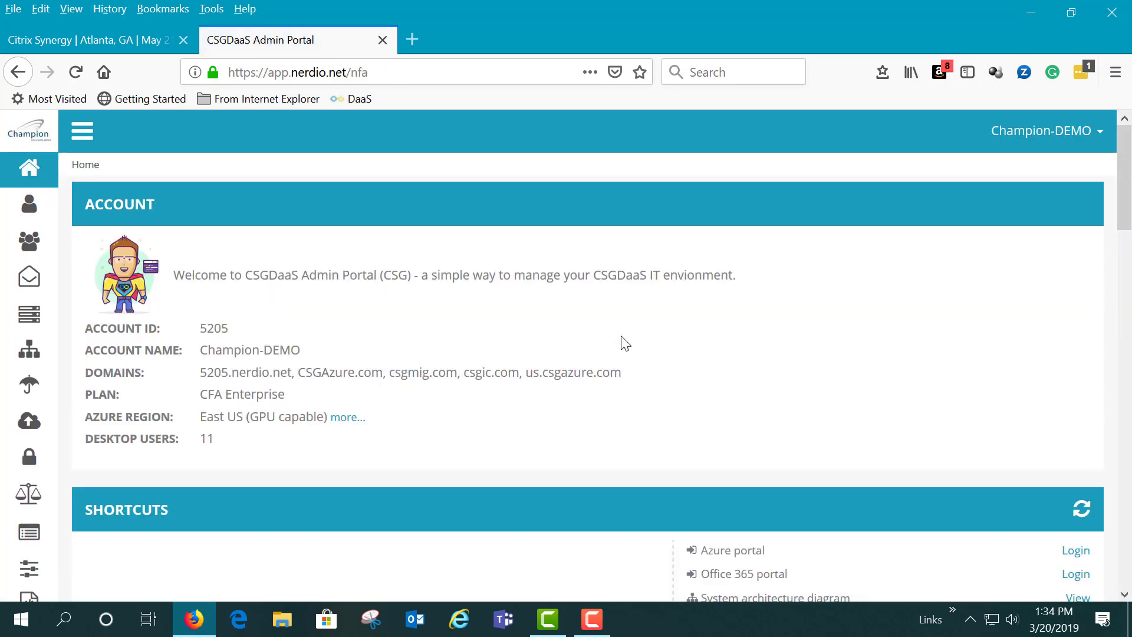
scroll("down", 3)
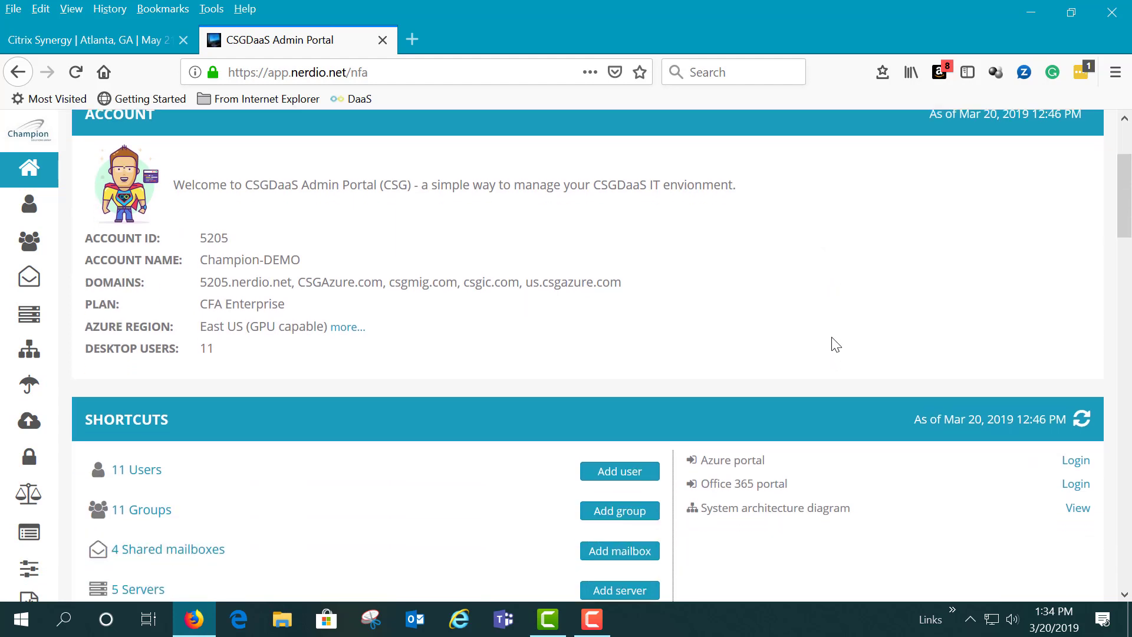
scroll("down", 3)
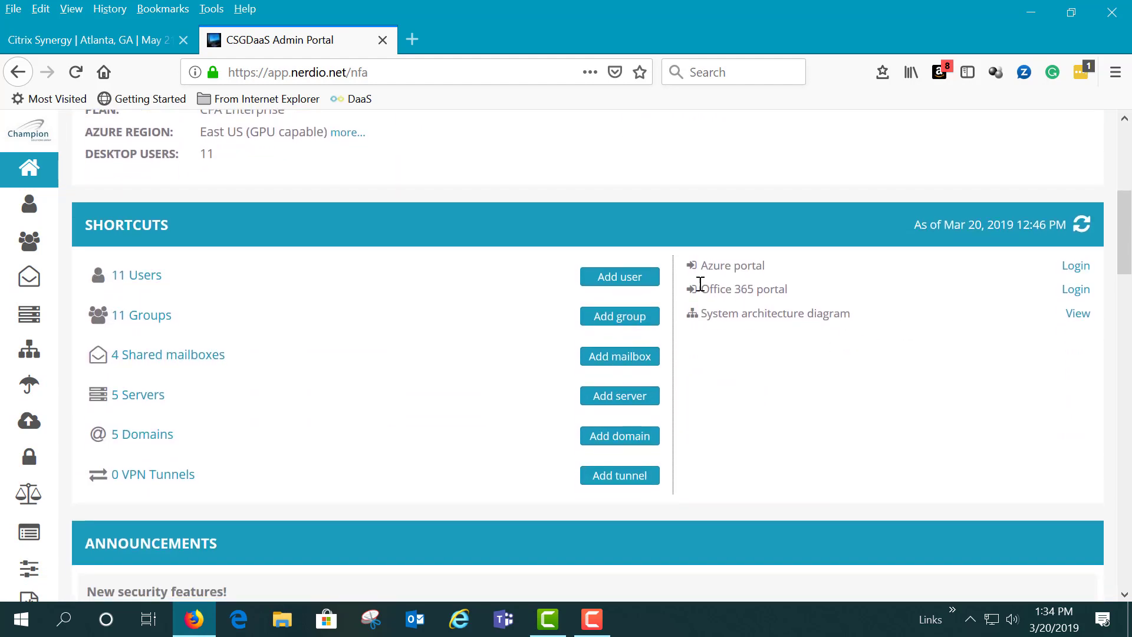
mouse_move(136, 274)
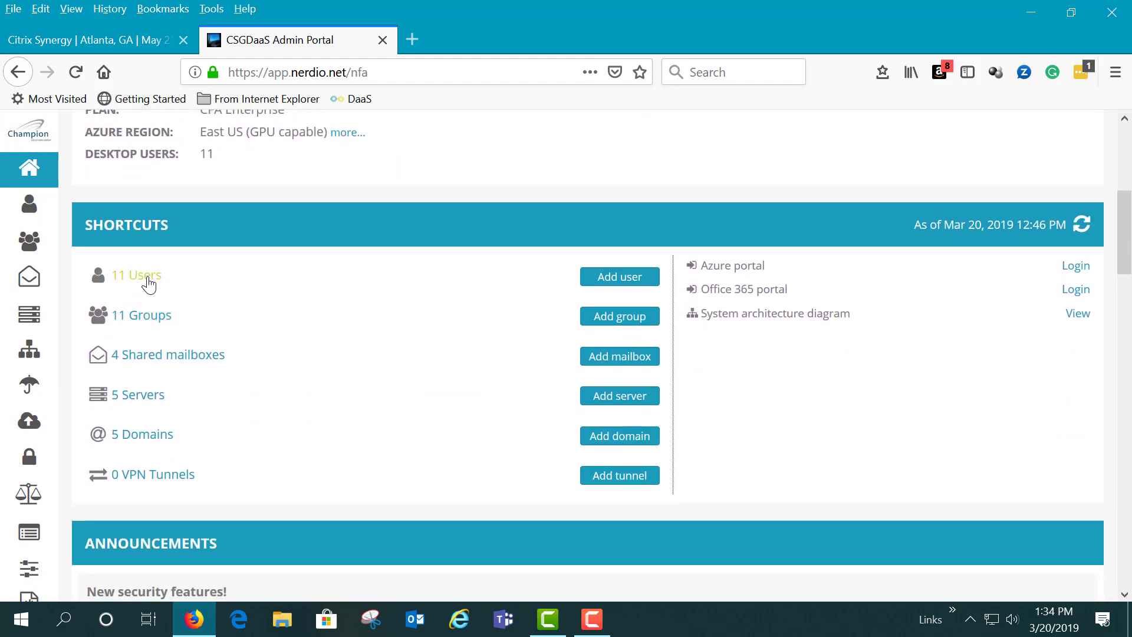
mouse_move(147, 320)
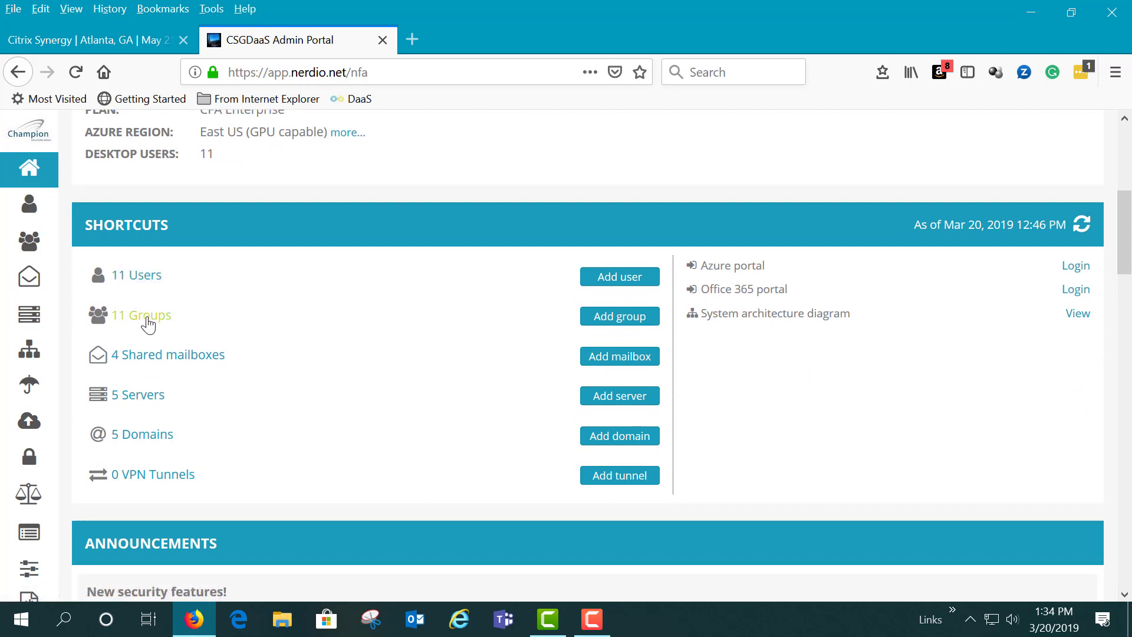
mouse_move(166, 364)
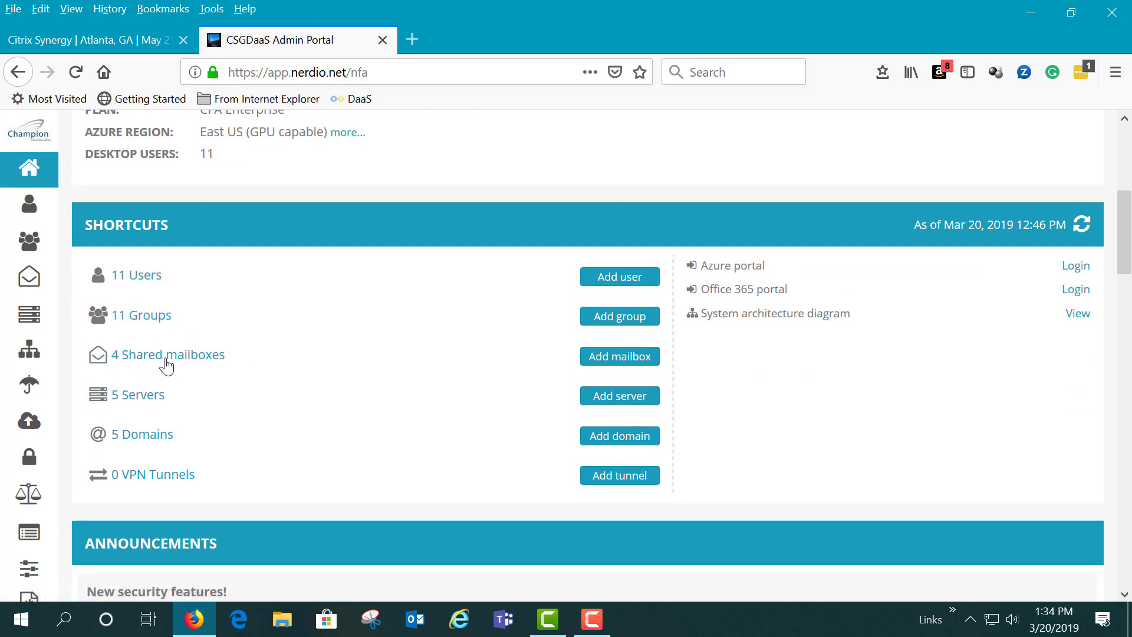
mouse_move(118, 401)
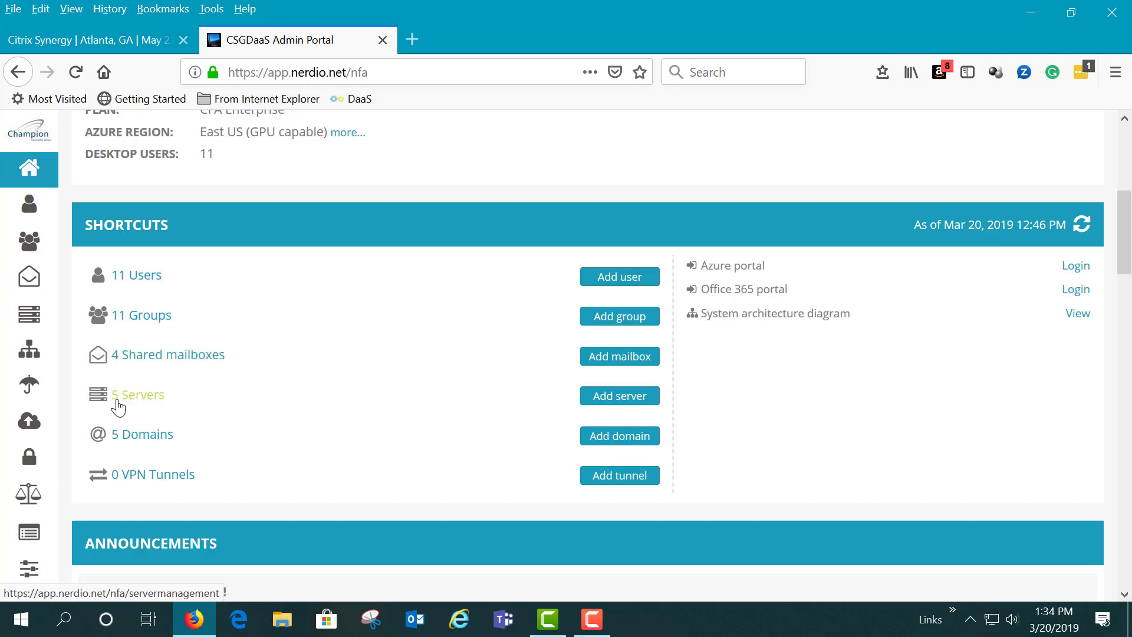
mouse_move(134, 451)
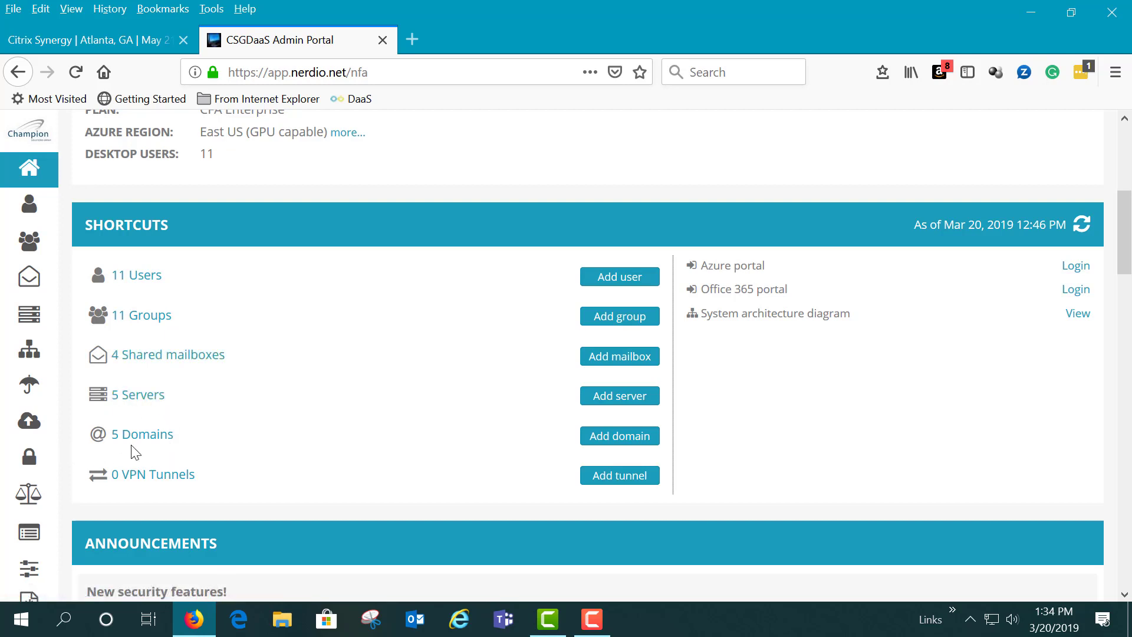
mouse_move(117, 487)
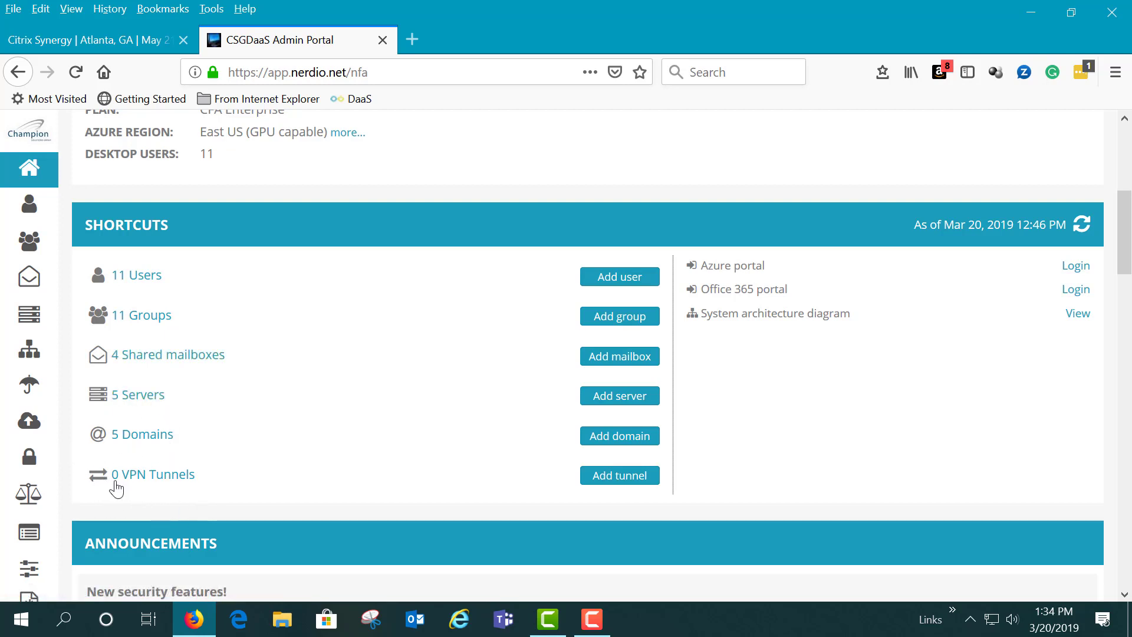
mouse_move(533, 491)
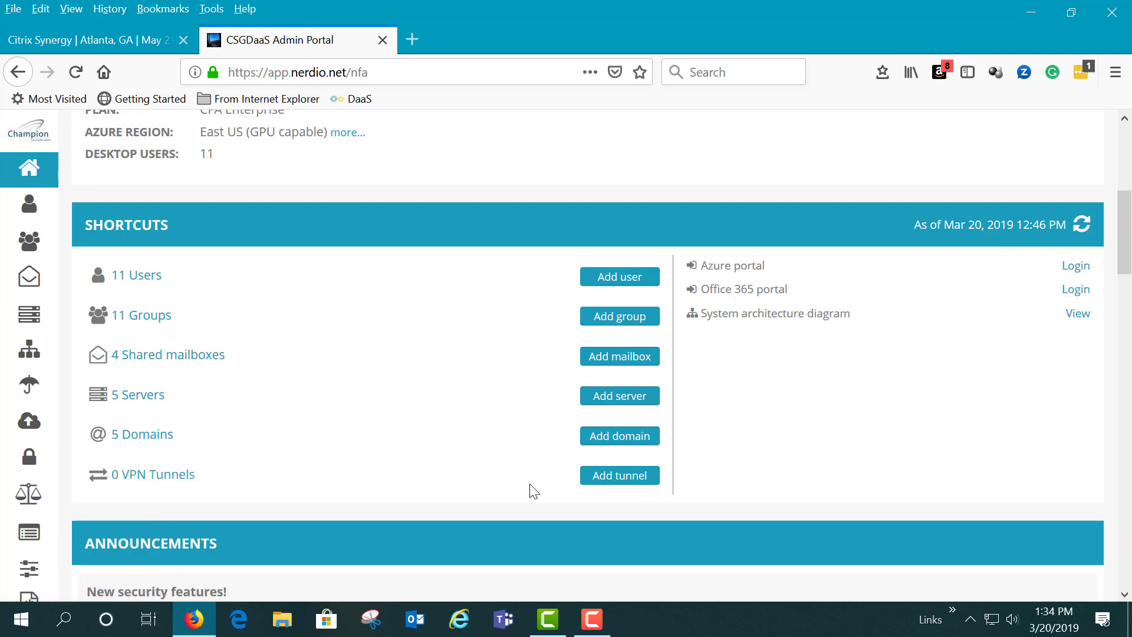
mouse_move(116, 409)
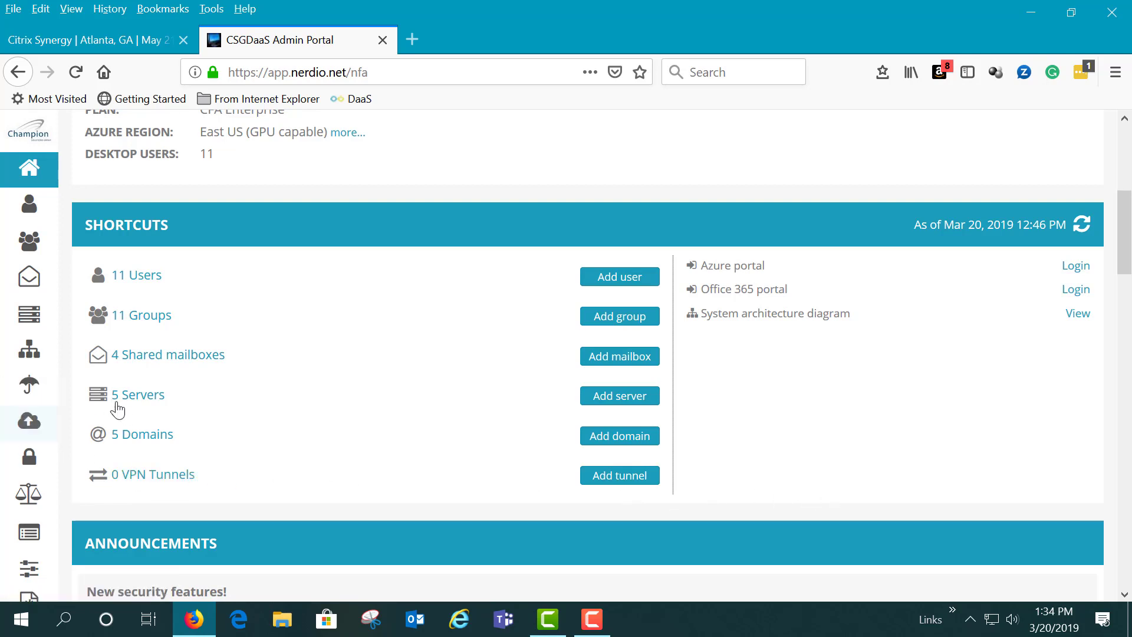
left_click(135, 394)
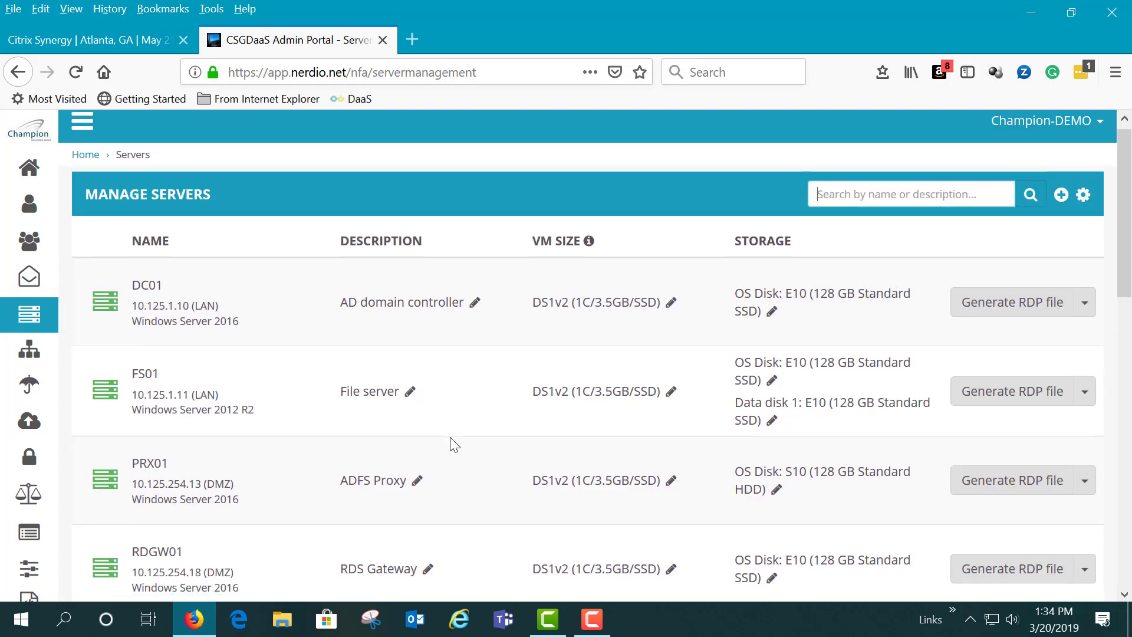
scroll("down", 3)
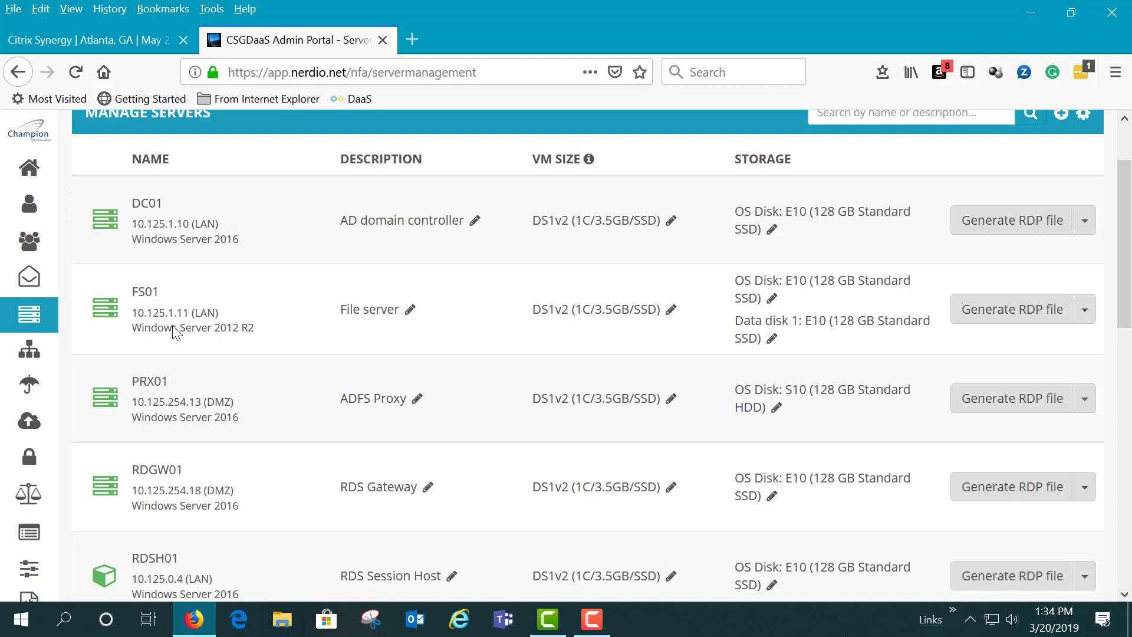
mouse_move(226, 326)
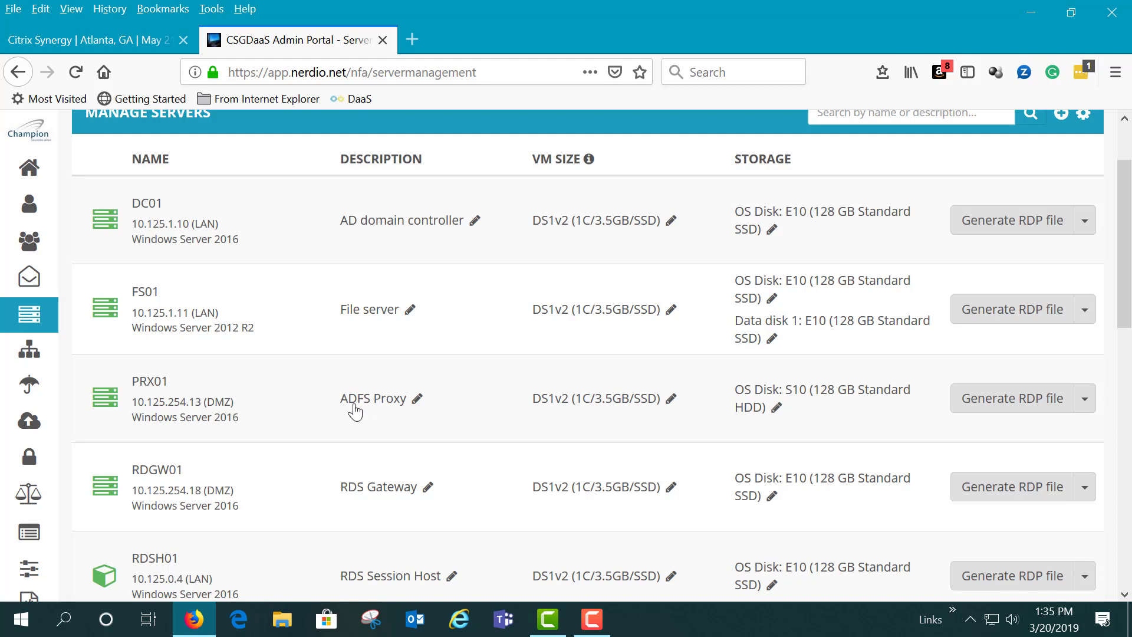
mouse_move(374, 404)
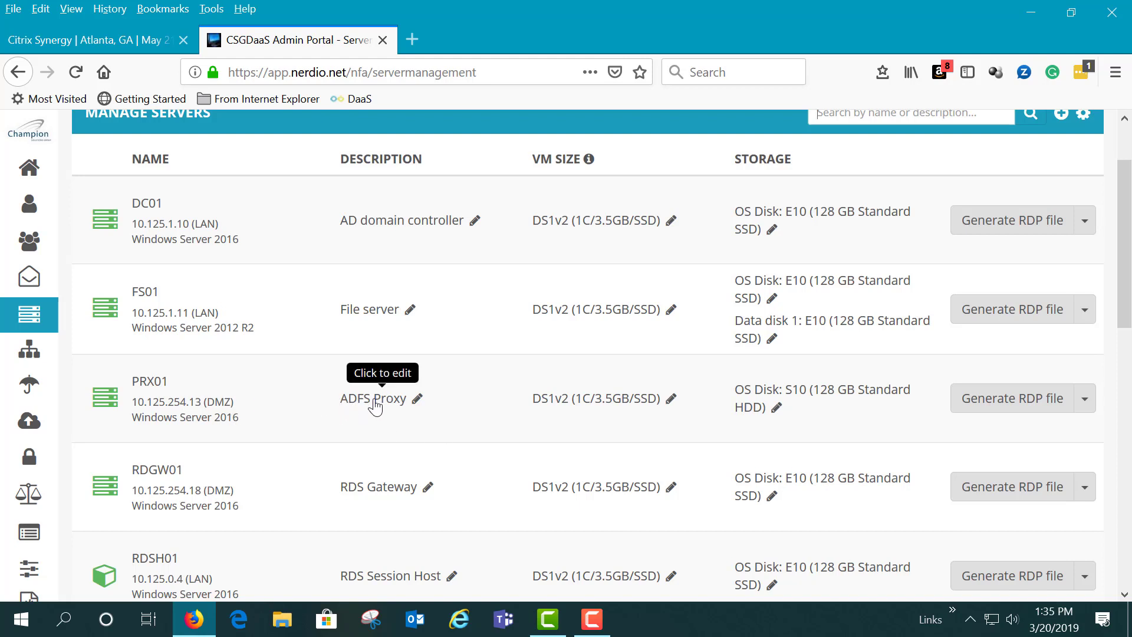
mouse_move(382, 408)
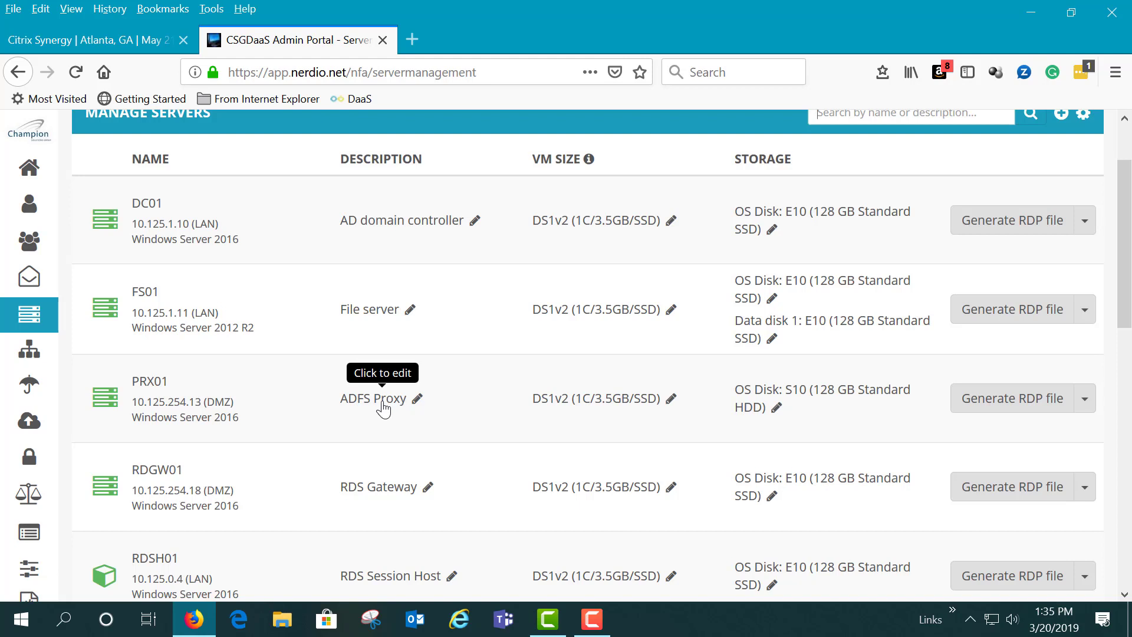
mouse_move(171, 234)
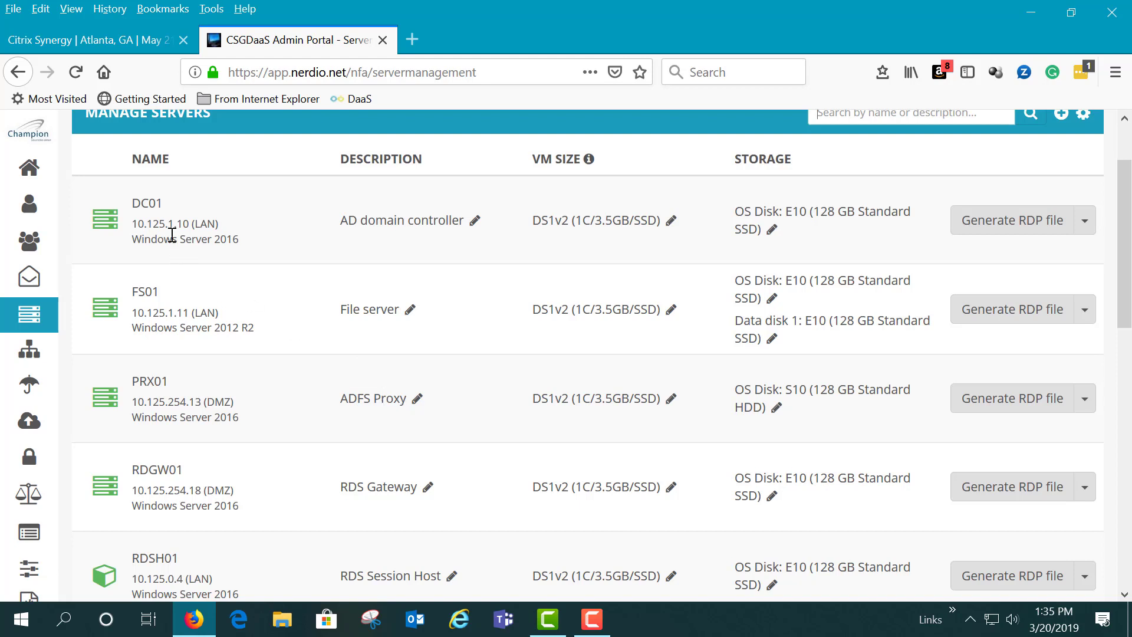
mouse_move(369, 409)
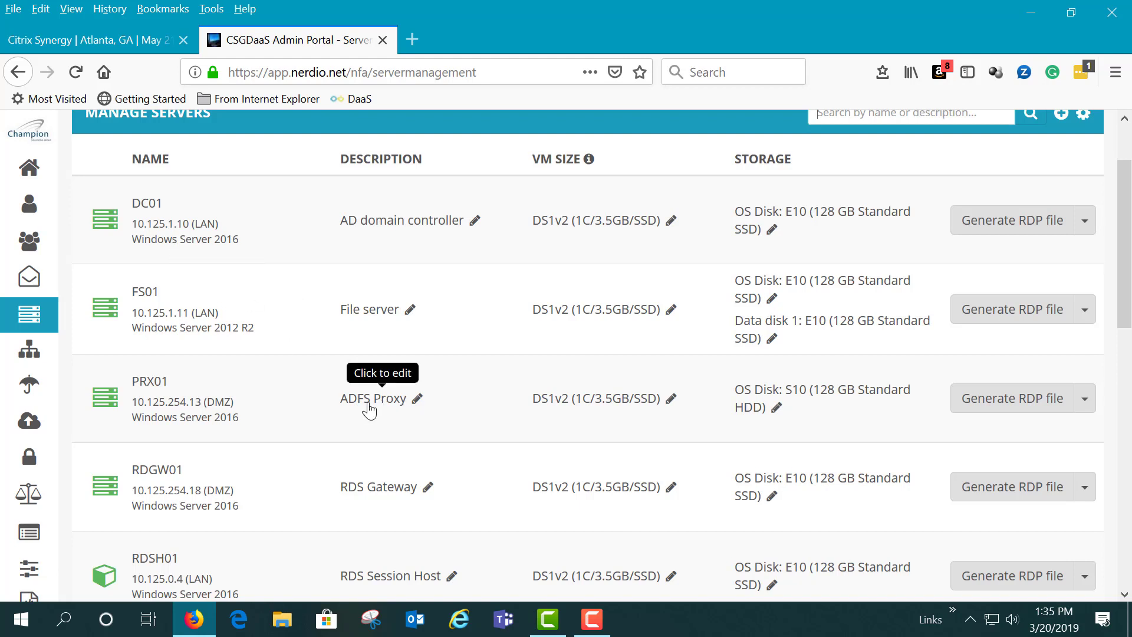
scroll("down", 3)
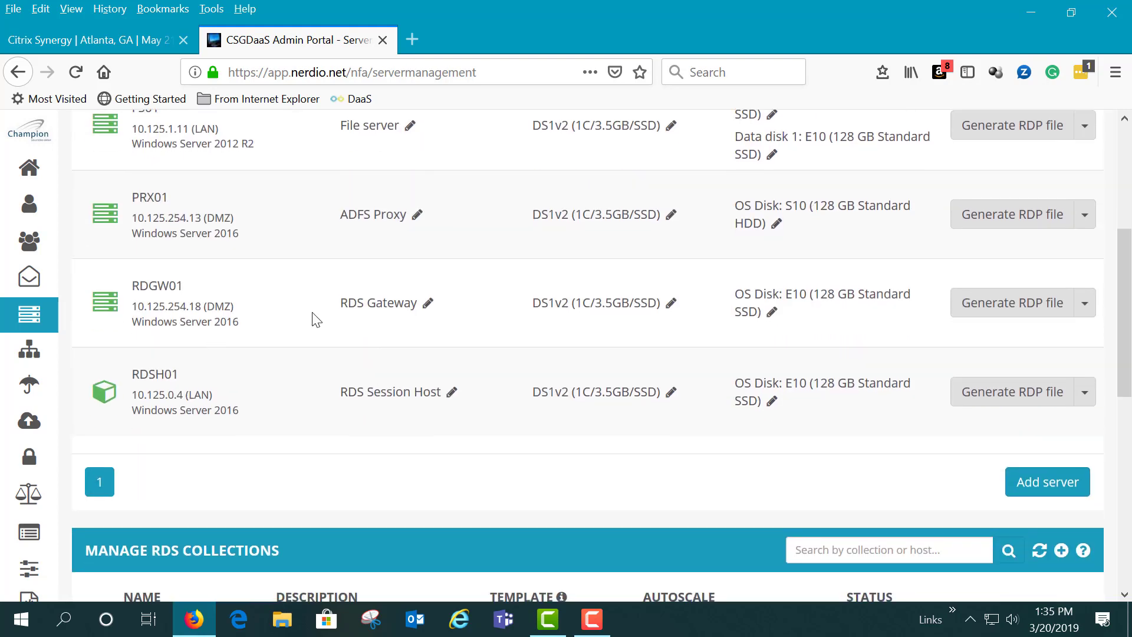
mouse_move(387, 303)
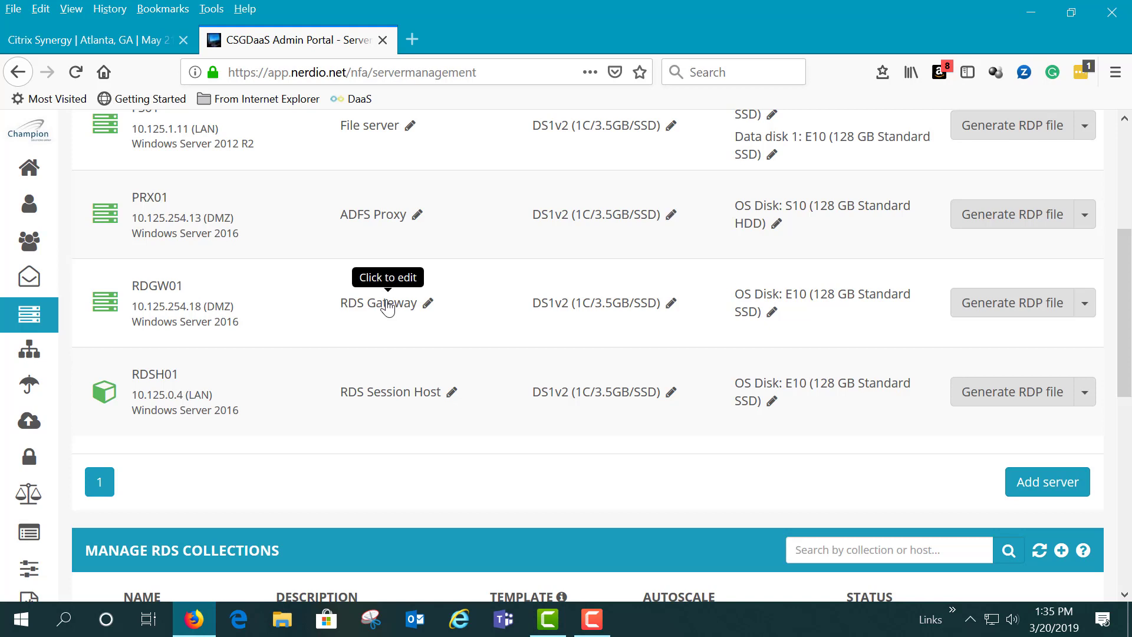
mouse_move(143, 377)
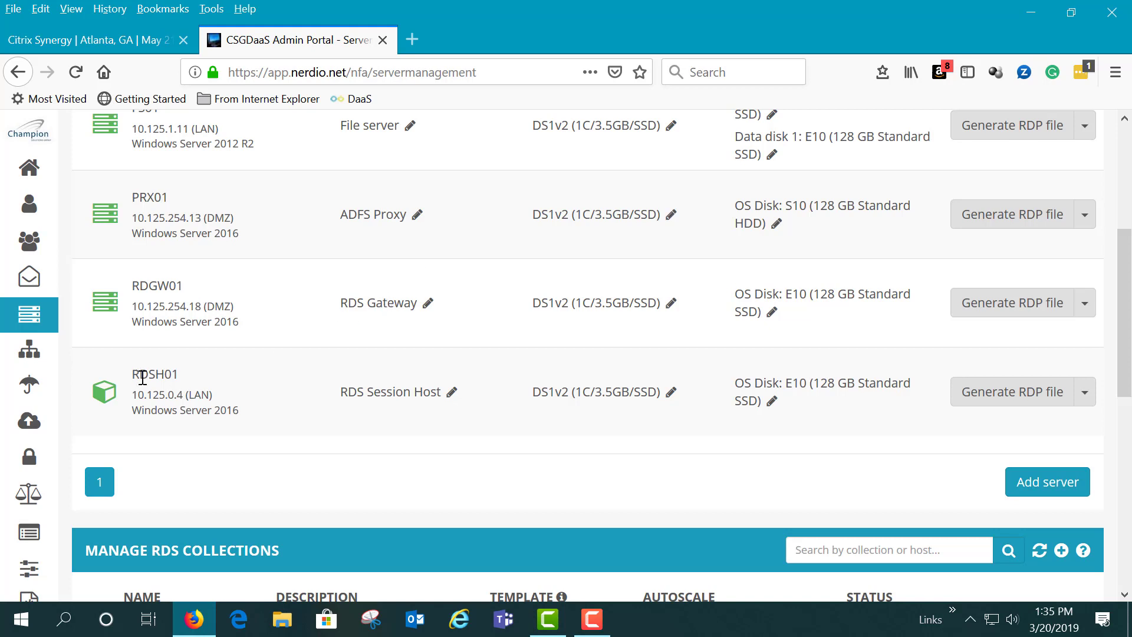
mouse_move(706, 420)
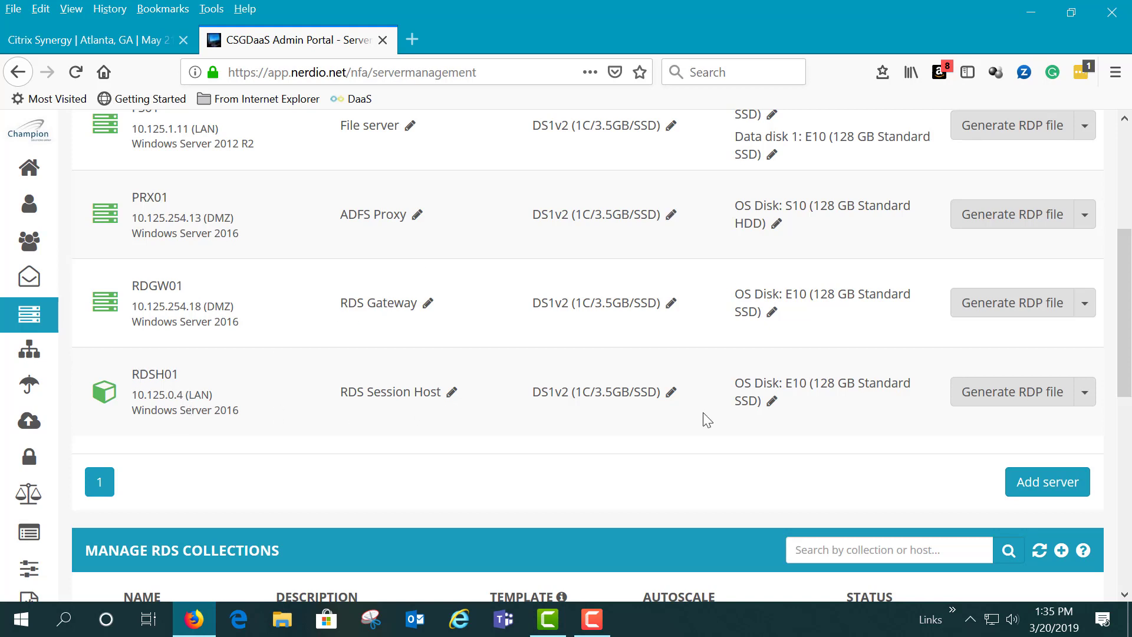
scroll("up", 3)
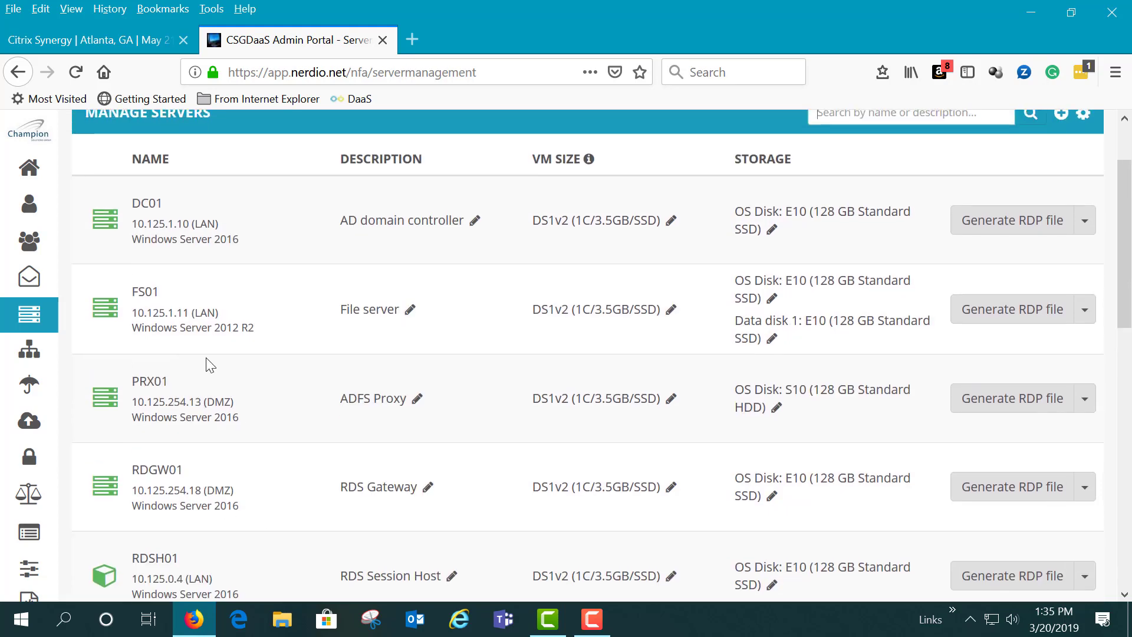
scroll("up", 3)
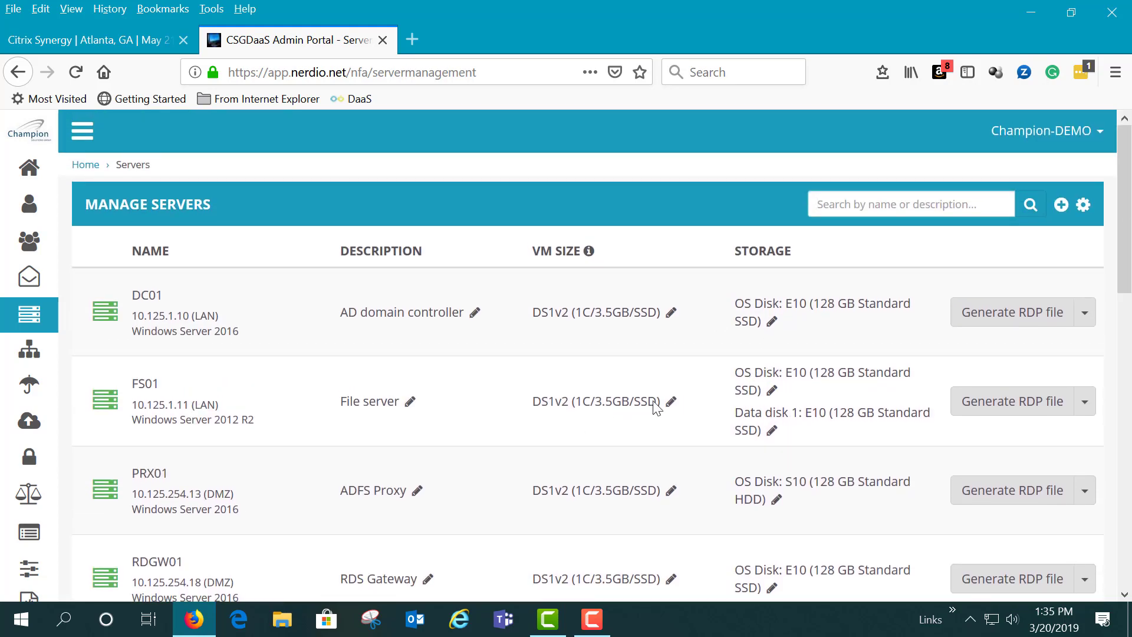
mouse_move(29, 350)
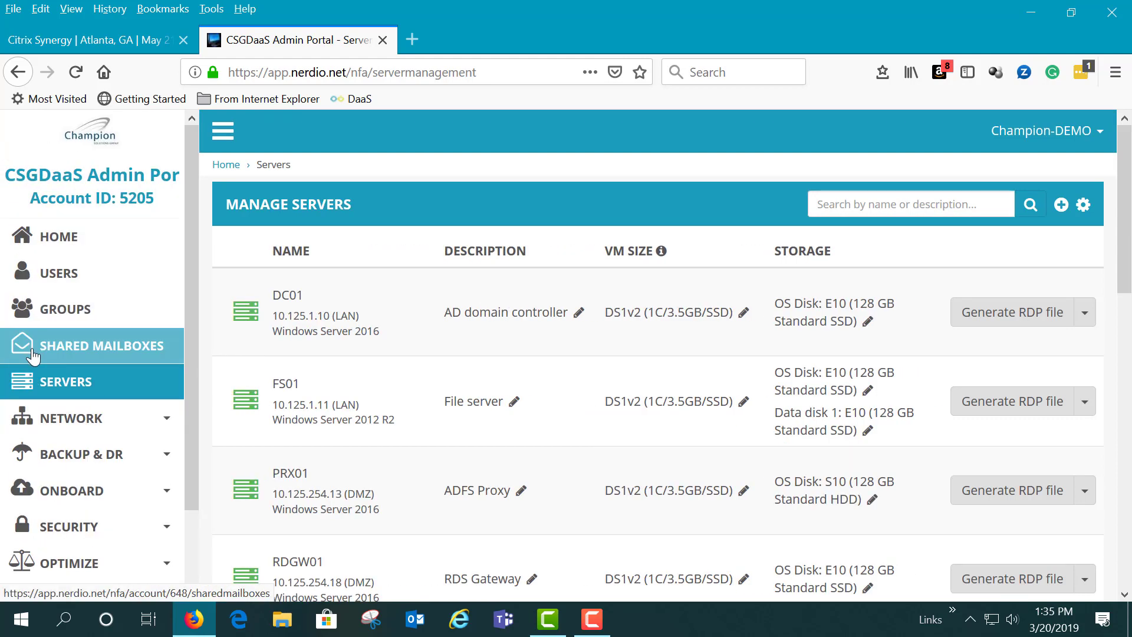
mouse_move(69, 417)
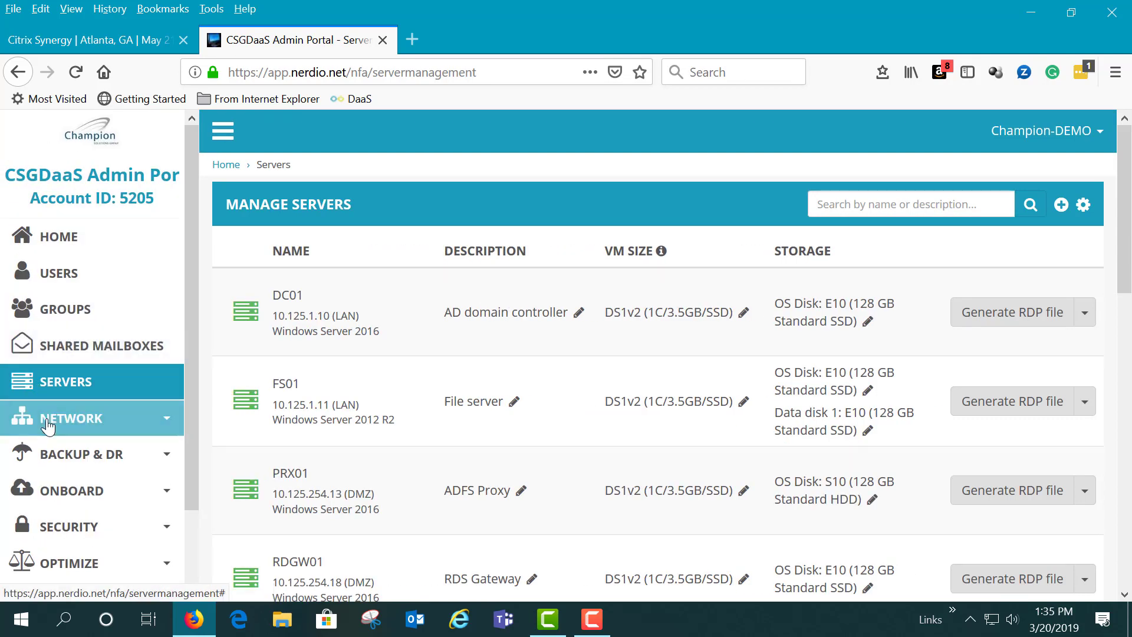
Step: Expand the Network section to show Firewall, VPN connections and On-ramp regions
left_click(70, 417)
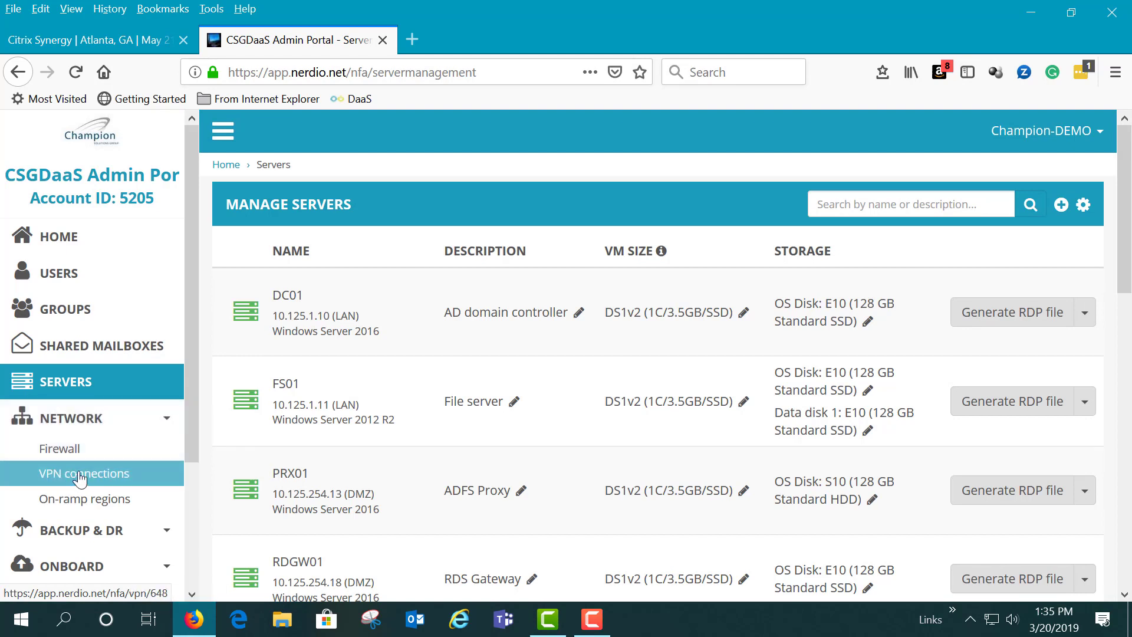
mouse_move(85, 497)
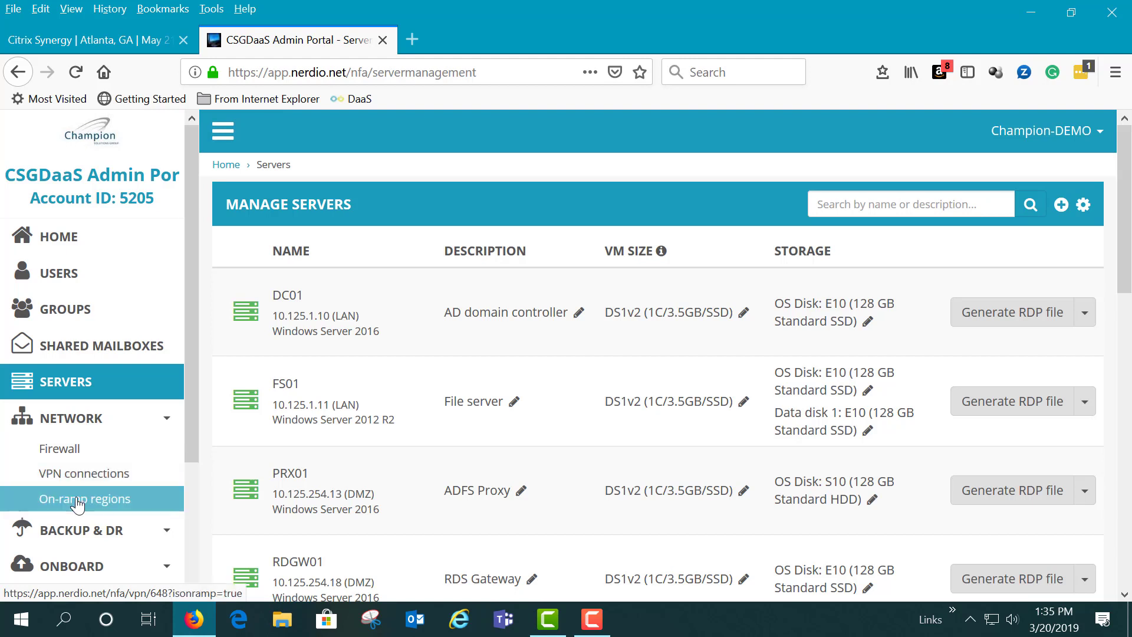
mouse_move(46, 507)
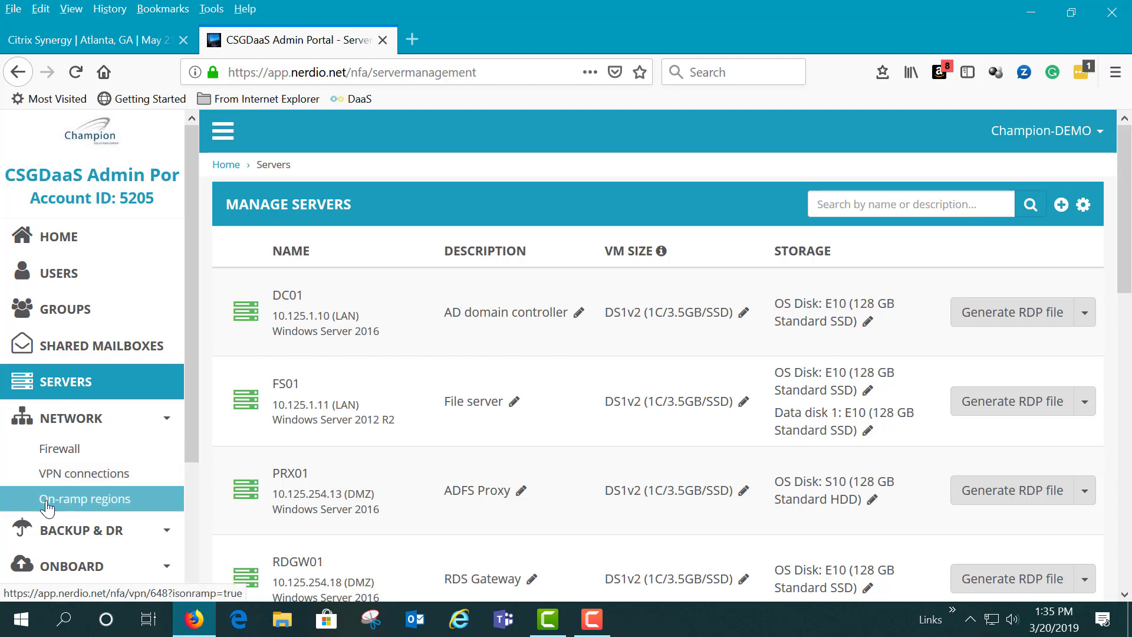
mouse_move(368, 496)
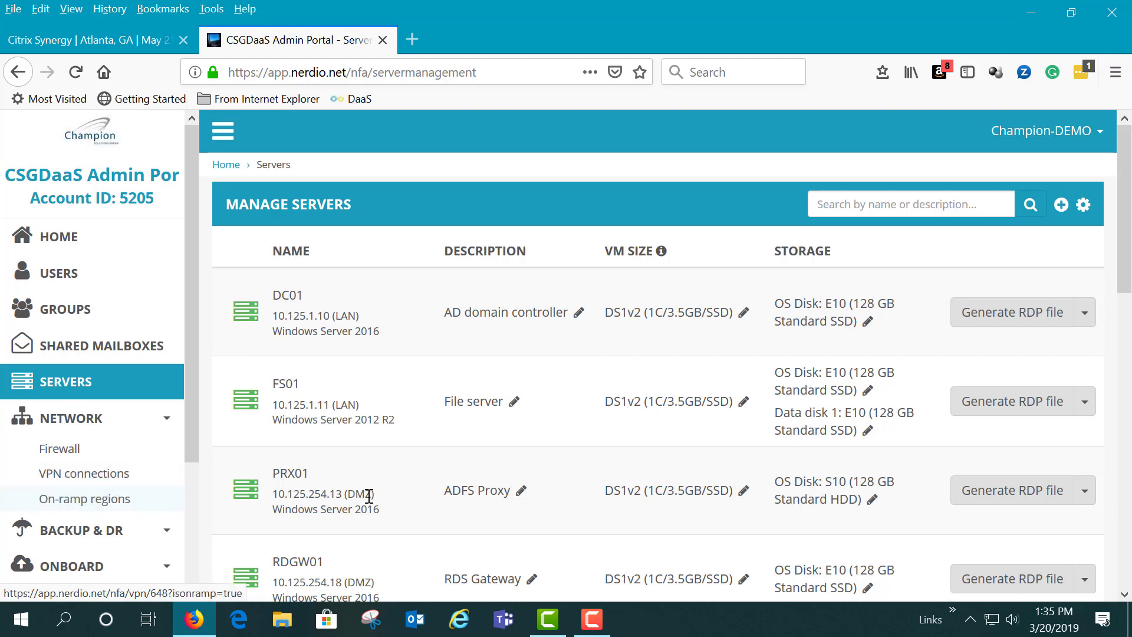
mouse_move(543, 522)
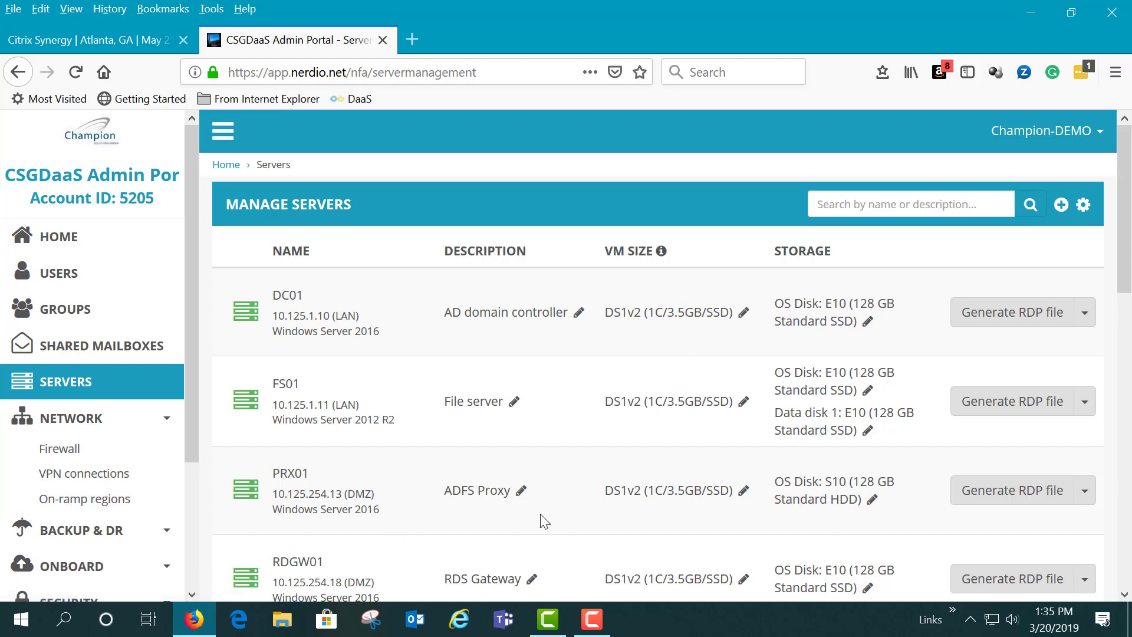
mouse_move(666, 484)
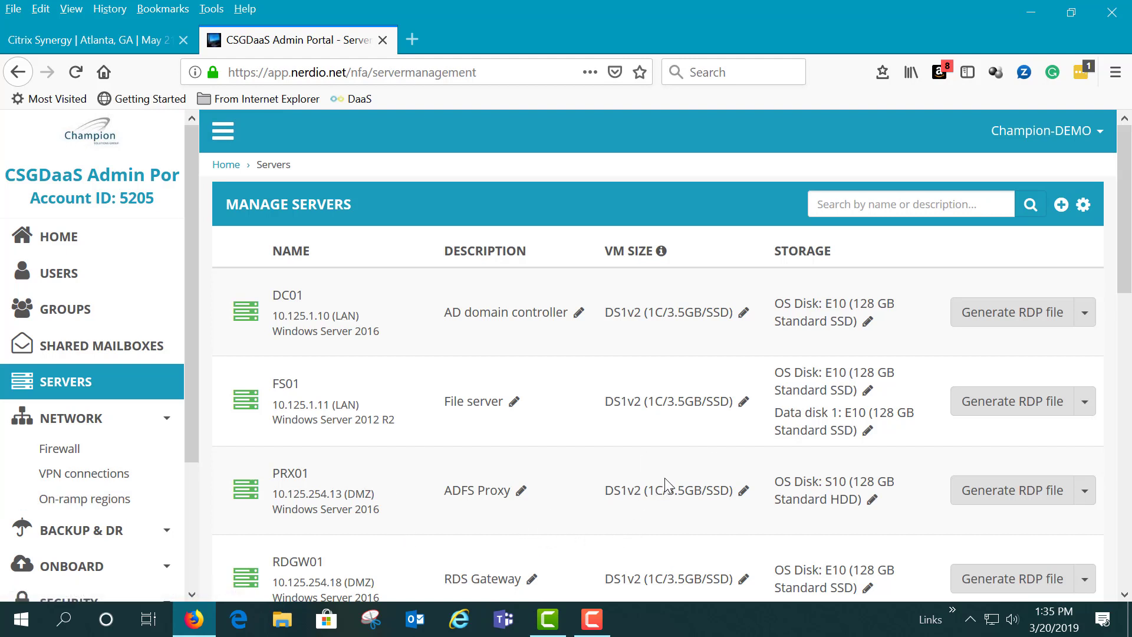
mouse_move(91, 346)
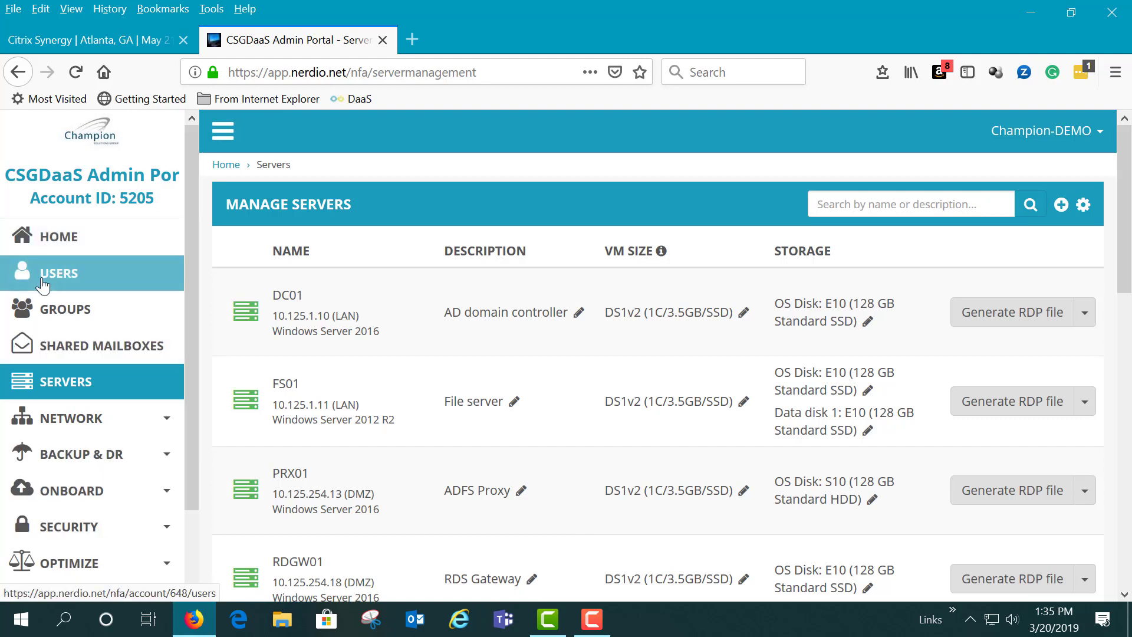
left_click(59, 272)
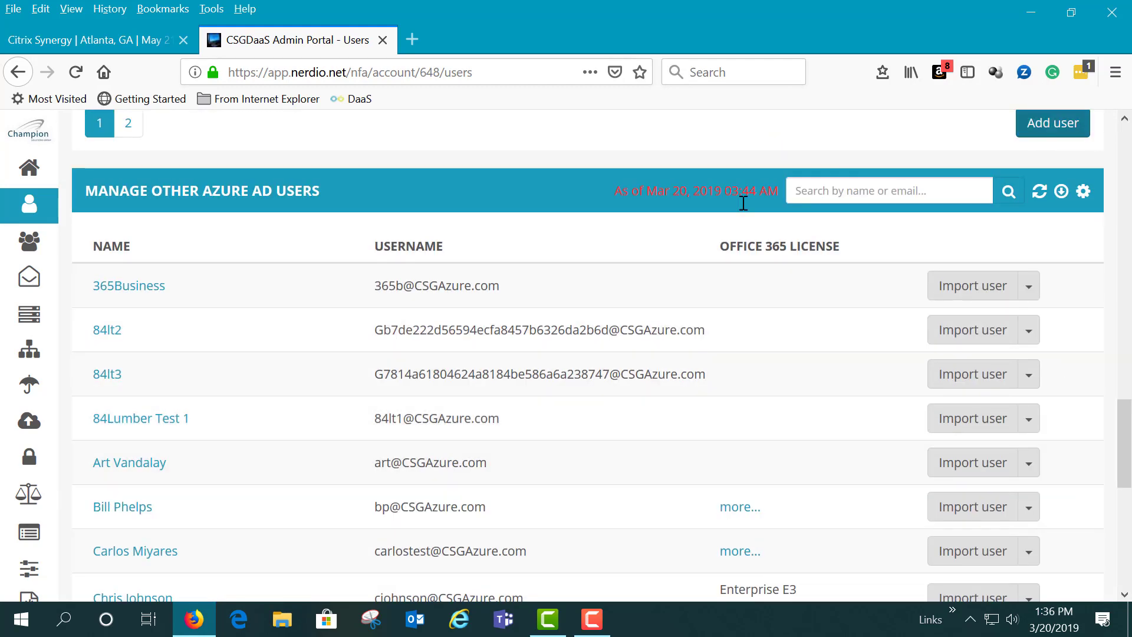
scroll("up", 3)
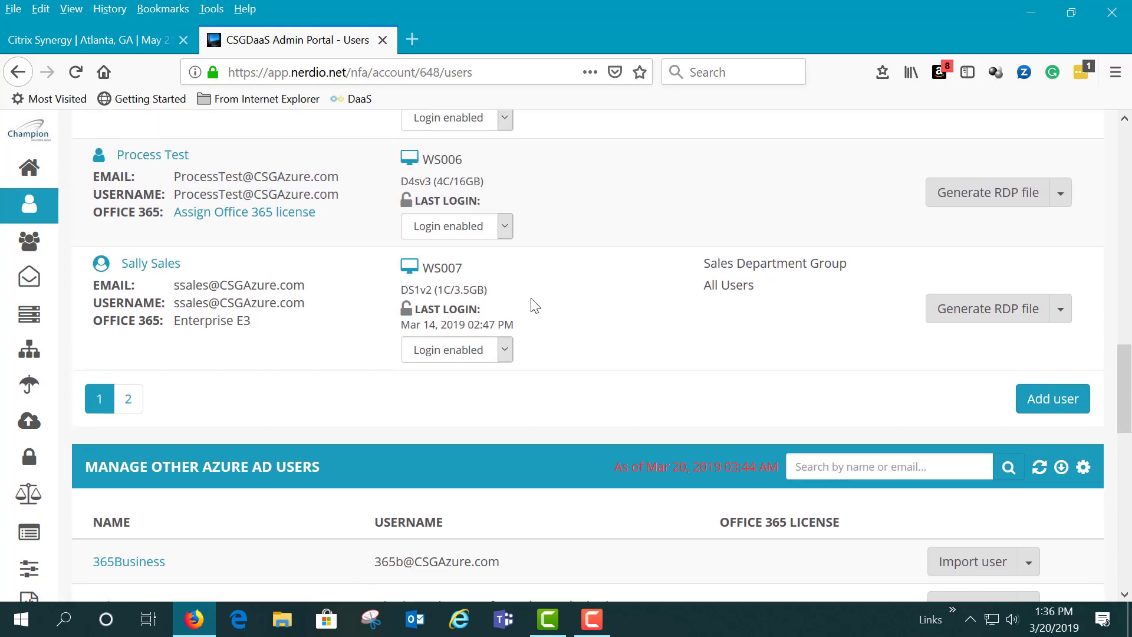
scroll("up", 3)
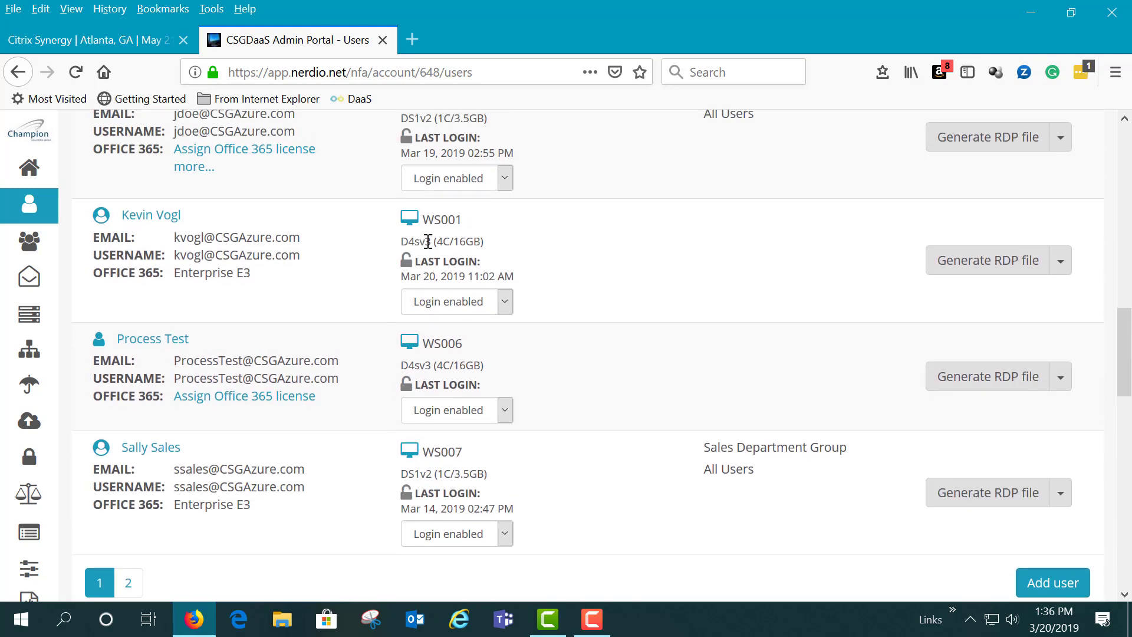
mouse_move(409, 219)
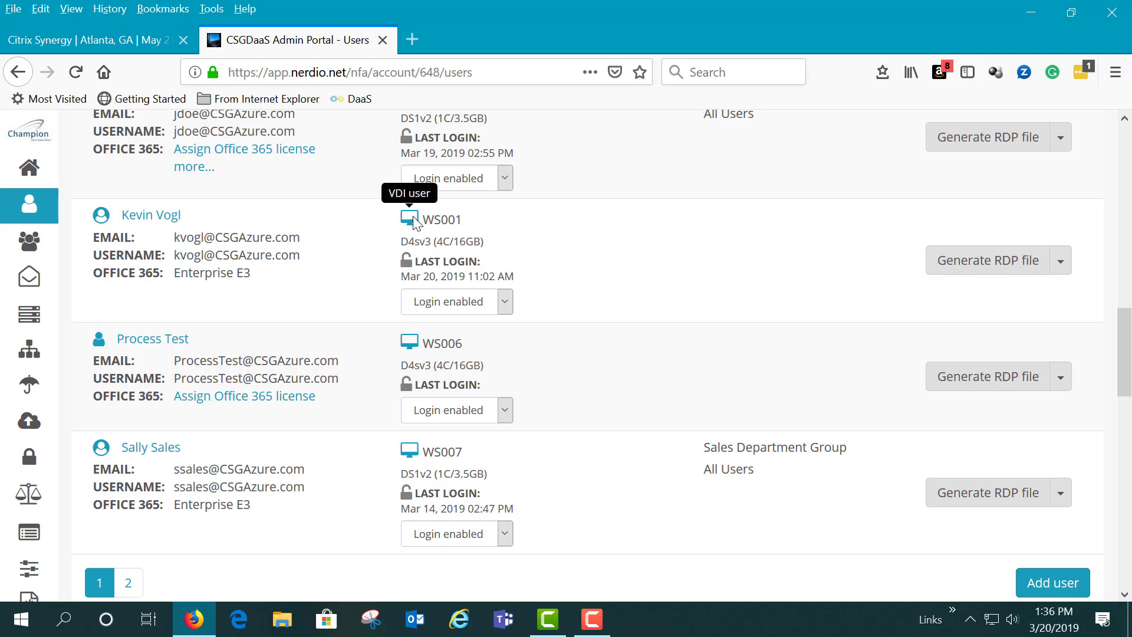
scroll("up", 3)
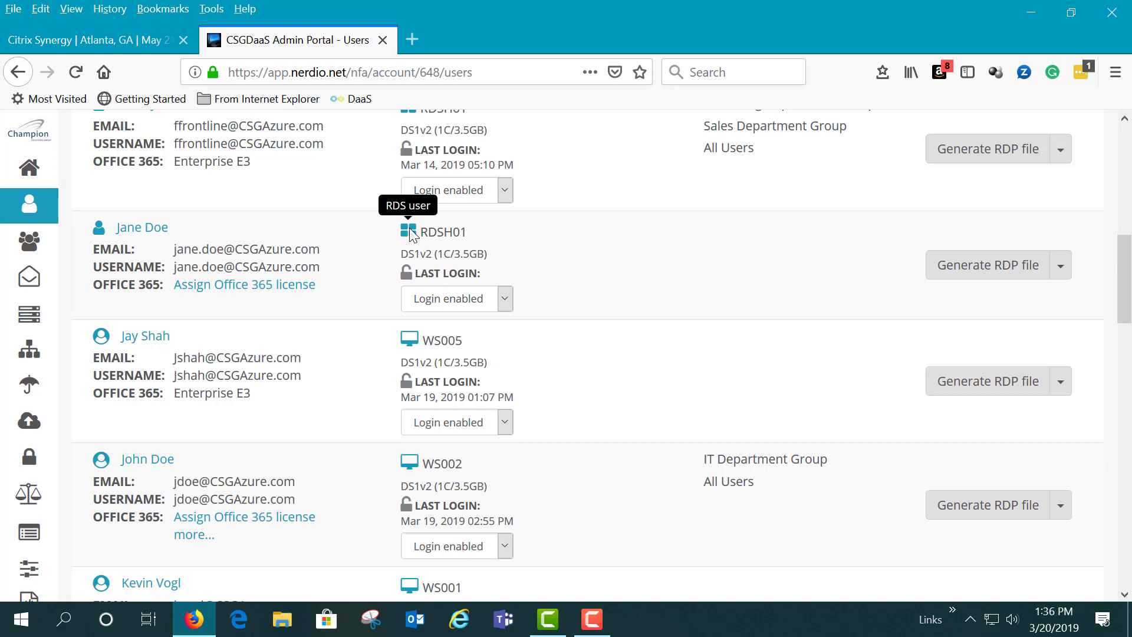
scroll("up", 3)
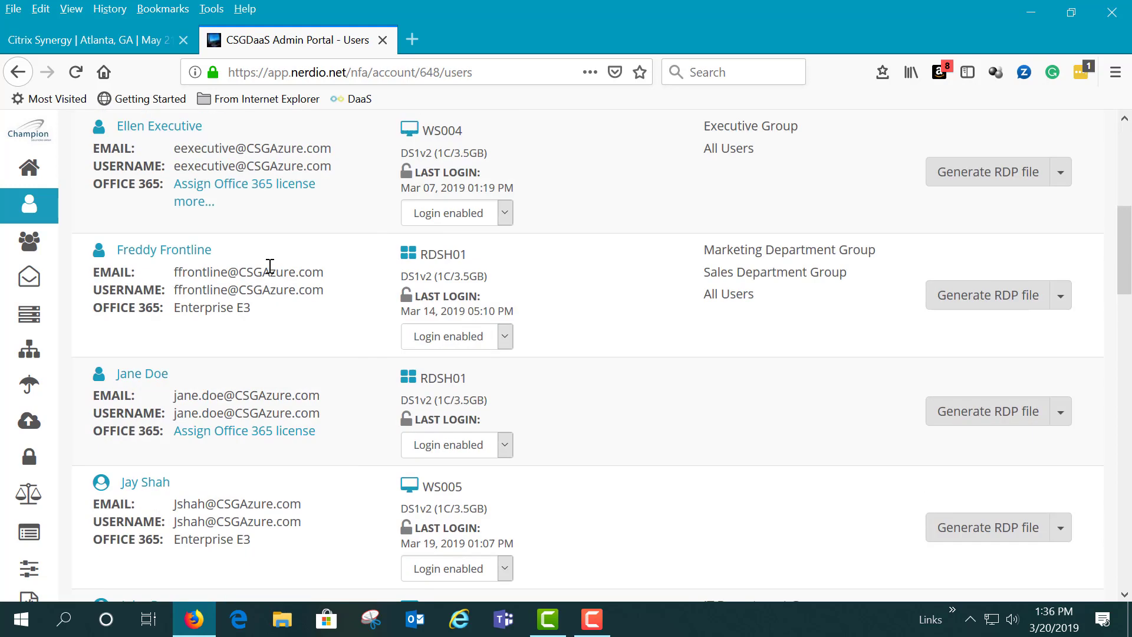
scroll("up", 3)
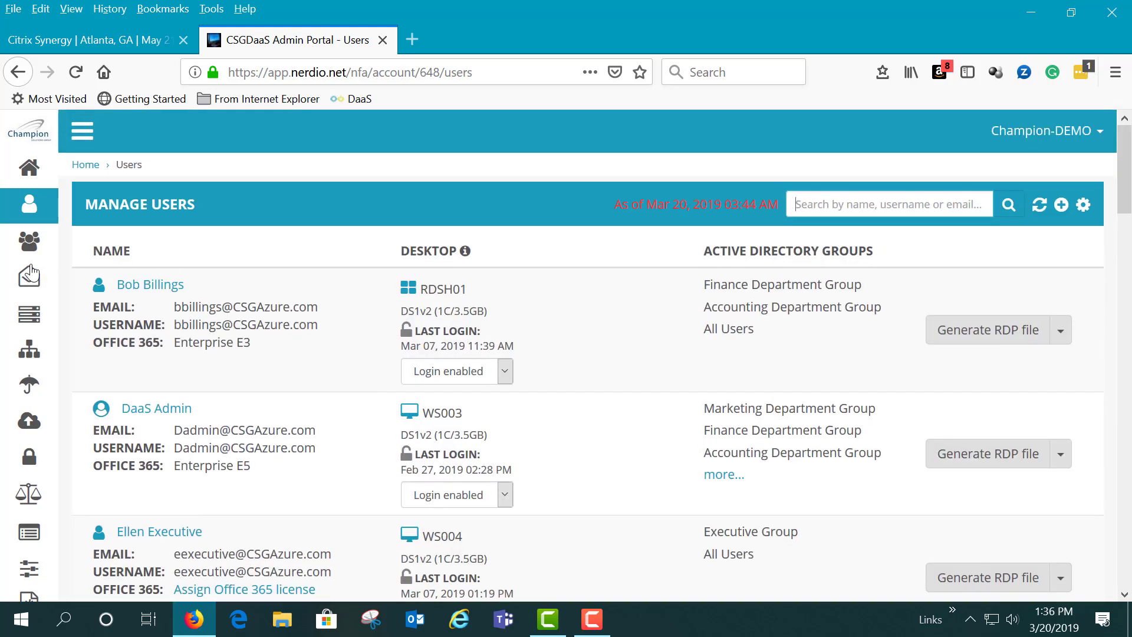
mouse_move(29, 278)
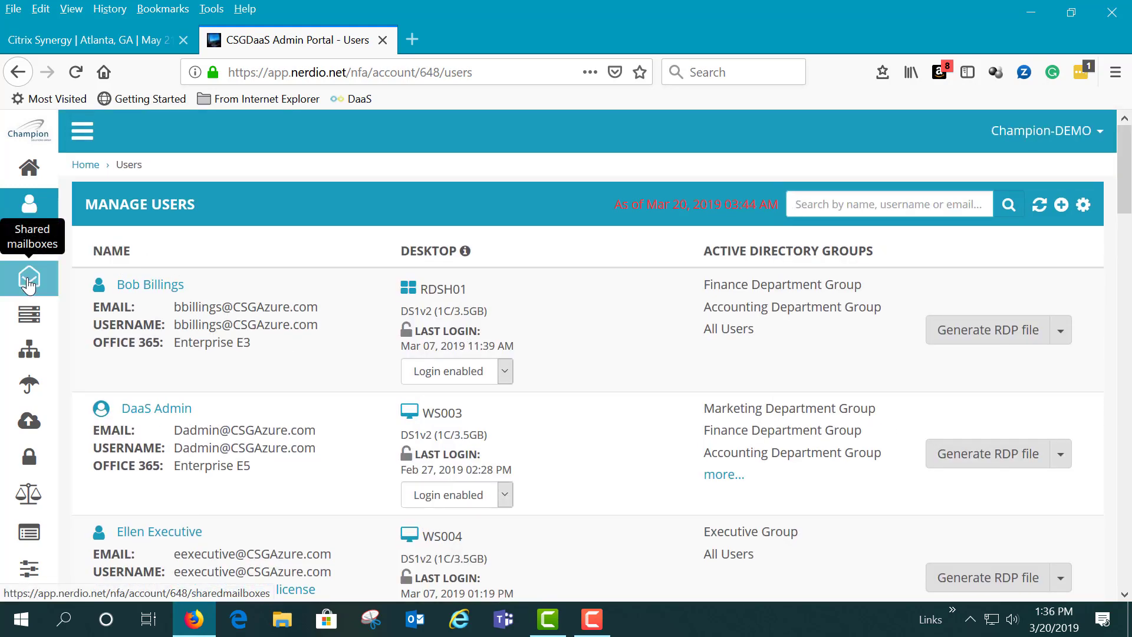
mouse_move(30, 390)
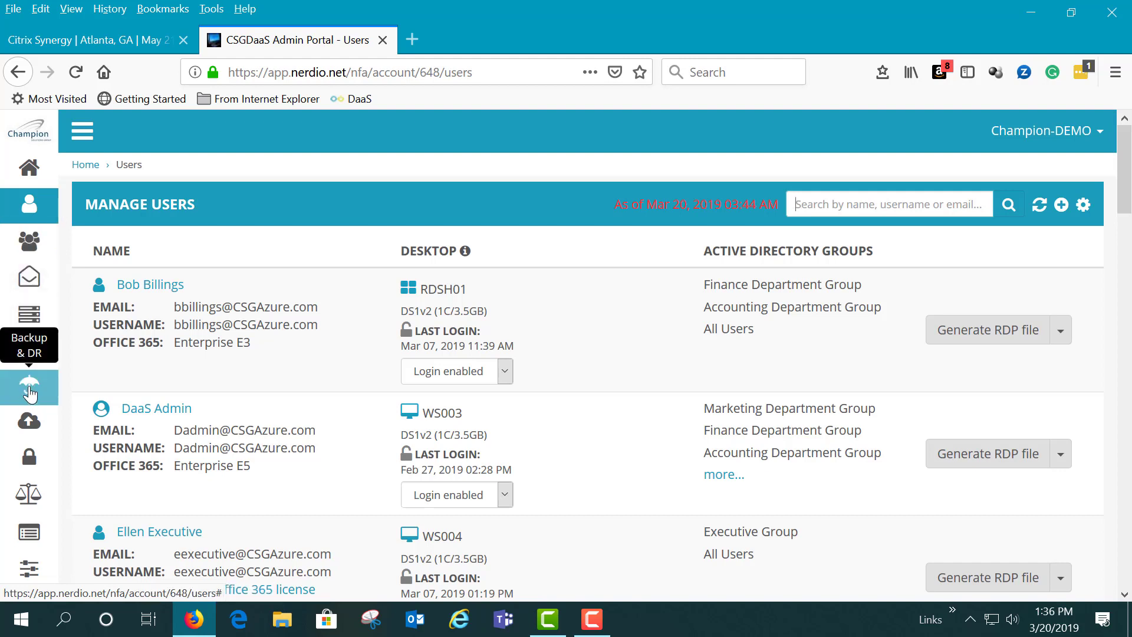
Step: Go to Backup & DR > In-region backup, where nightly server backup is off
left_click(83, 131)
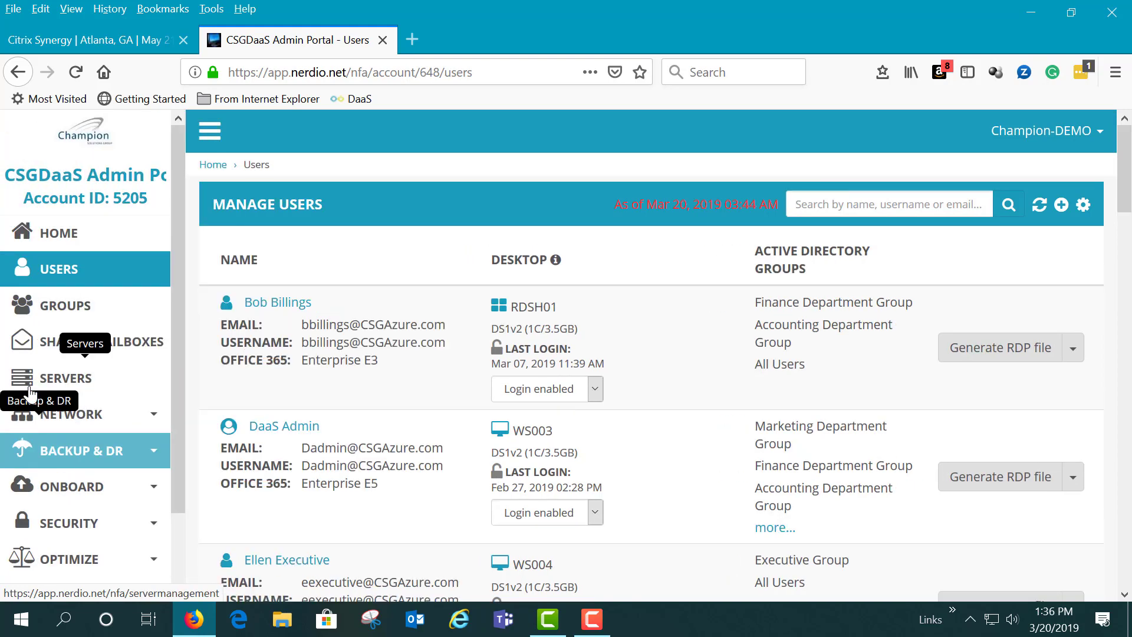
left_click(79, 451)
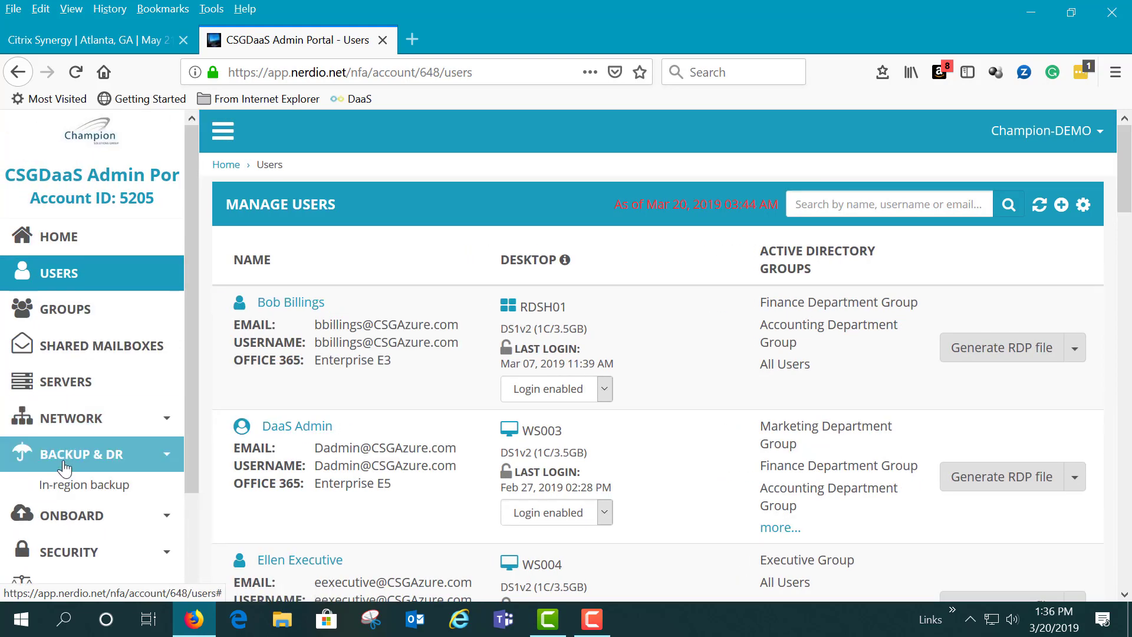
left_click(65, 452)
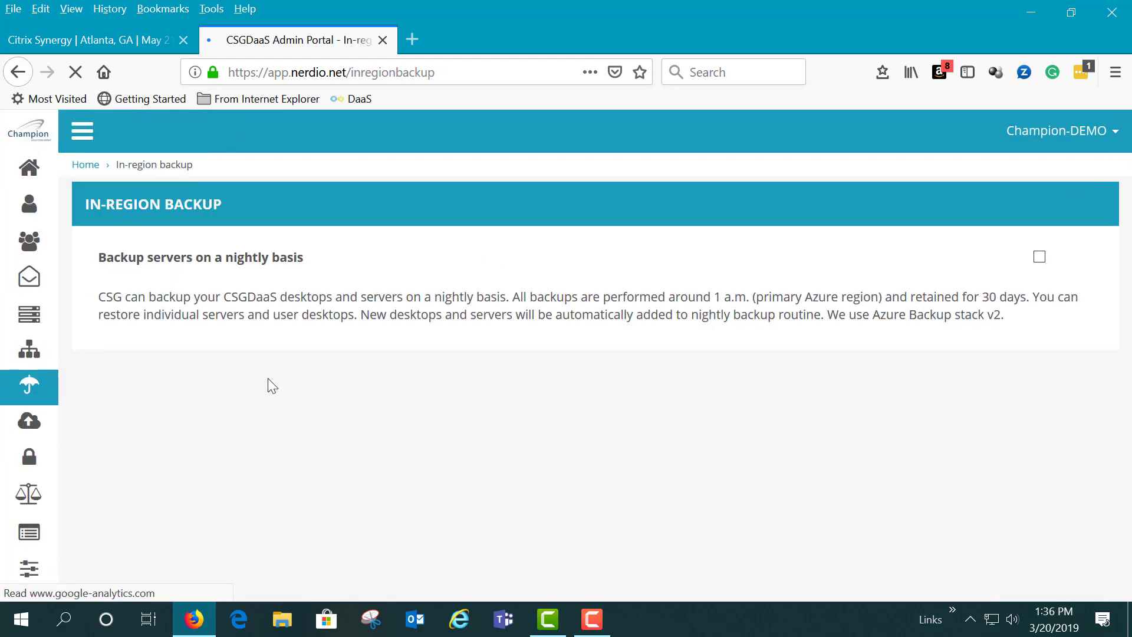
left_click(1037, 255)
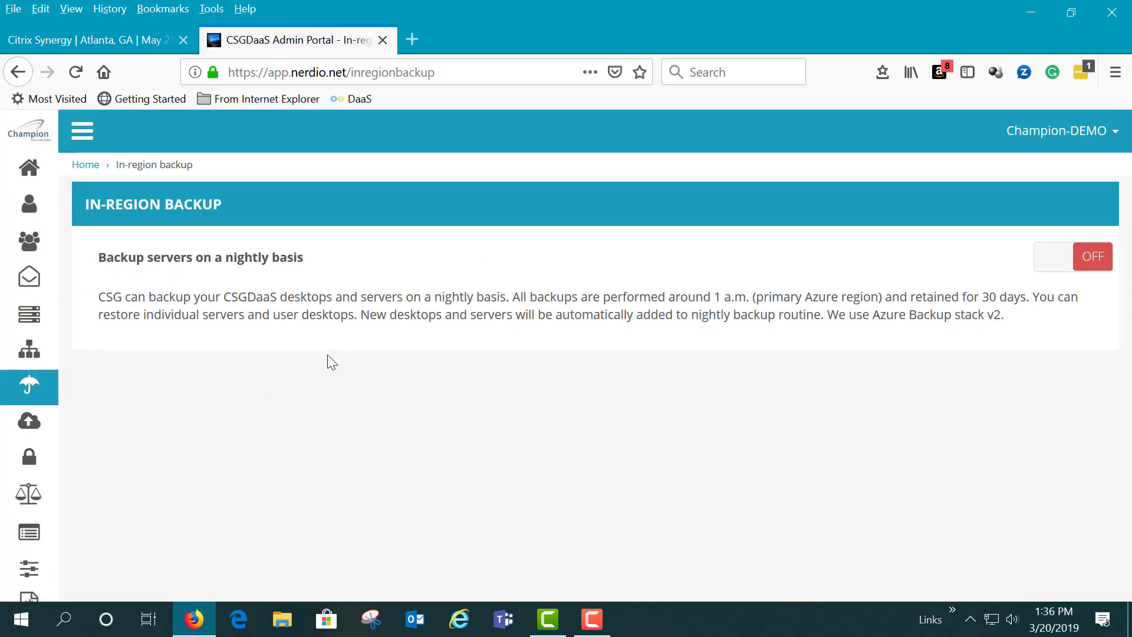
mouse_move(800, 426)
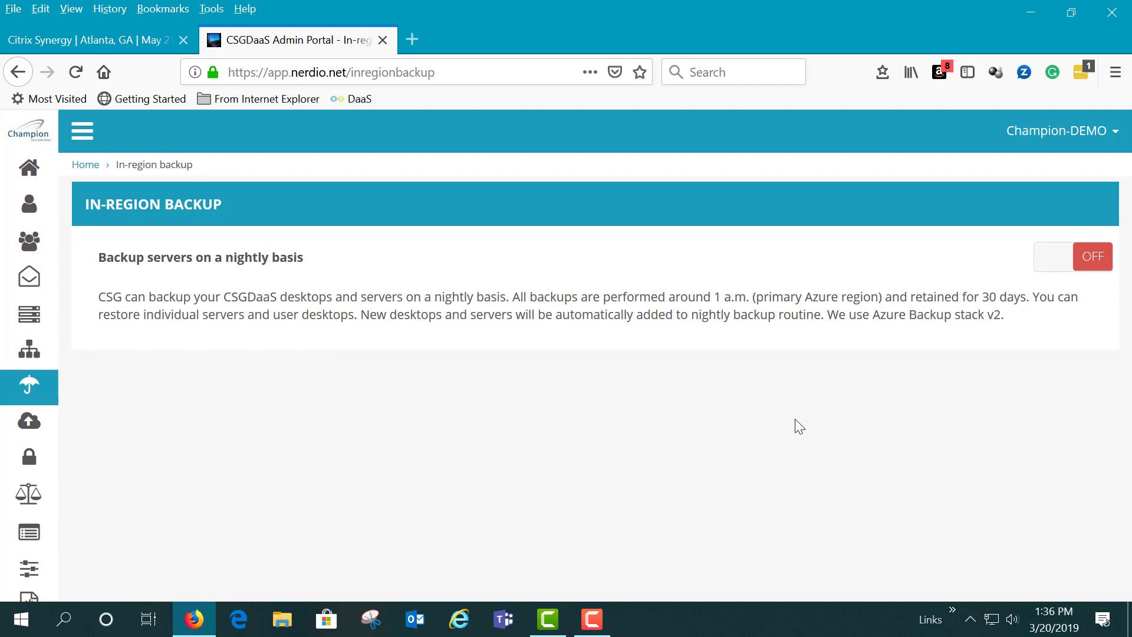
mouse_move(28, 422)
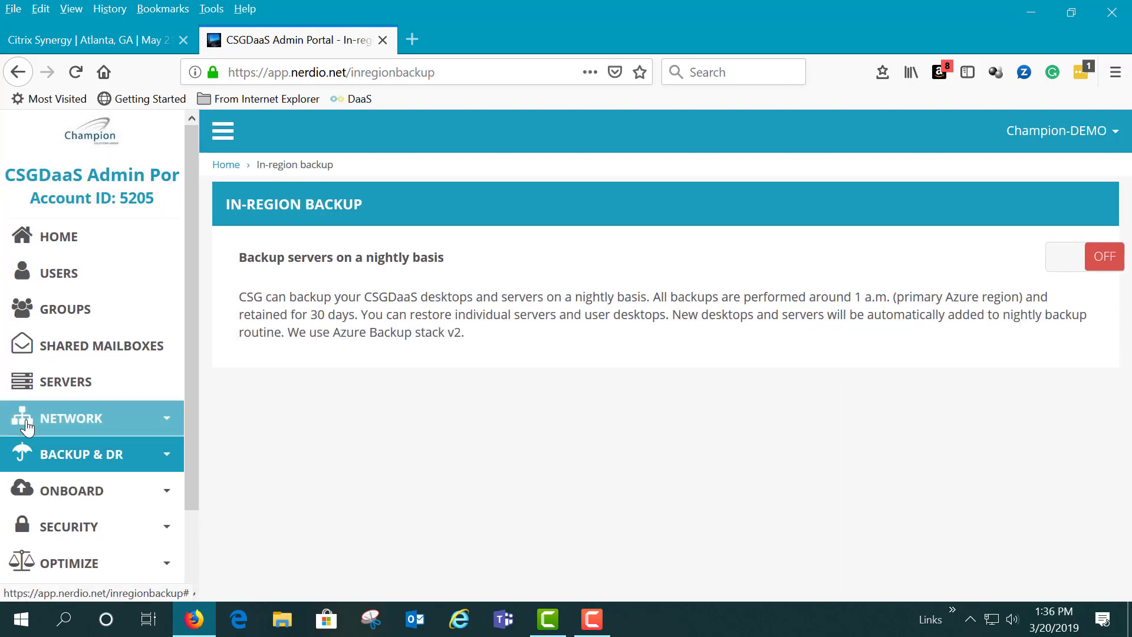
Step: Expand the Onboard and Optimize submenus in the sidebar
left_click(71, 490)
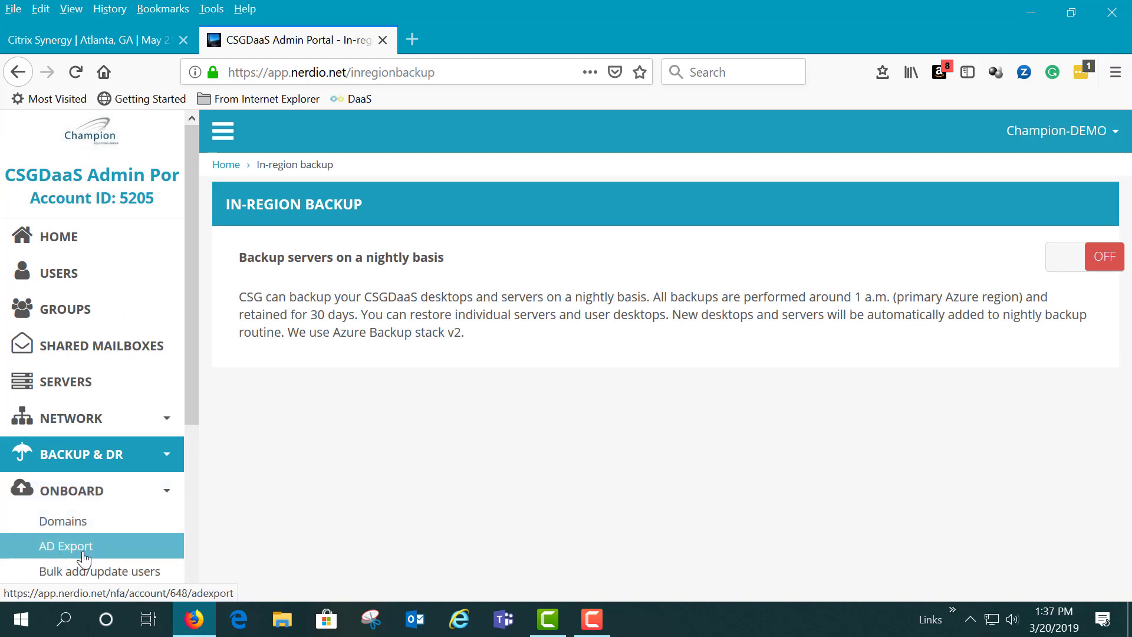
mouse_move(95, 571)
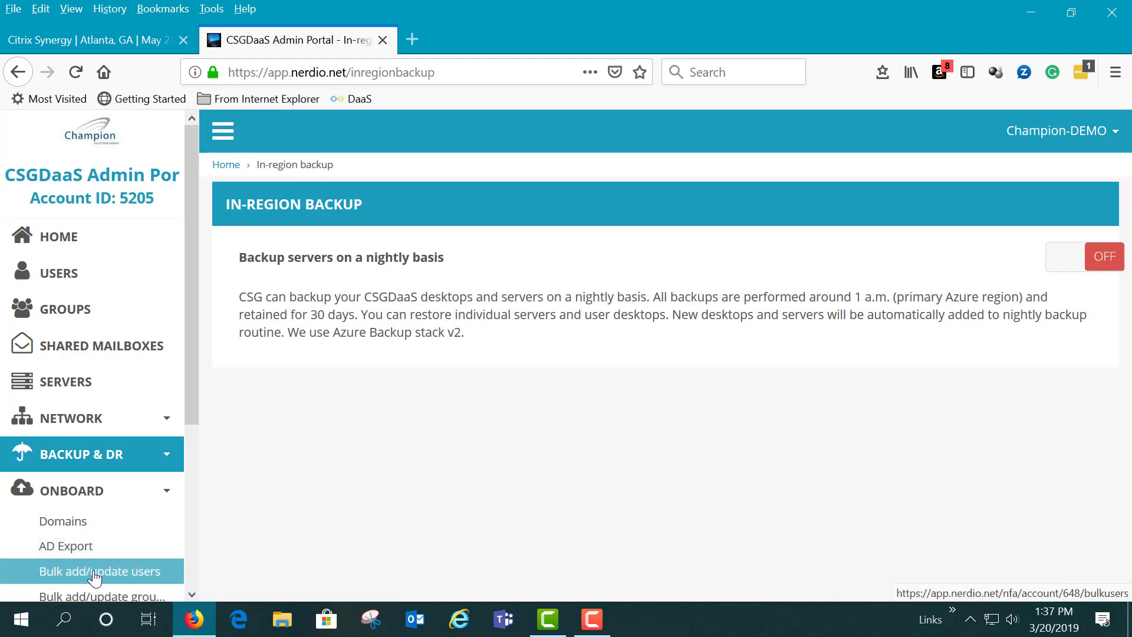
mouse_move(468, 523)
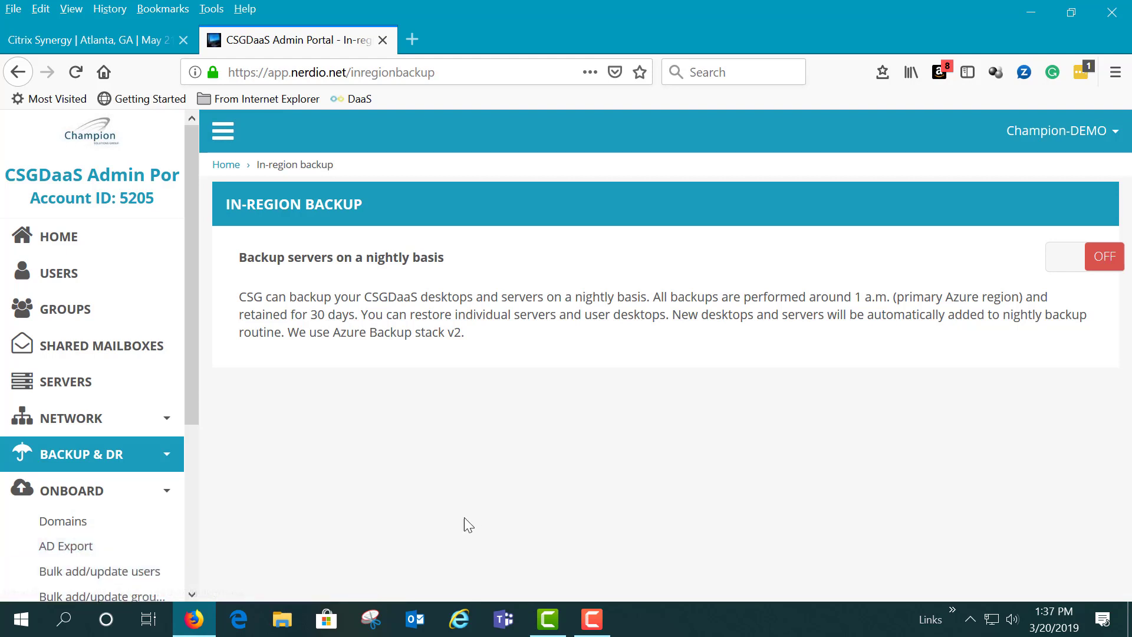
scroll("down", 3)
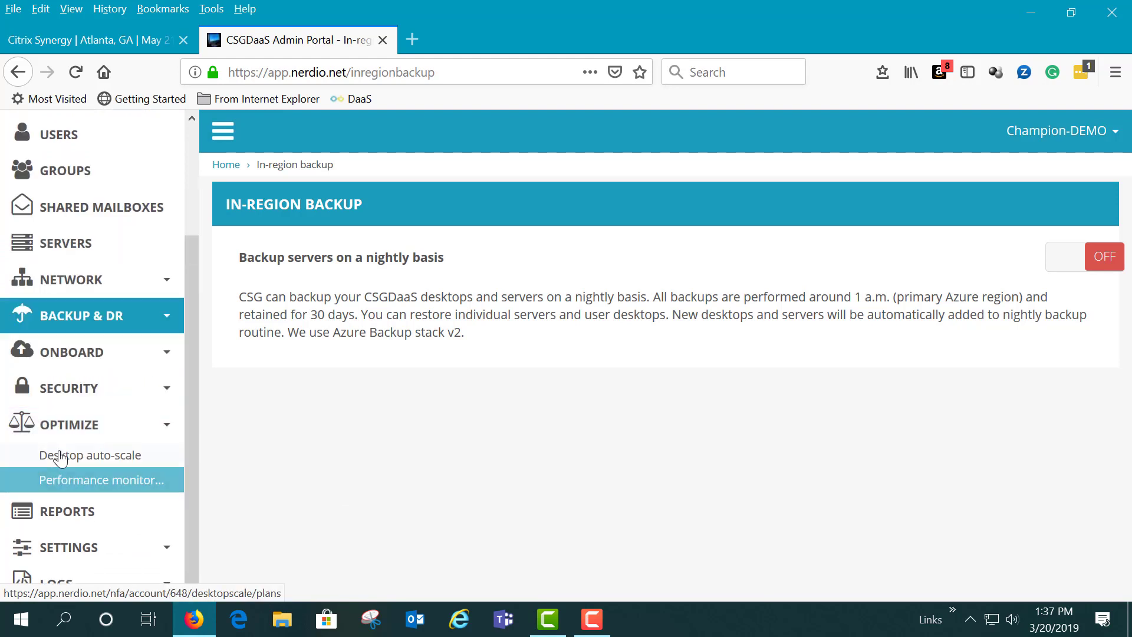
mouse_move(90, 455)
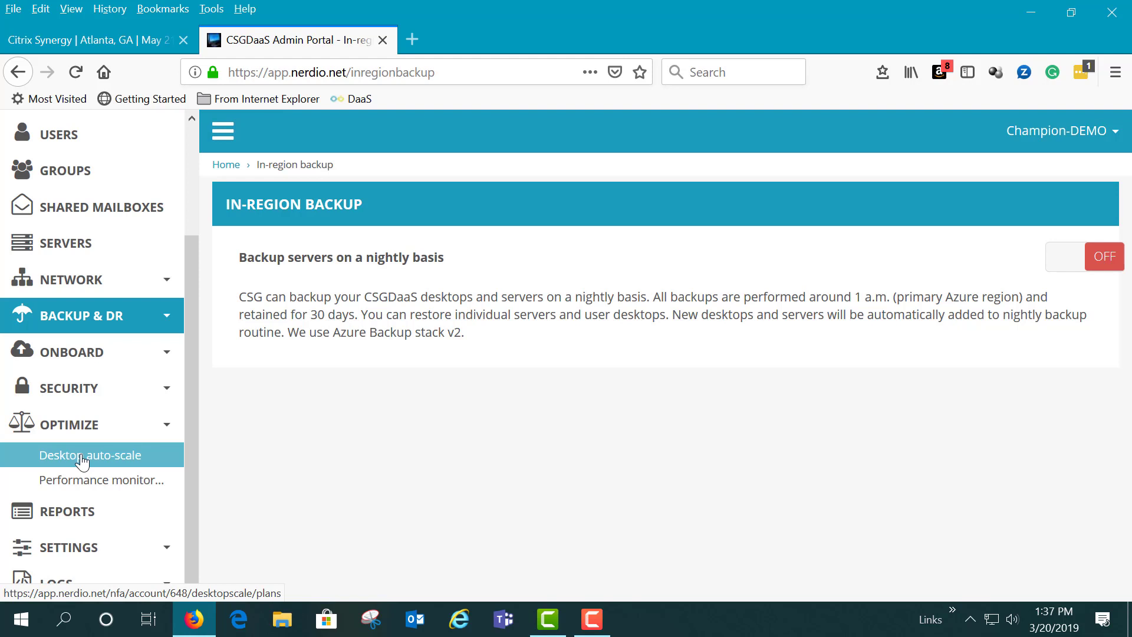
mouse_move(83, 479)
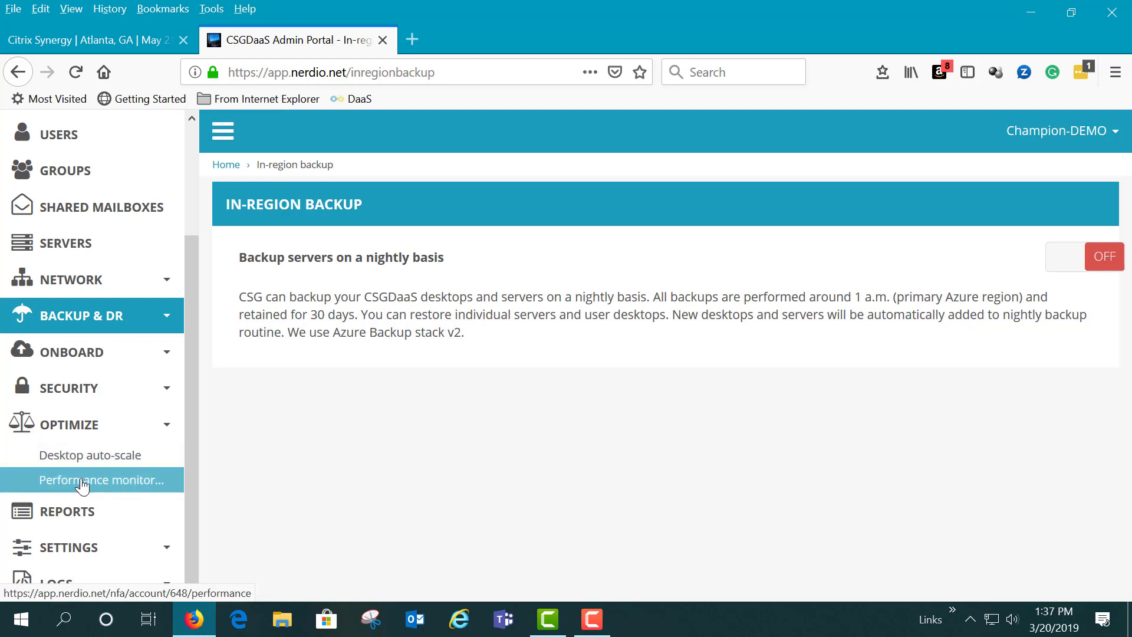
Step: Go to Optimize > Performance monitoring, where visual synthetic monitoring is off
left_click(102, 480)
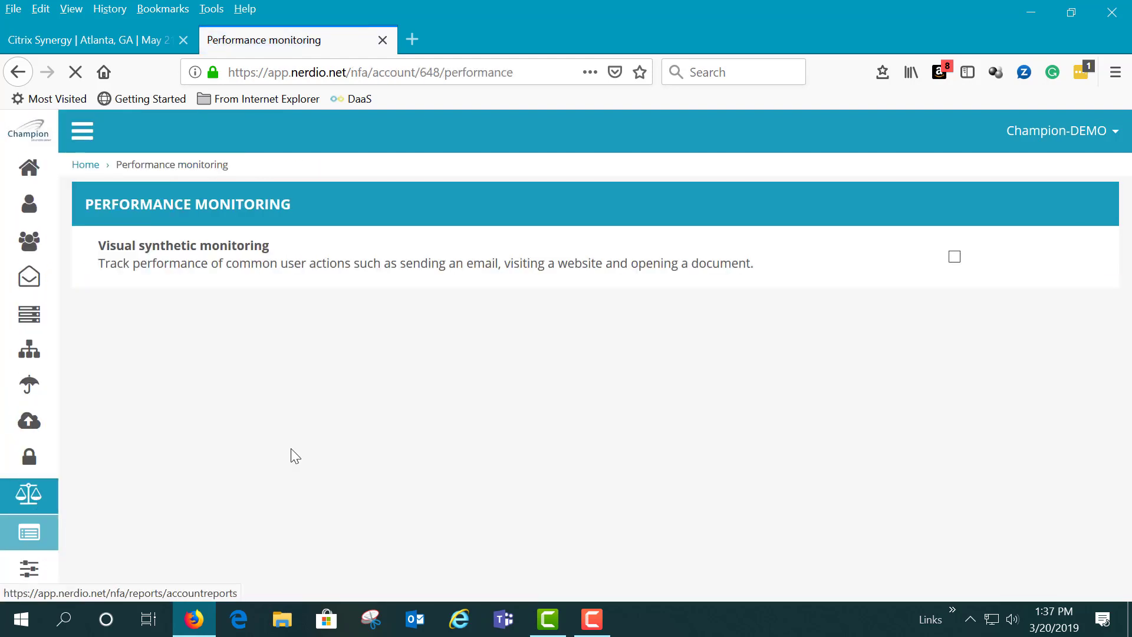
left_click(954, 255)
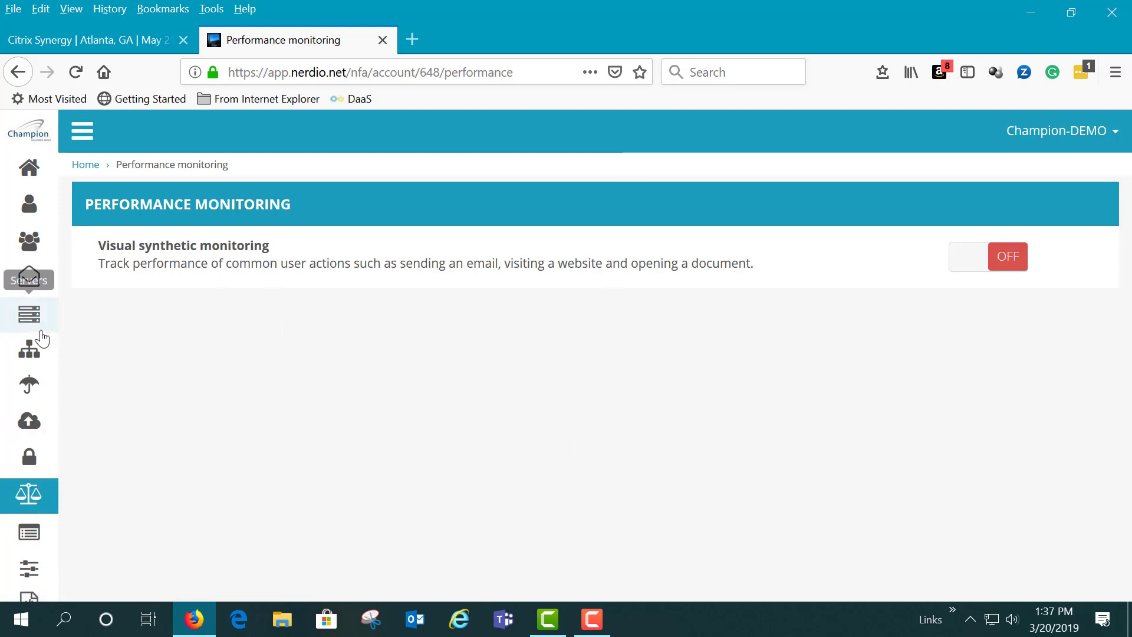
mouse_move(29, 242)
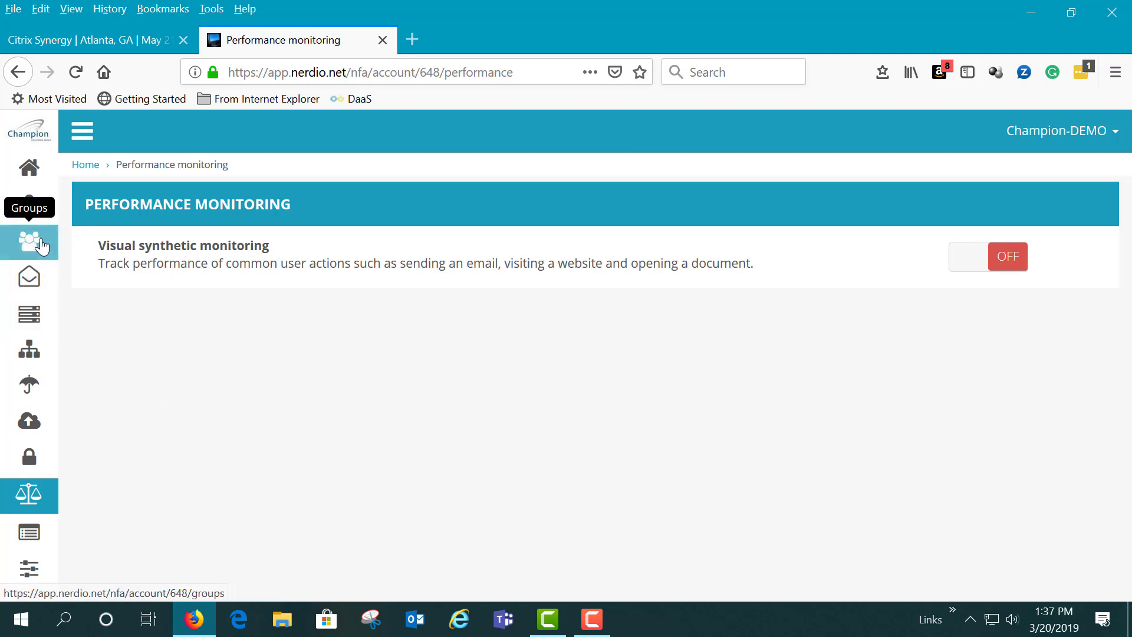
mouse_move(28, 242)
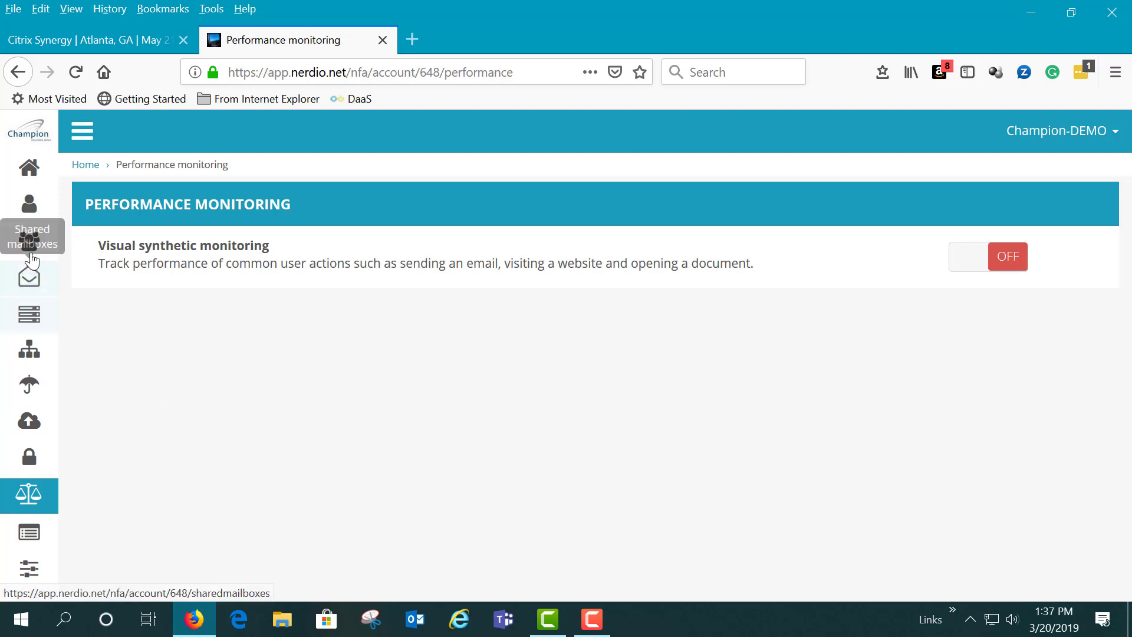
Step: Return to the Champion-DEMO home page and scroll to the Shortcuts and announcements
left_click(28, 168)
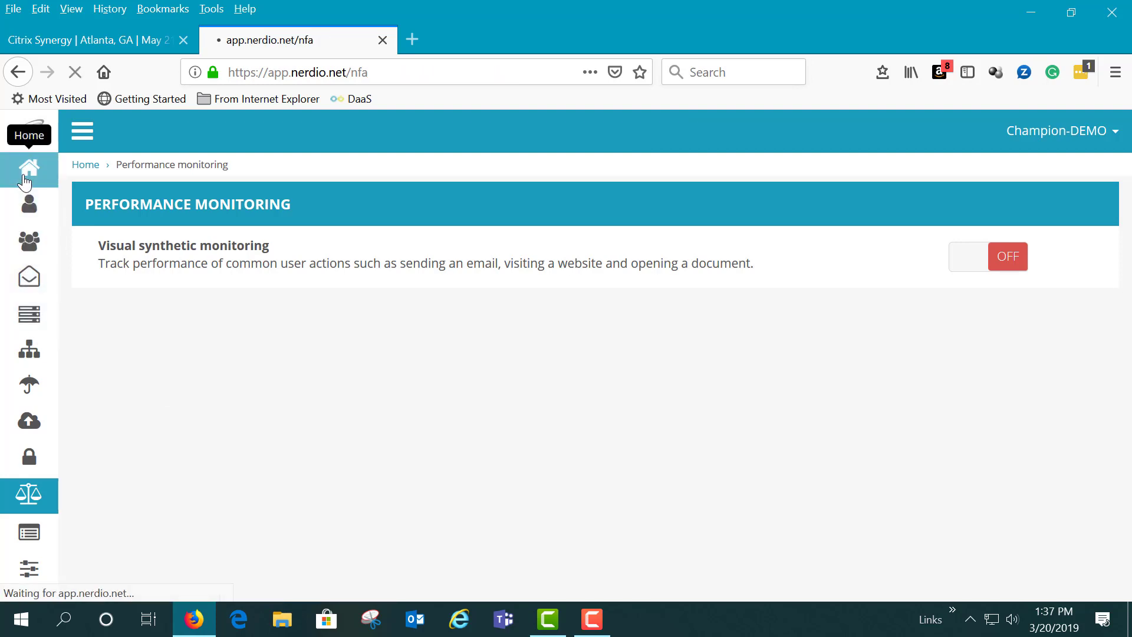
left_click(28, 169)
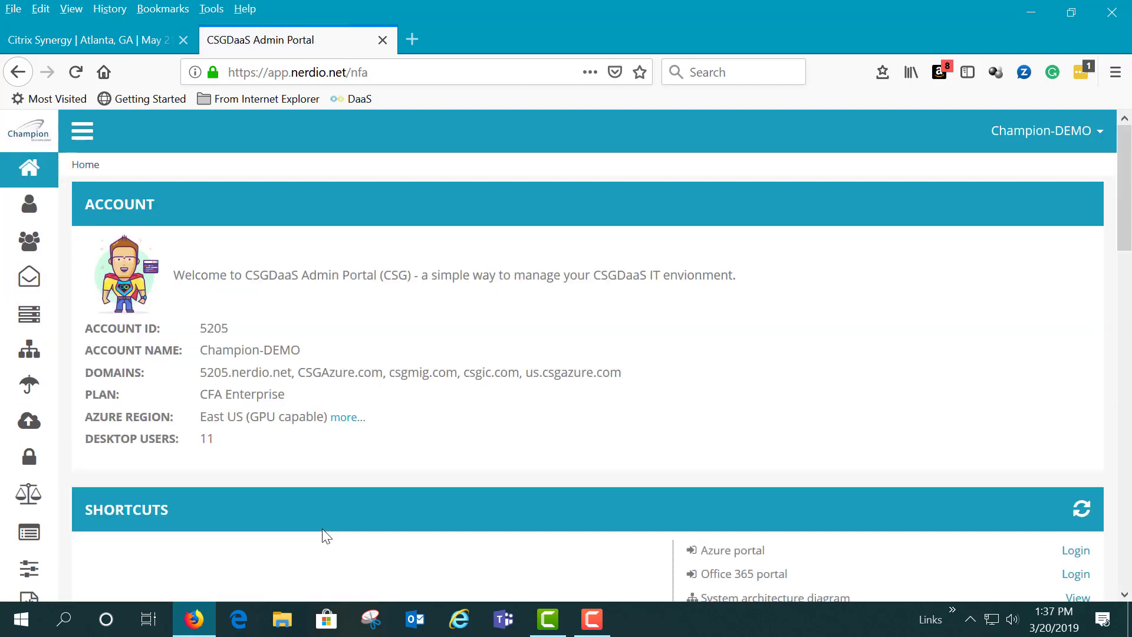
scroll("down", 3)
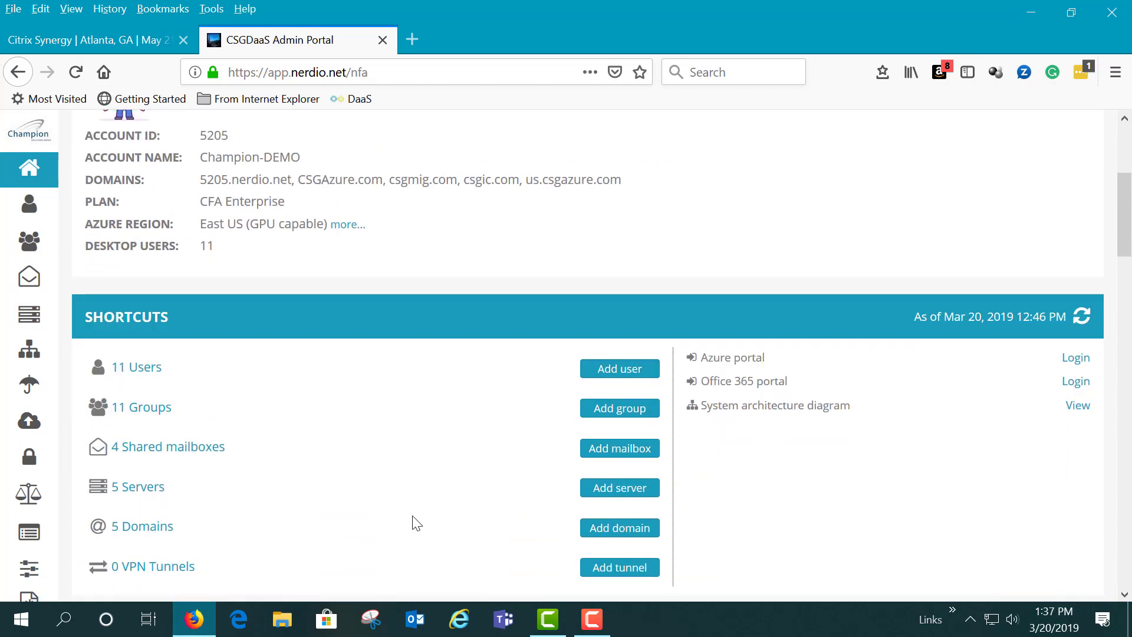
scroll("down", 3)
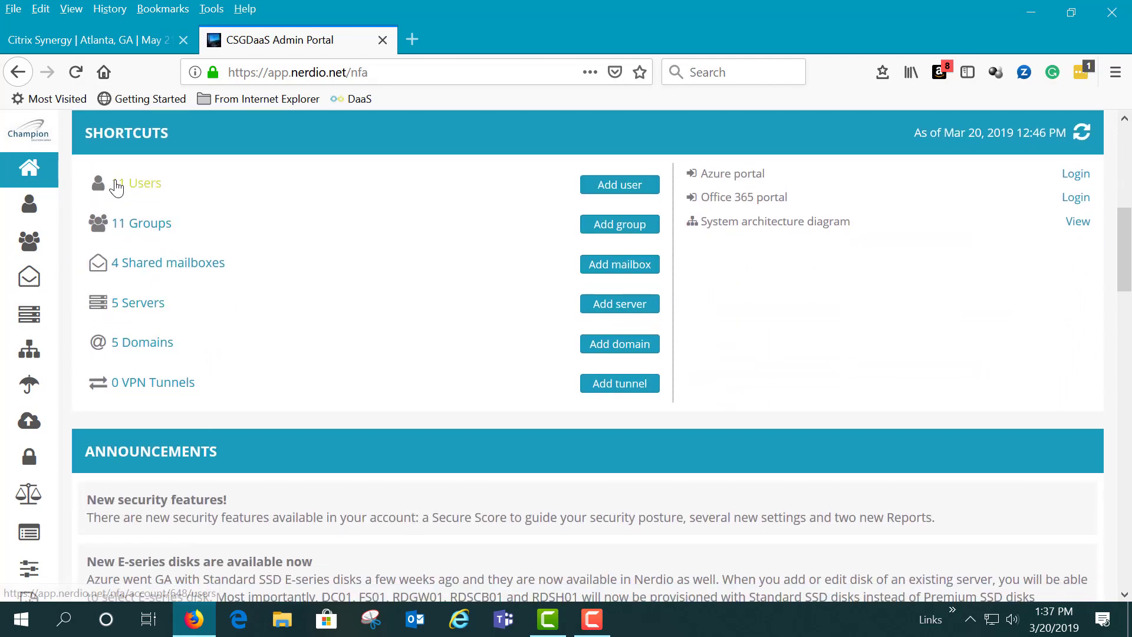
Step: Follow the '11 Users' shortcut and scroll through the Manage Users list
left_click(143, 183)
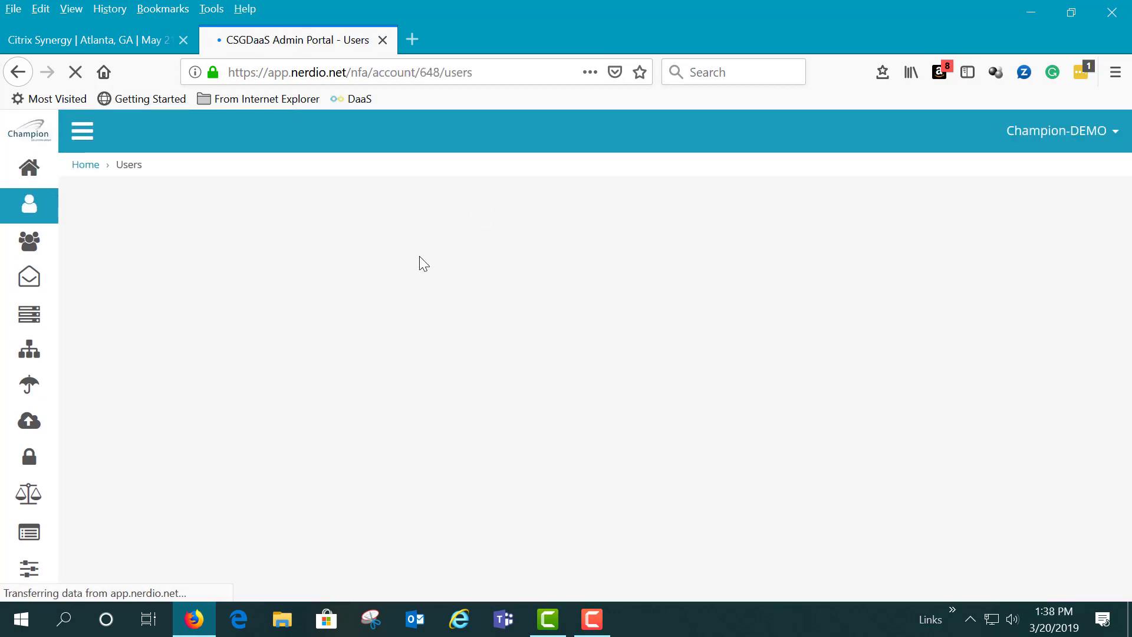
mouse_move(511, 391)
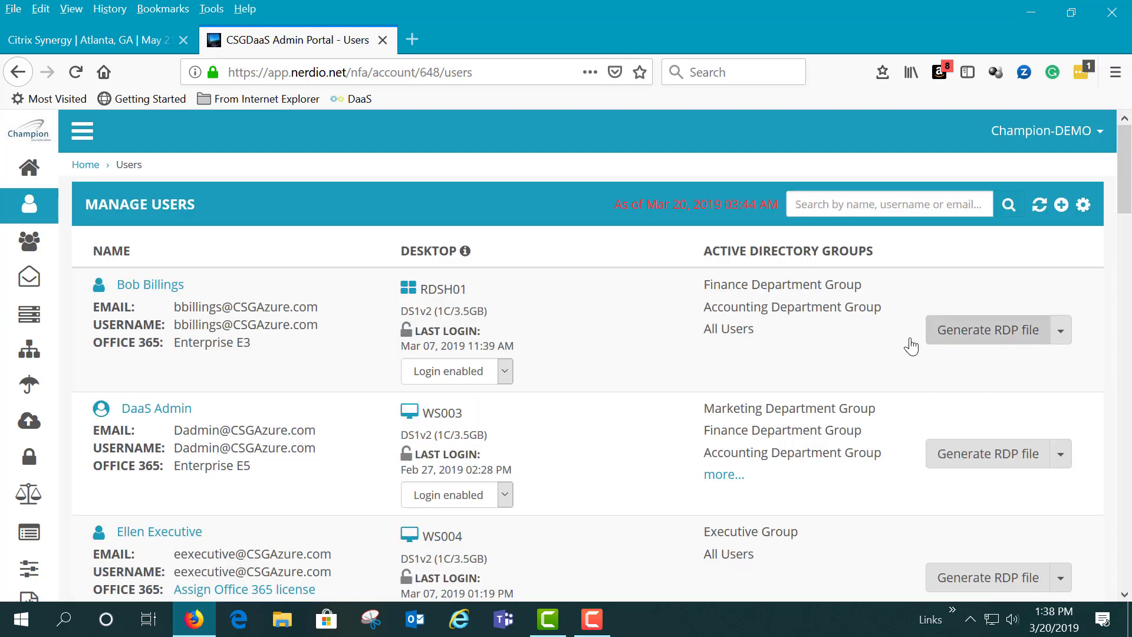
scroll("down", 3)
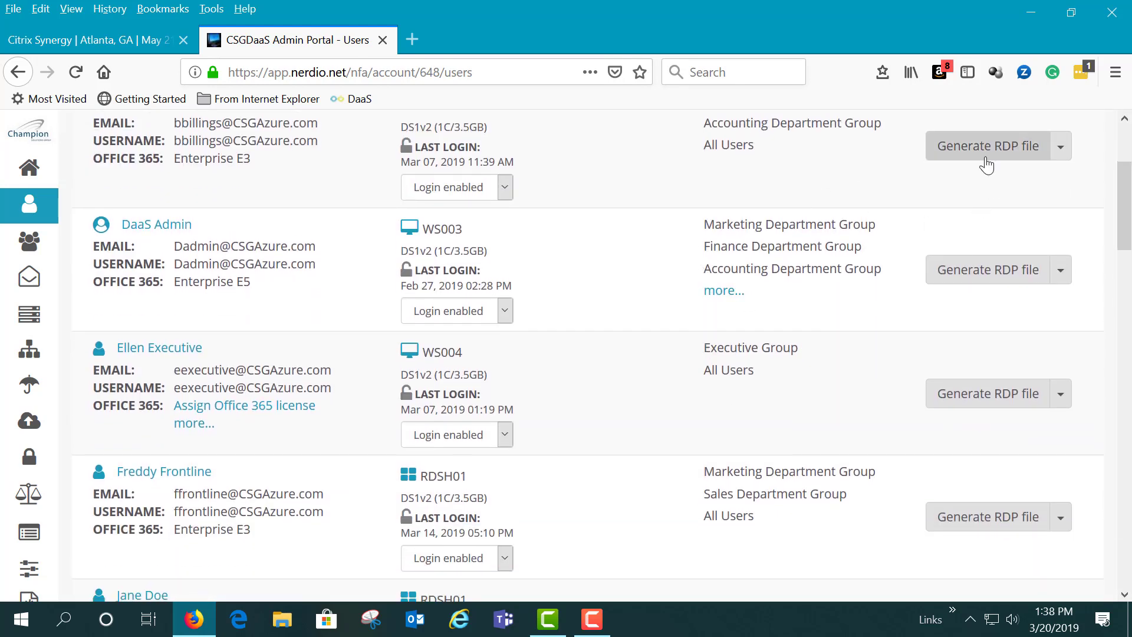
mouse_move(1020, 157)
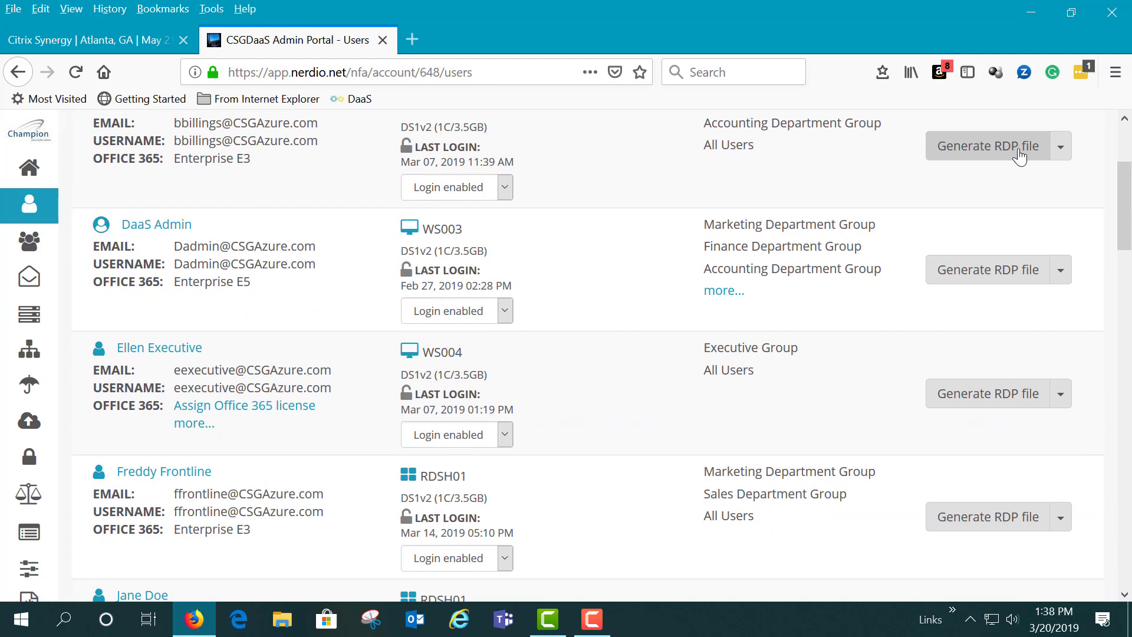
mouse_move(84, 142)
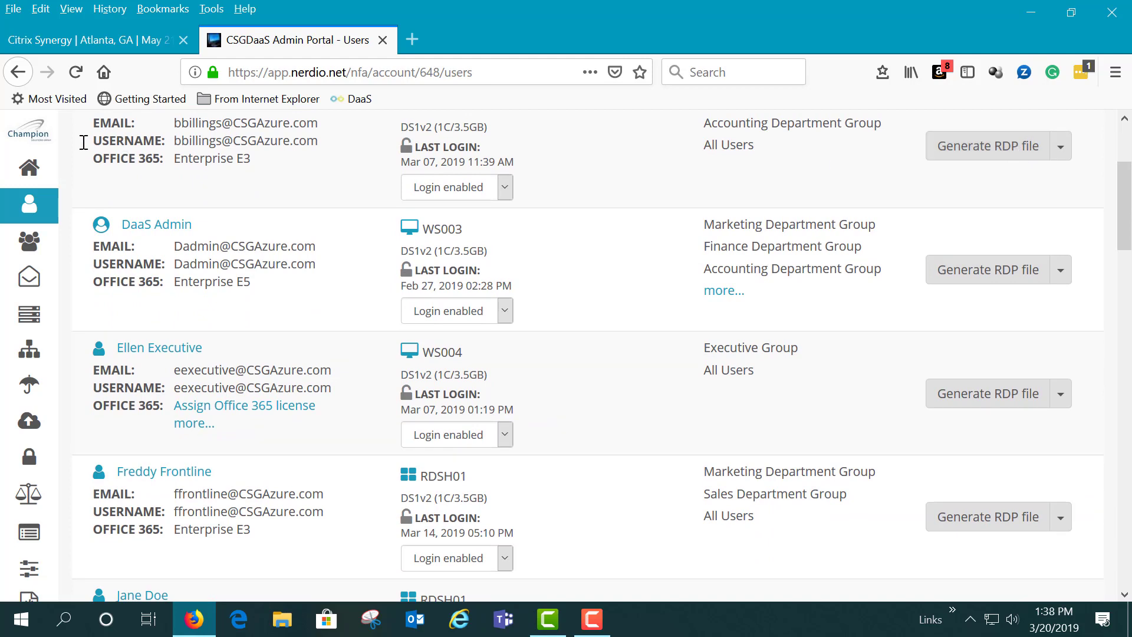
mouse_move(277, 561)
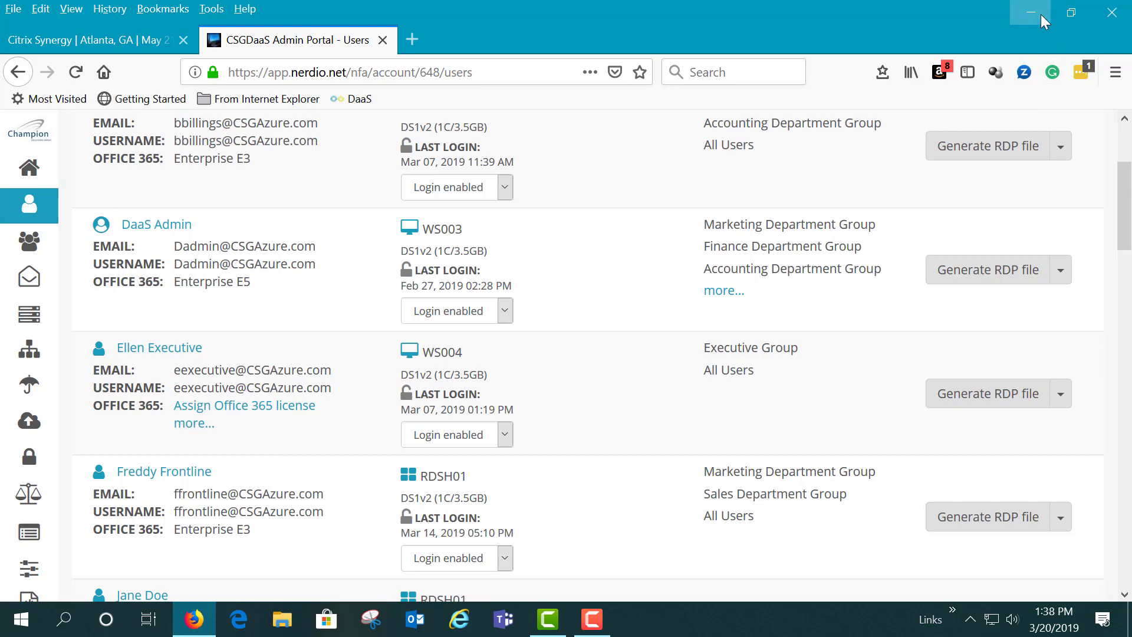
Step: Connect to ws001.adminportal.pro from the saved .rdp file on the local desktop
left_click(1034, 13)
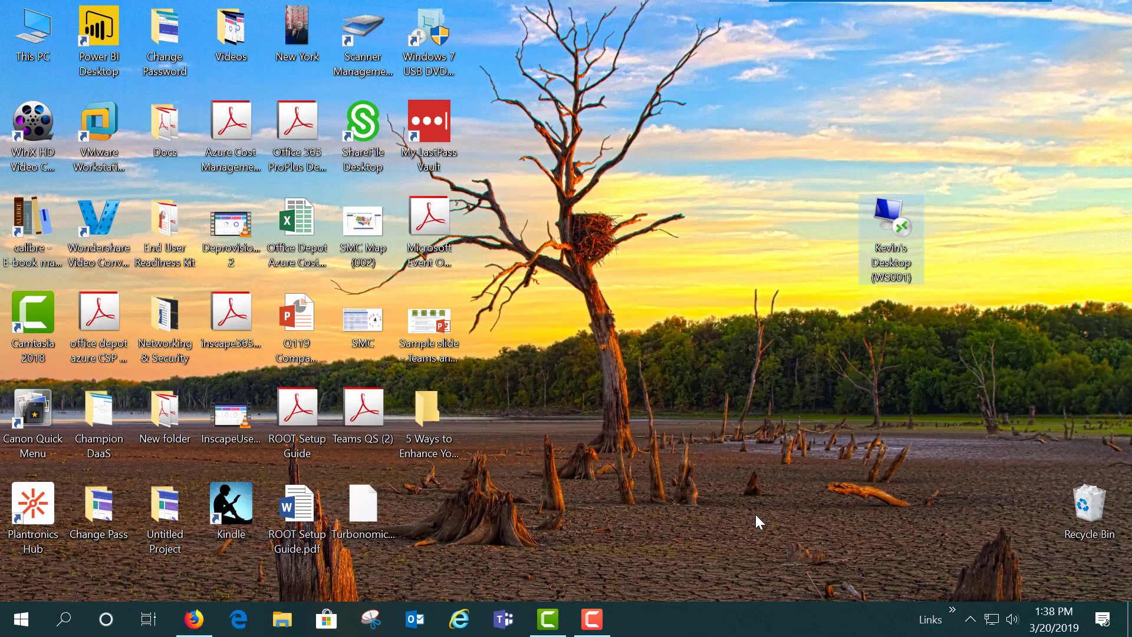
mouse_move(889, 214)
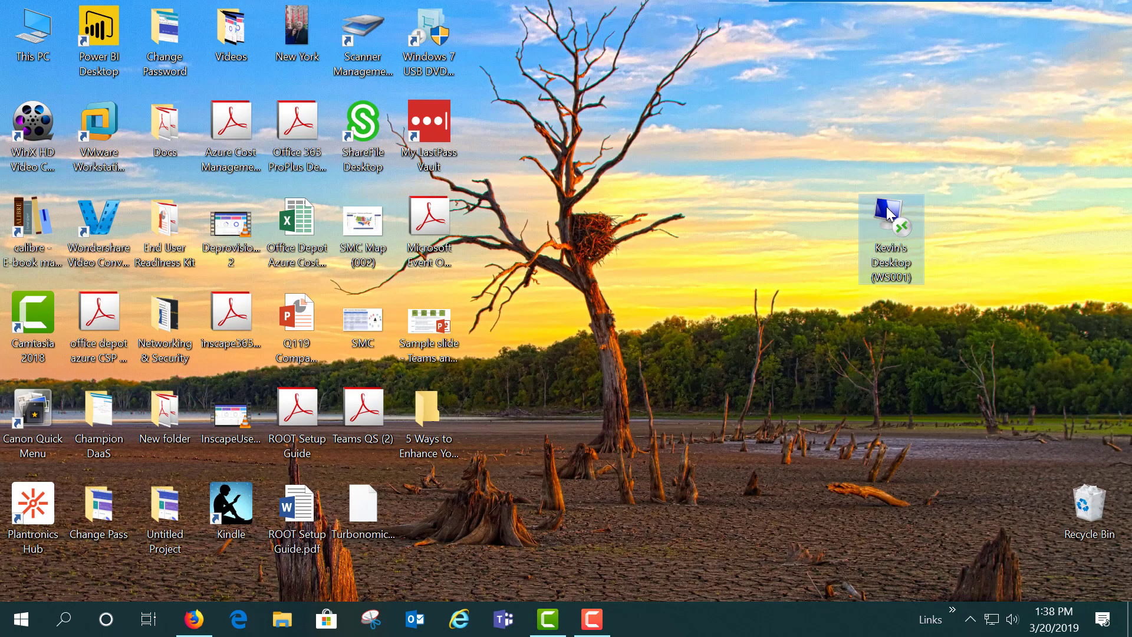
double_click(890, 224)
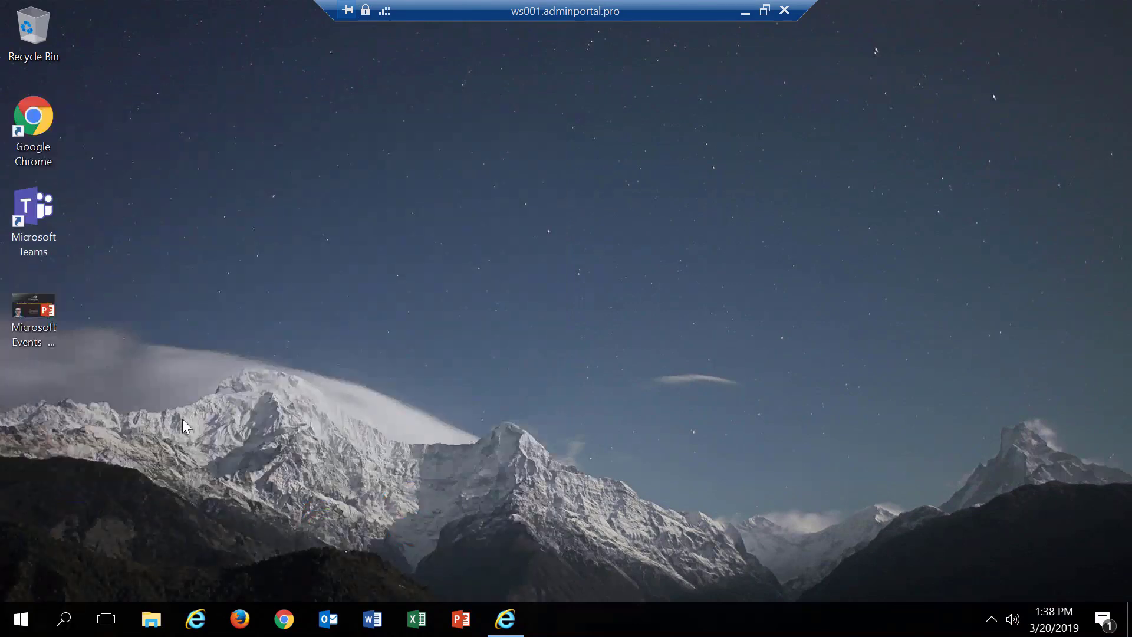
mouse_move(580, 27)
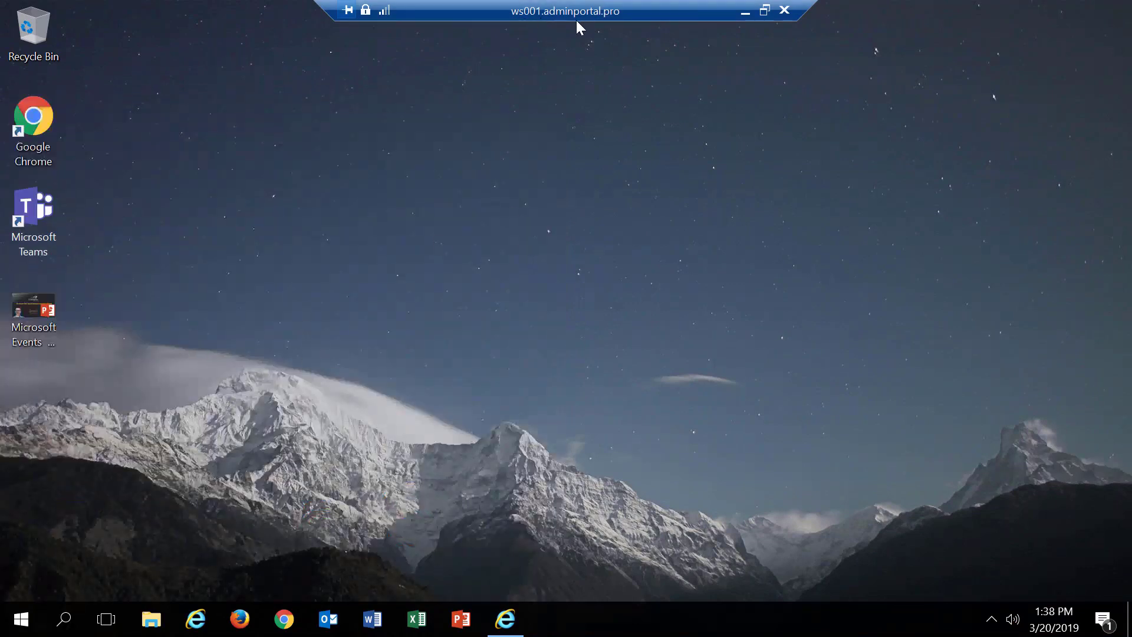
mouse_move(17, 312)
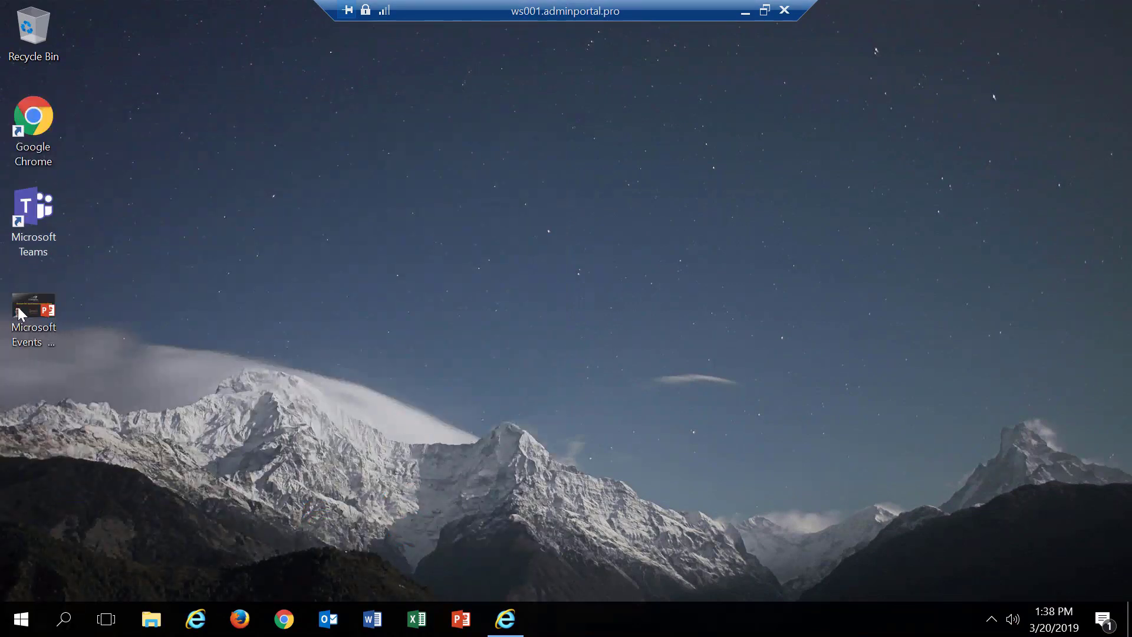
Step: Launch Outlook in the remote session, view the Inbox, then minimize it to the remote desktop
left_click(33, 312)
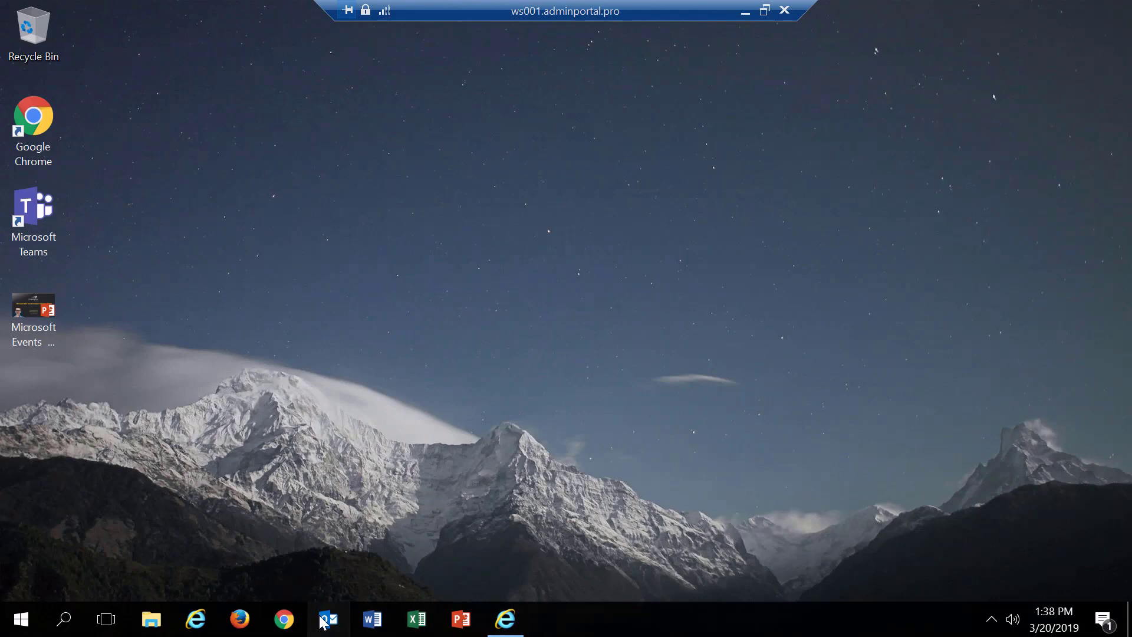
left_click(328, 619)
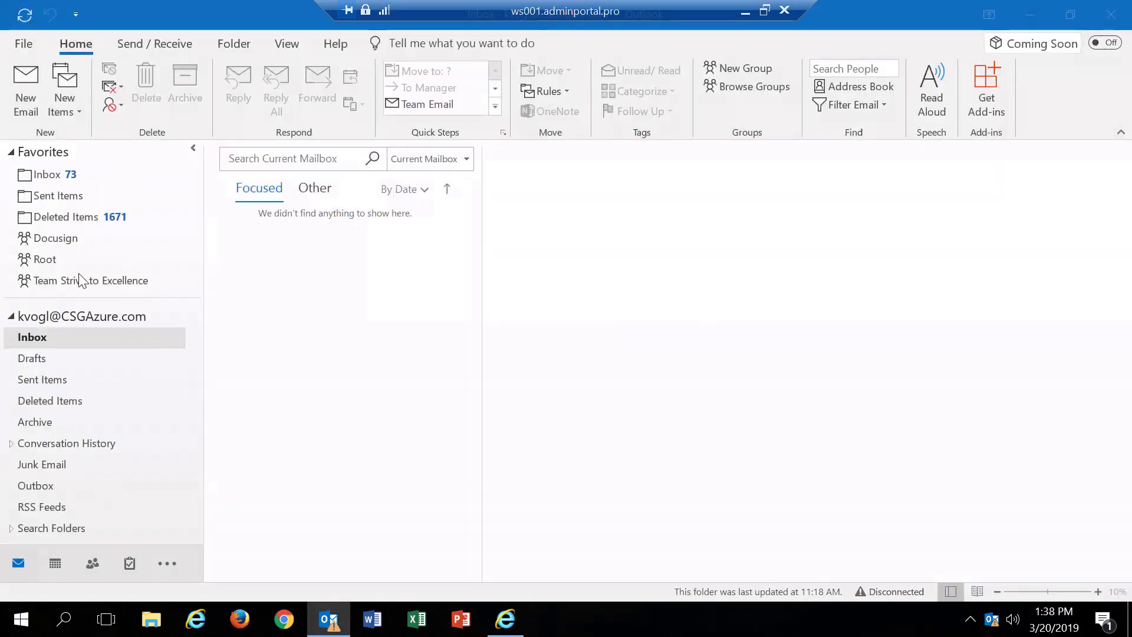
left_click(49, 175)
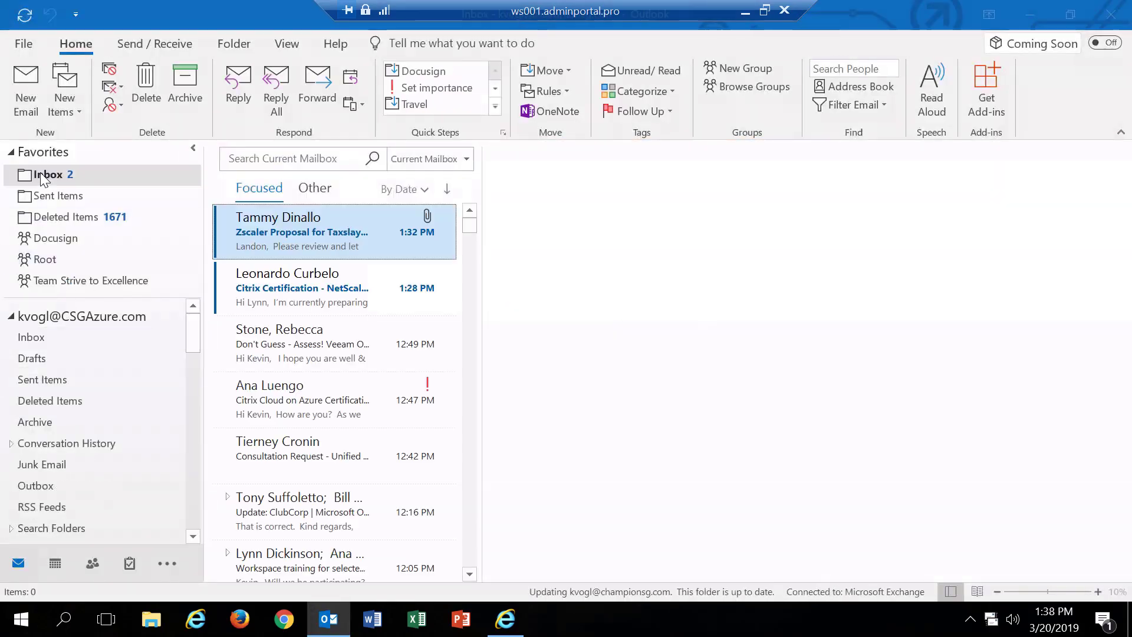
left_click(303, 231)
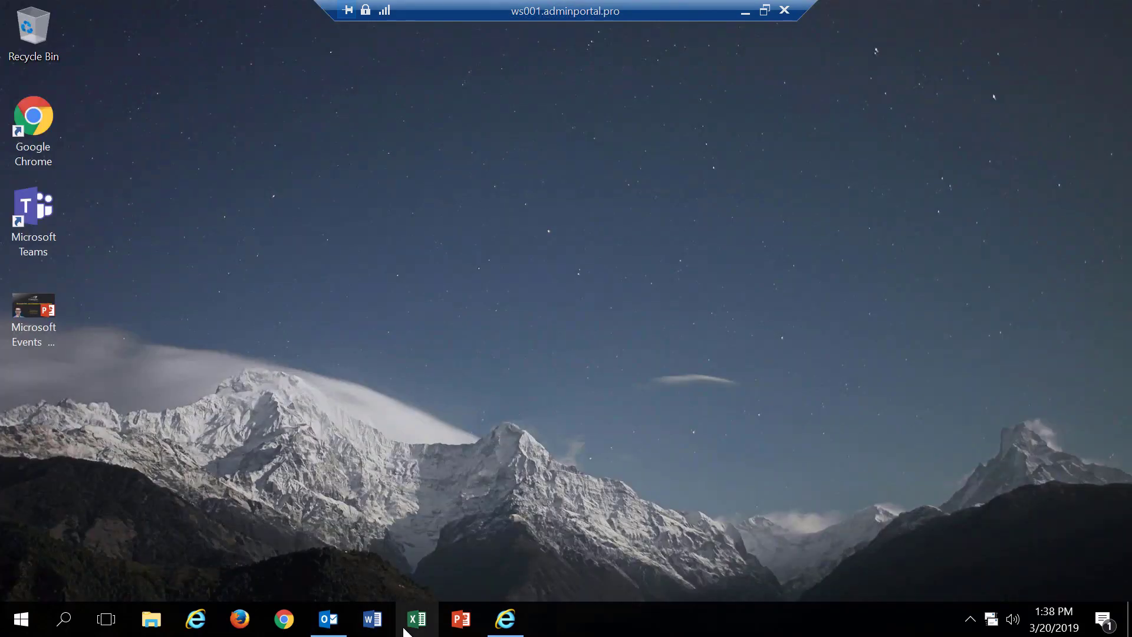
mouse_move(470, 329)
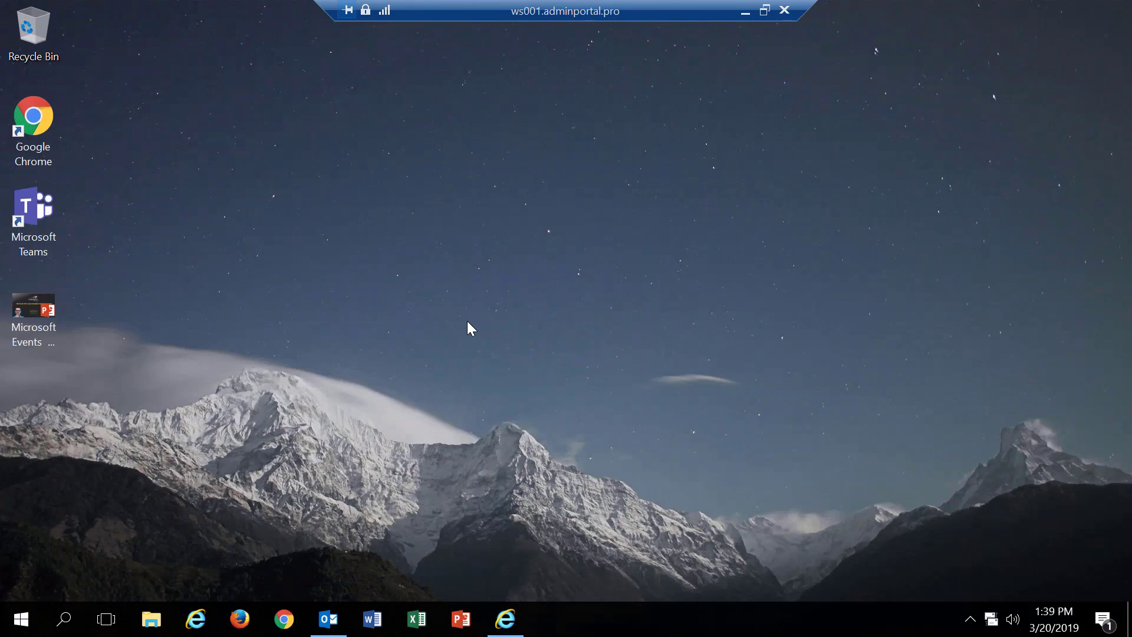
mouse_move(604, 383)
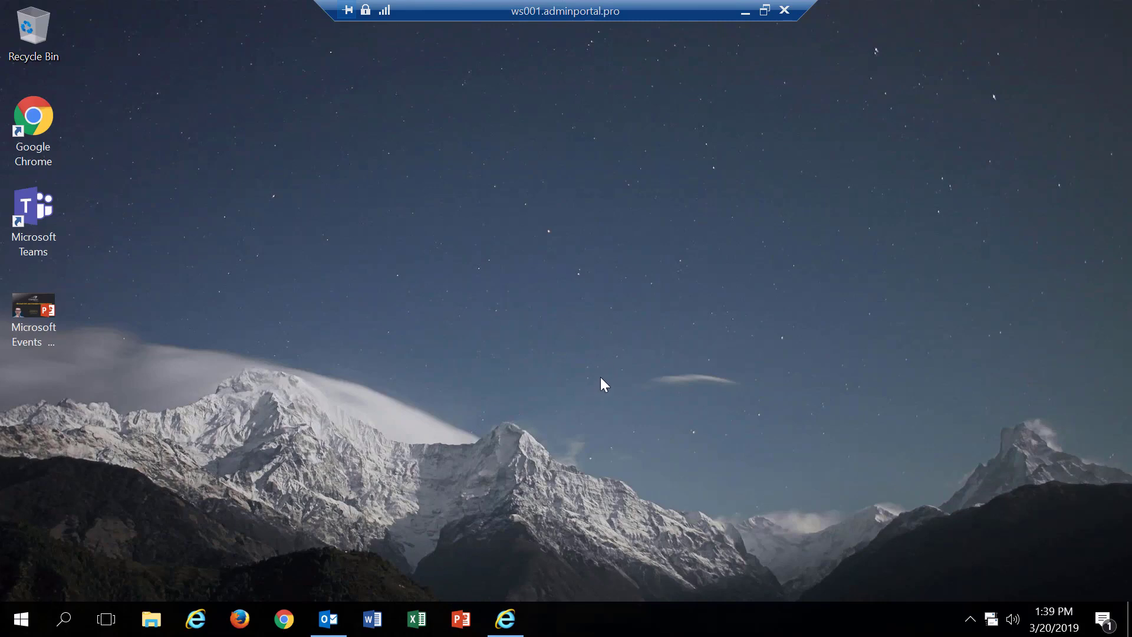
mouse_move(623, 364)
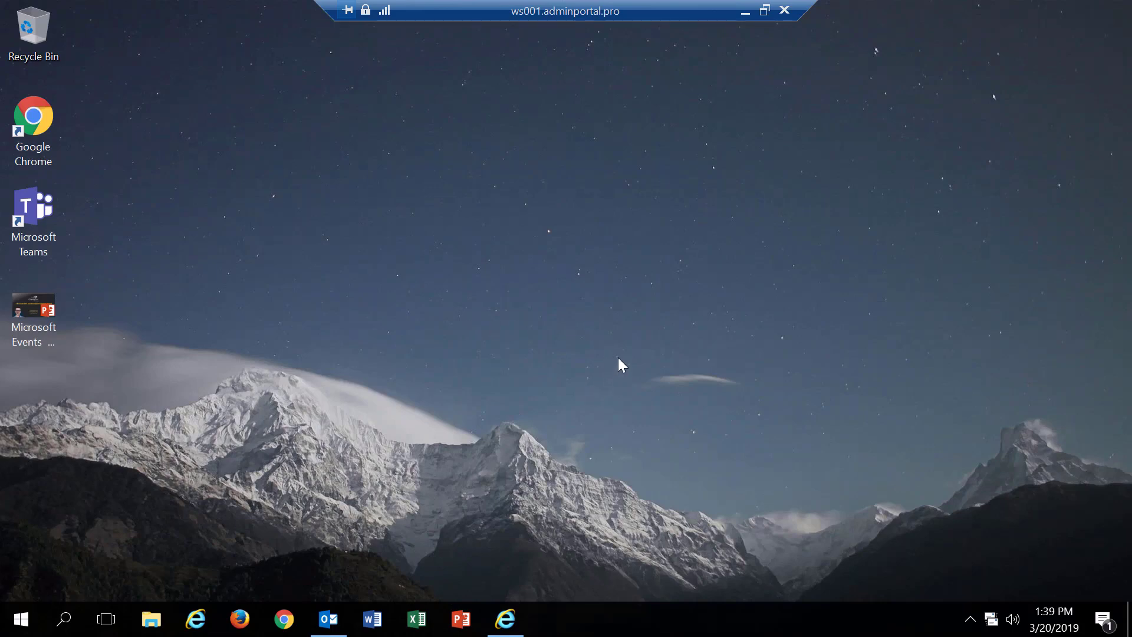
mouse_move(349, 190)
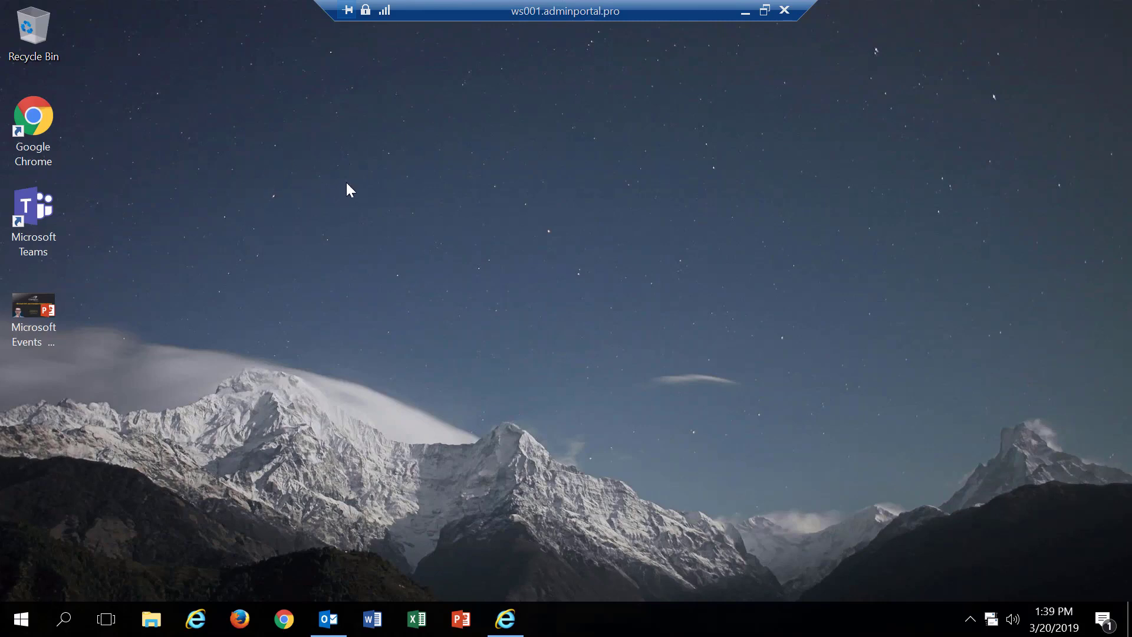
mouse_move(453, 316)
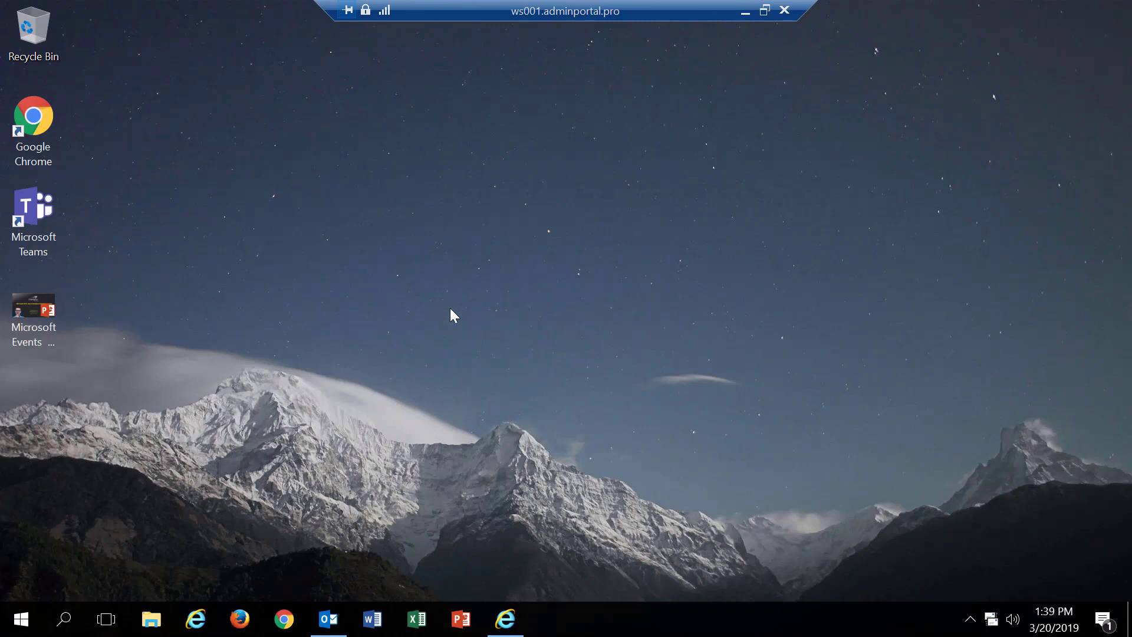
mouse_move(45, 323)
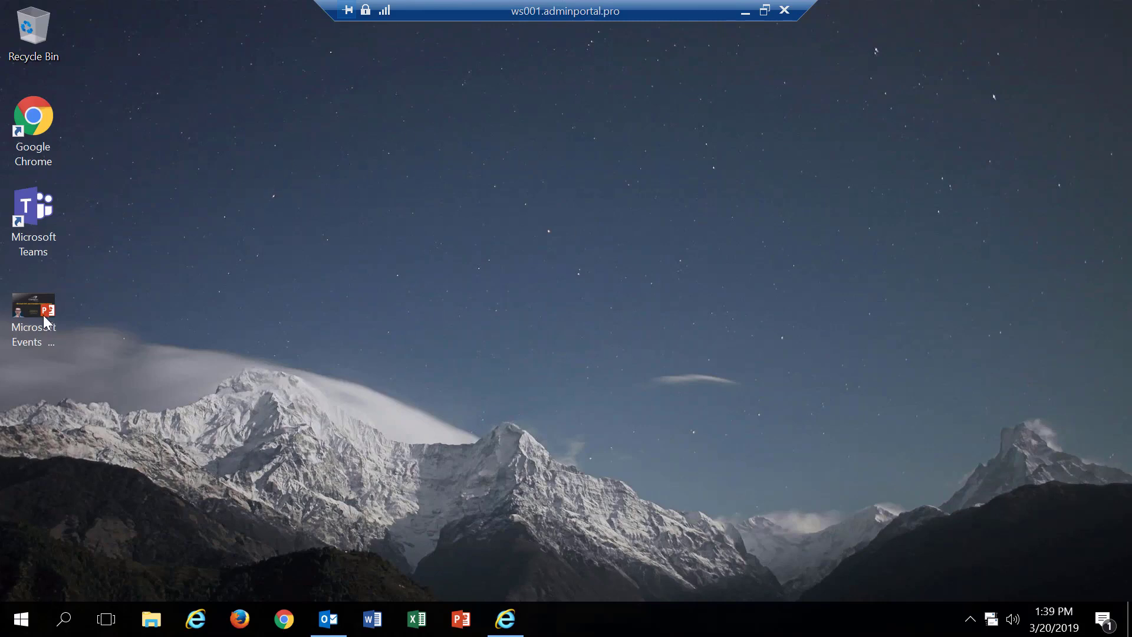
Step: Show the Microsoft Events presentation, then reveal the session's Disconnect, Shut down and Restart options
double_click(33, 309)
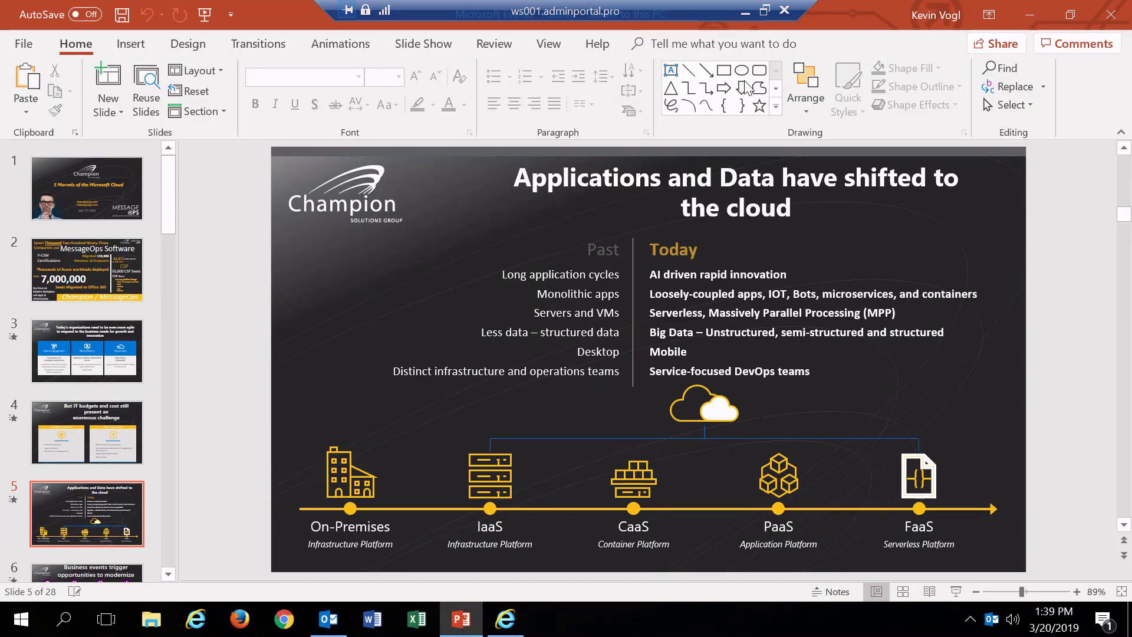
left_click(20, 619)
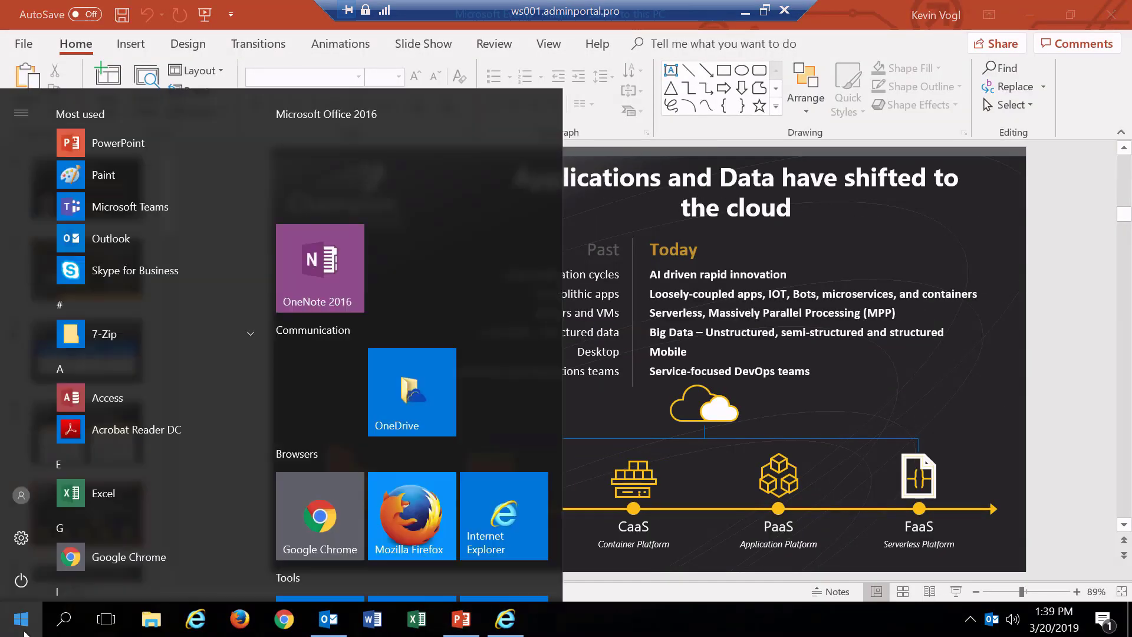
left_click(21, 580)
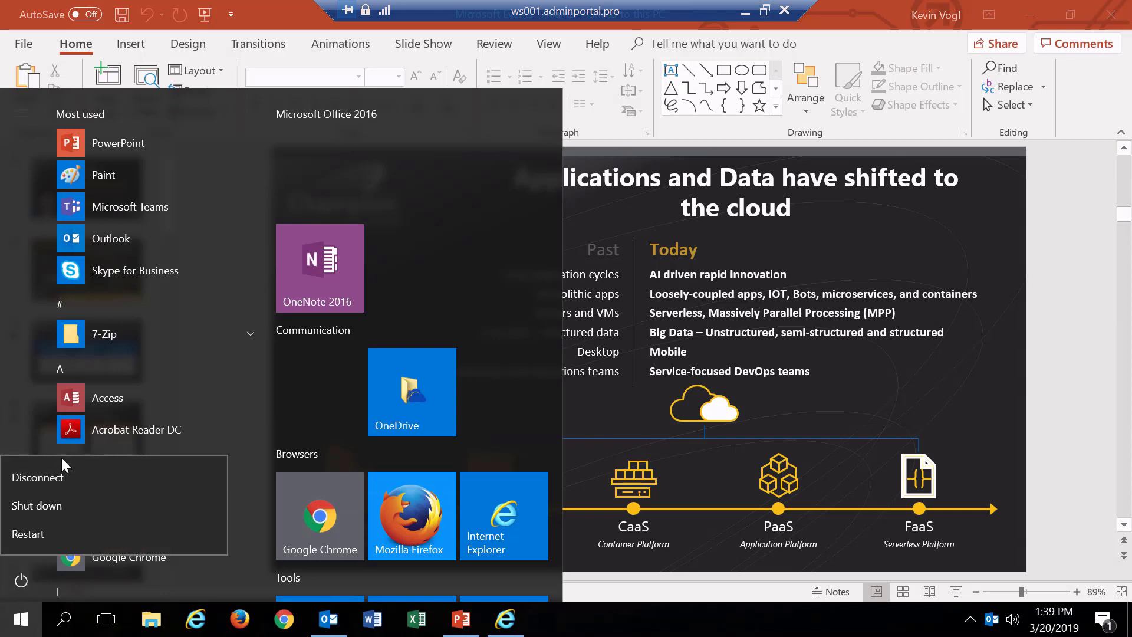
mouse_move(38, 478)
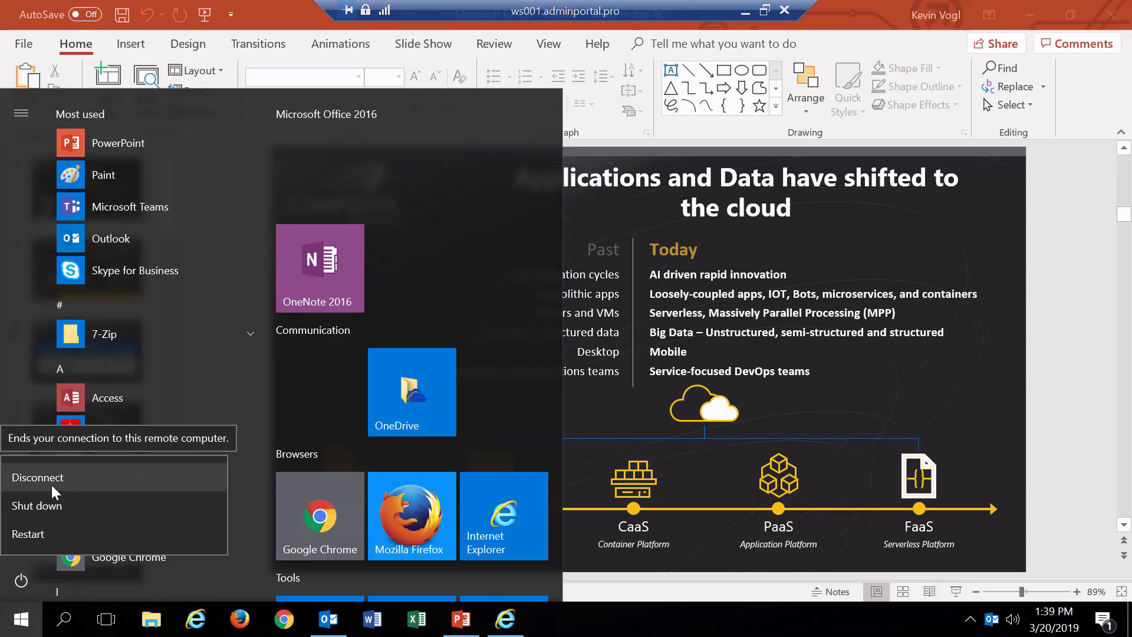
Step: Disconnect the remote session, then reconnect to the virtual desktop from the .rdp file
left_click(38, 477)
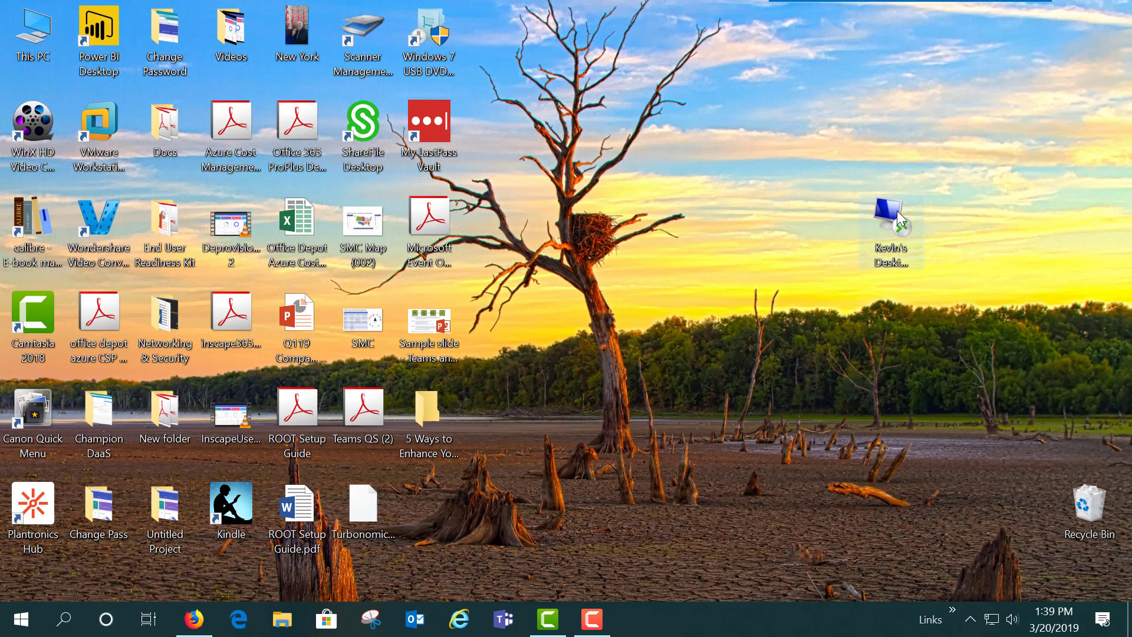
double_click(891, 217)
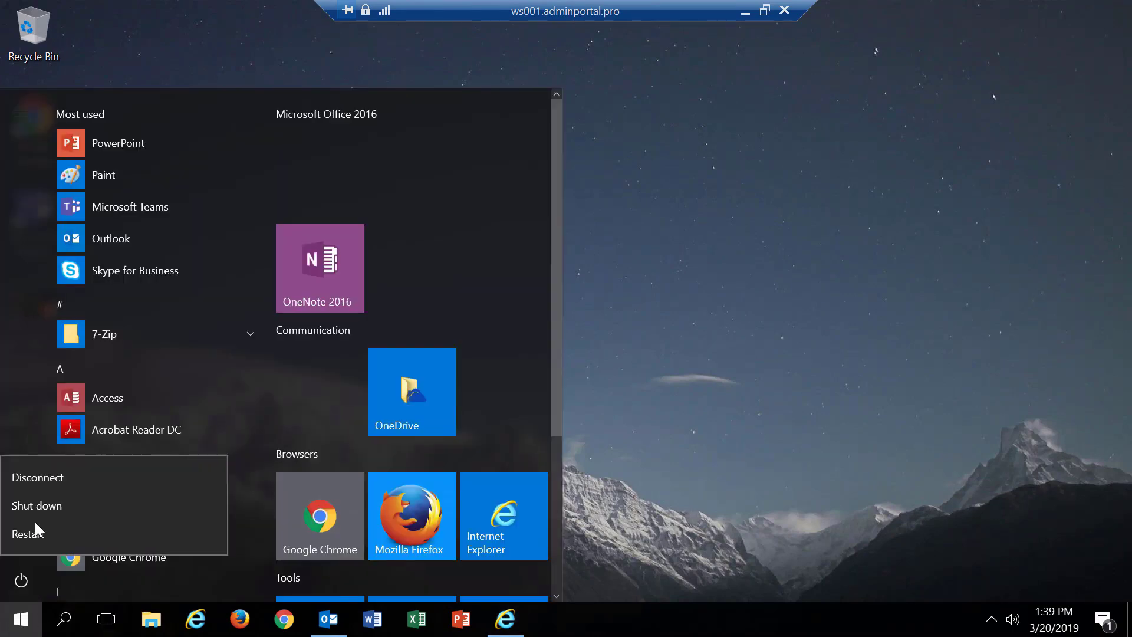
Step: Shut down the virtual desktop, leaving only the local Windows desktop
left_click(37, 506)
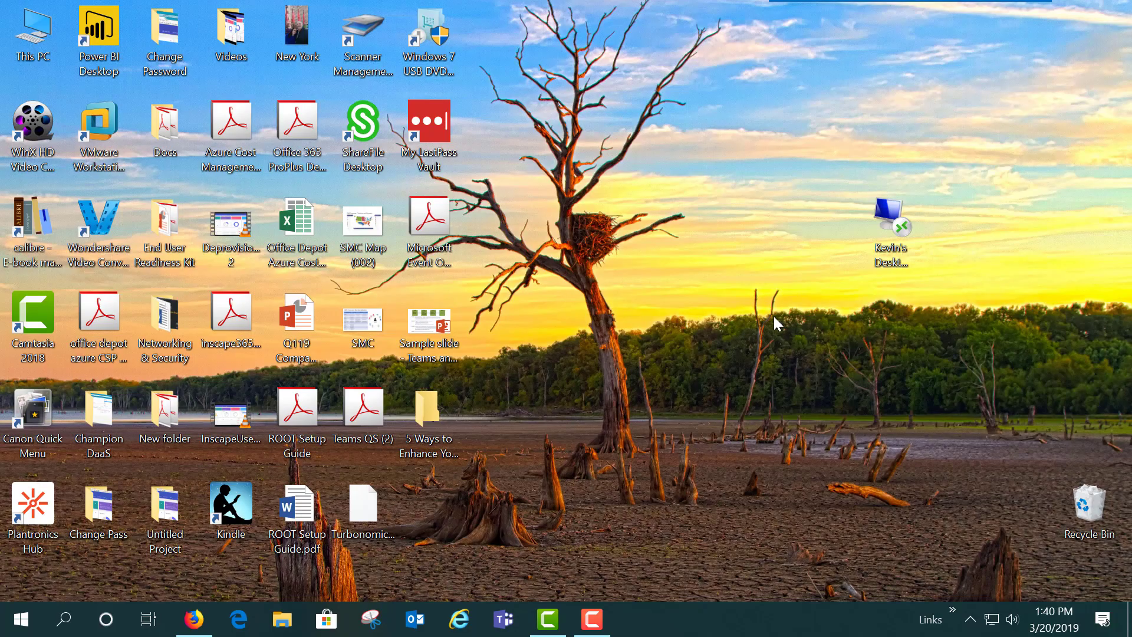
mouse_move(780, 332)
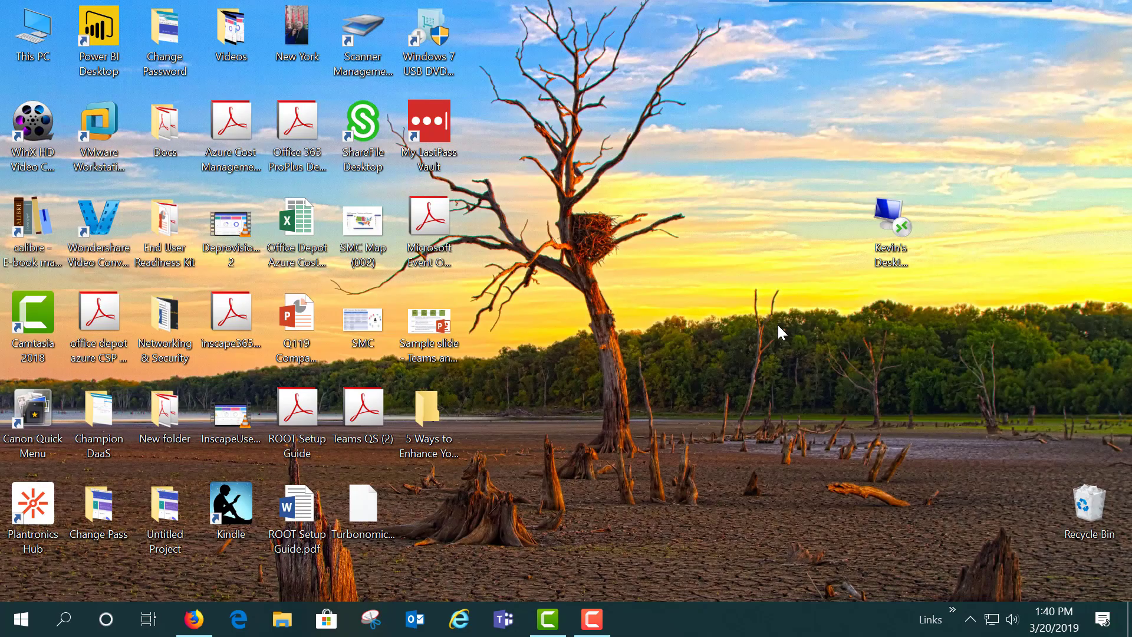
mouse_move(739, 455)
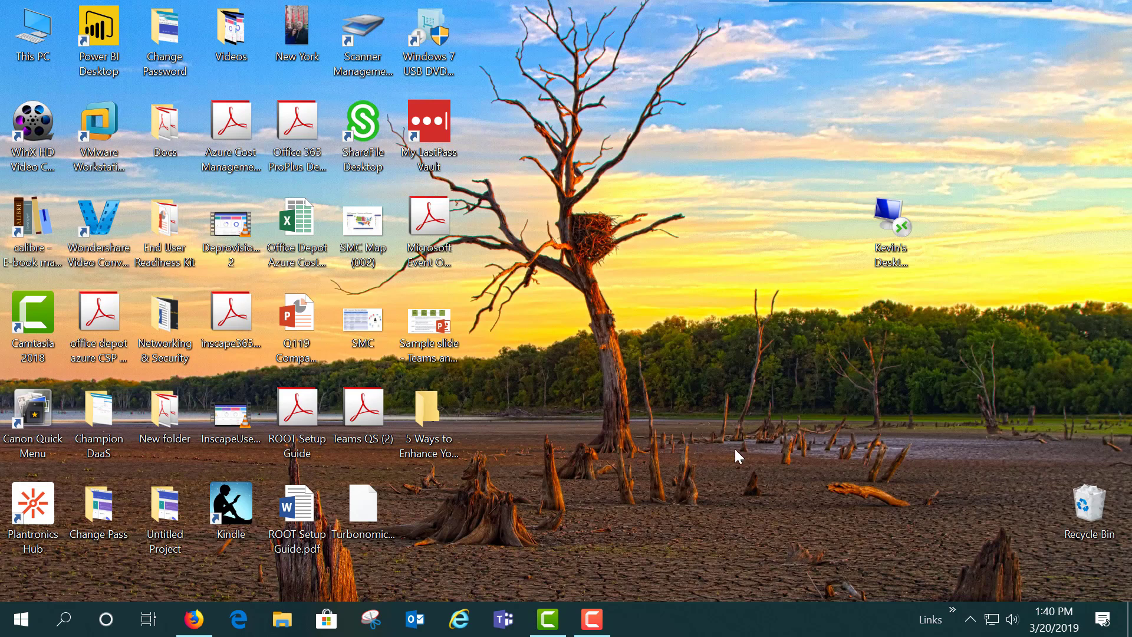
mouse_move(777, 443)
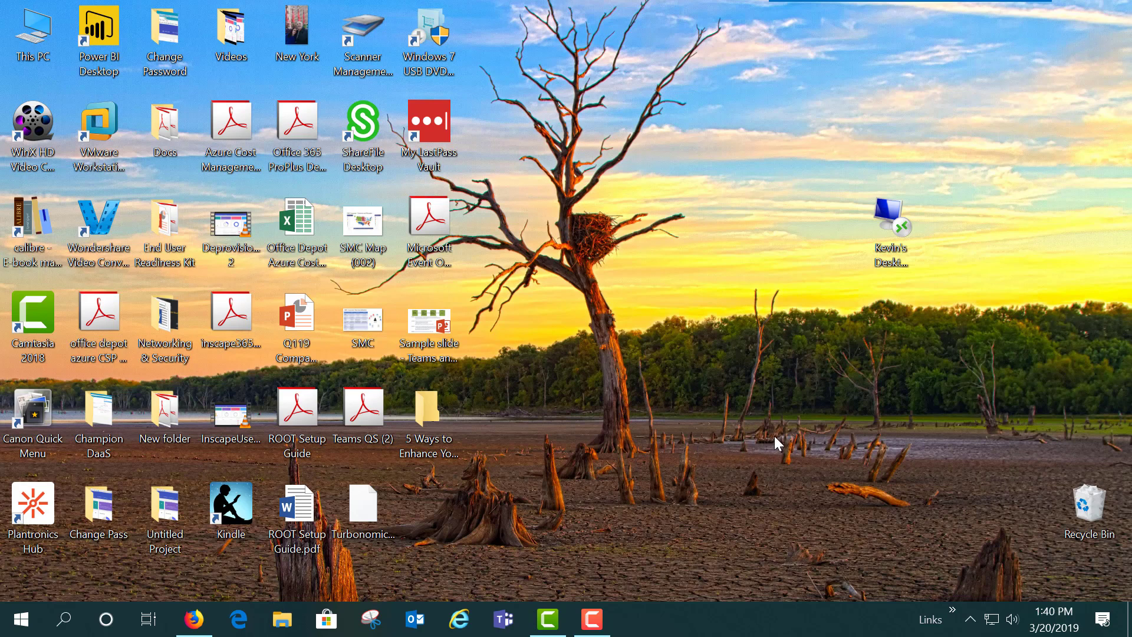
mouse_move(670, 412)
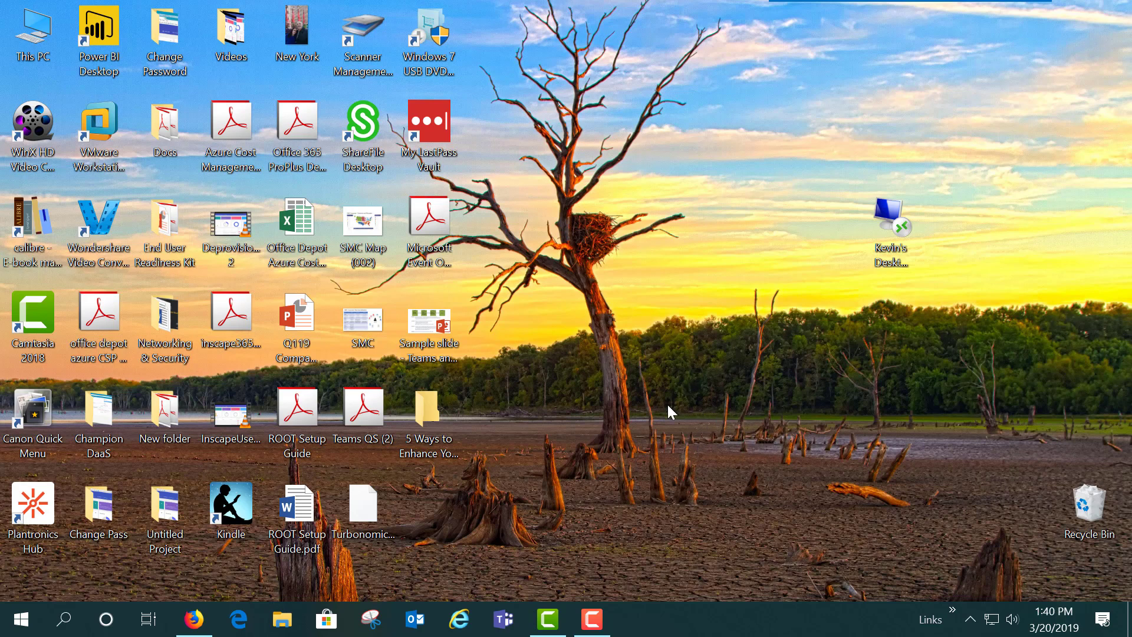
mouse_move(688, 604)
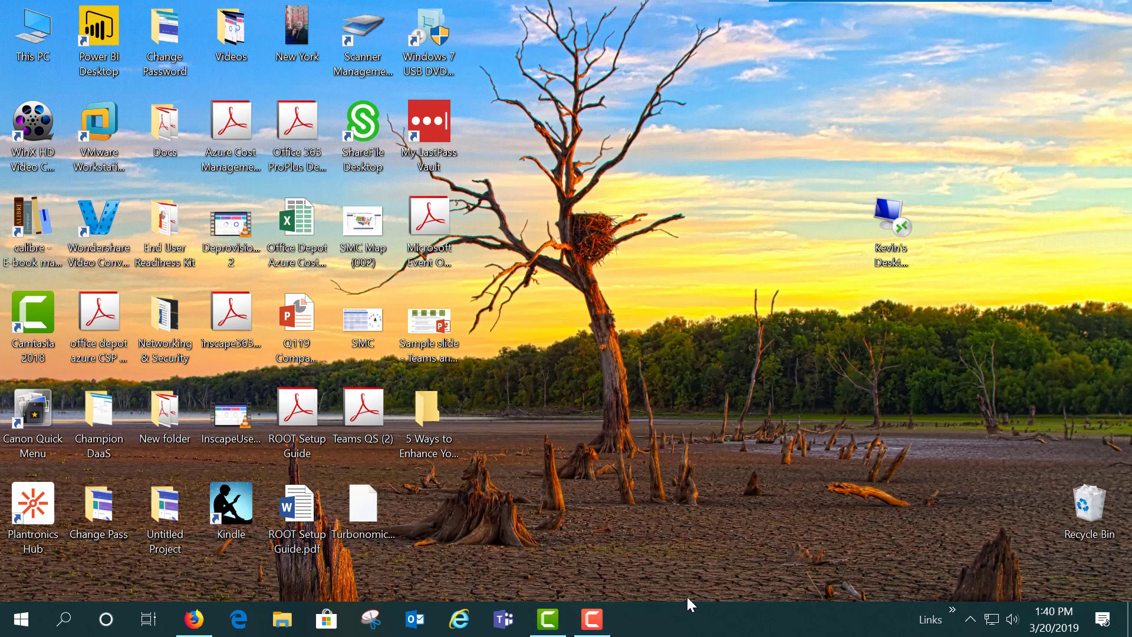